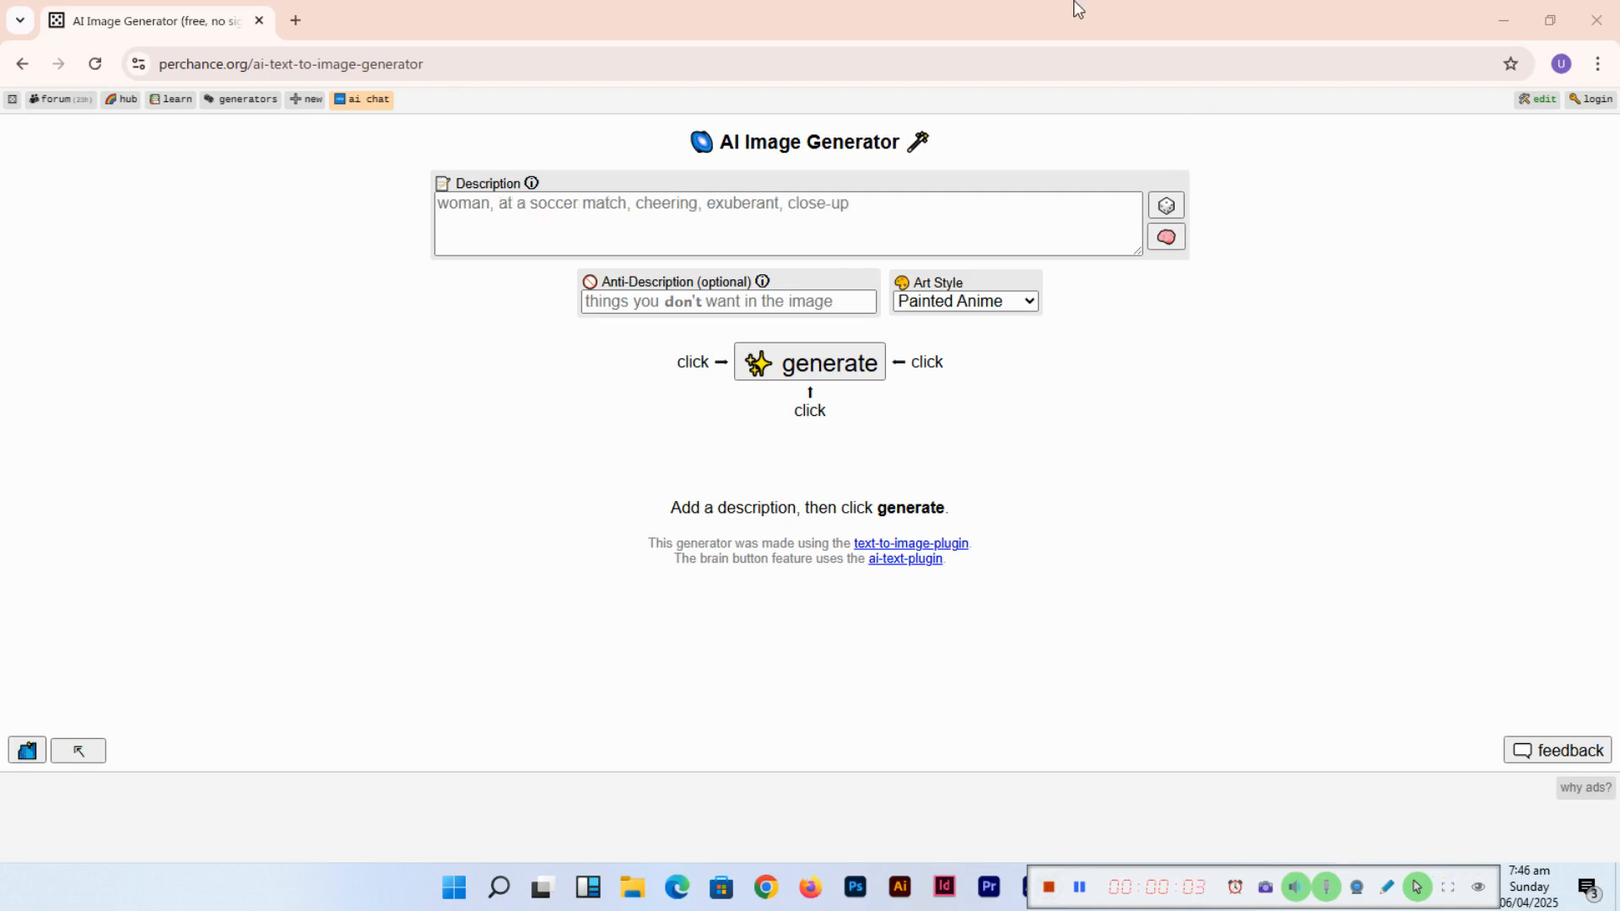
Let the Description box cycle through its example prompts (amusement park, sailor, hacker, enchanted garden, steampunk explorer…)
text(beautiful african woman, balcony full-body selfie, sundress, sandaled with a laid-back smile)
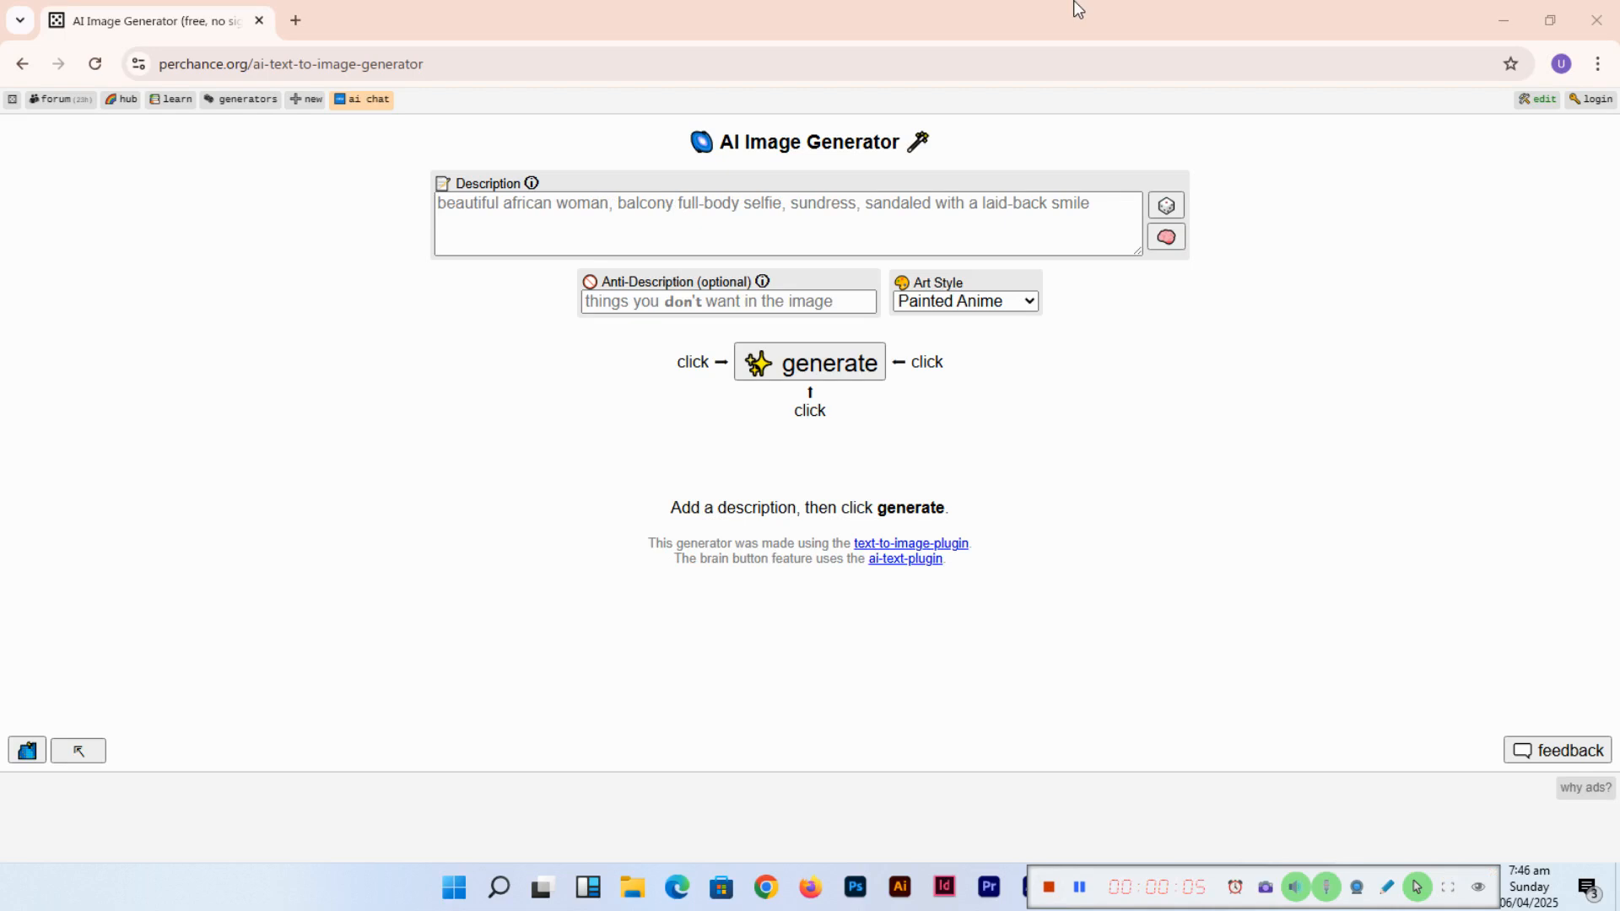
text(abandoned amusement park reclaimed by nature)
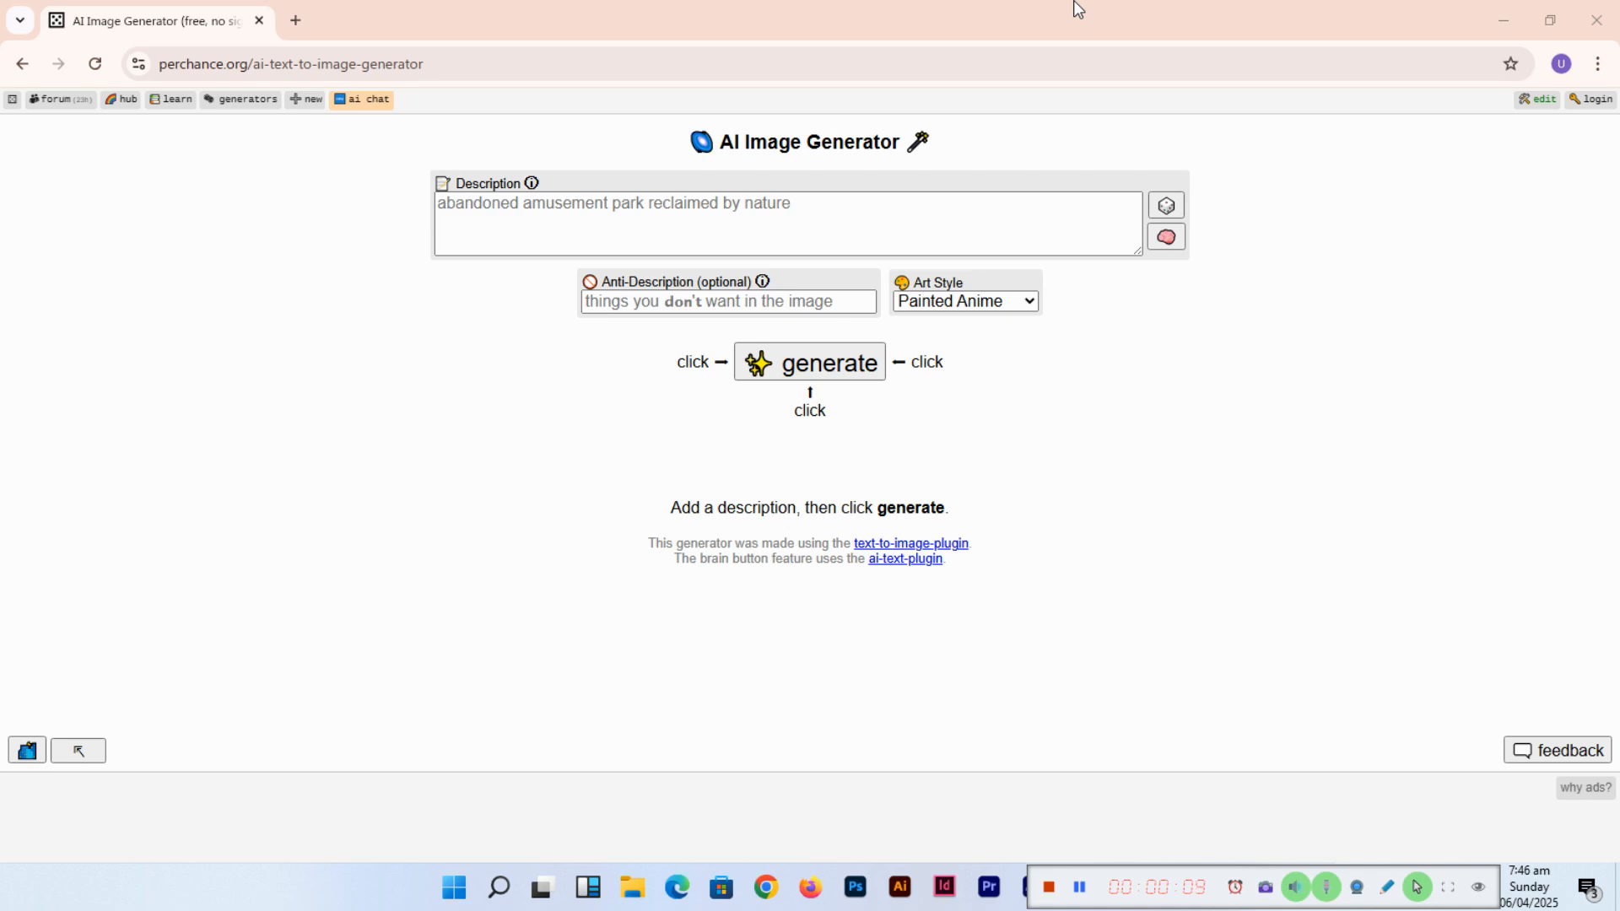
text(celtic man, early 30s, red hair, wearing a woolen kilt, on a rolling hill, flute in the background, close up)
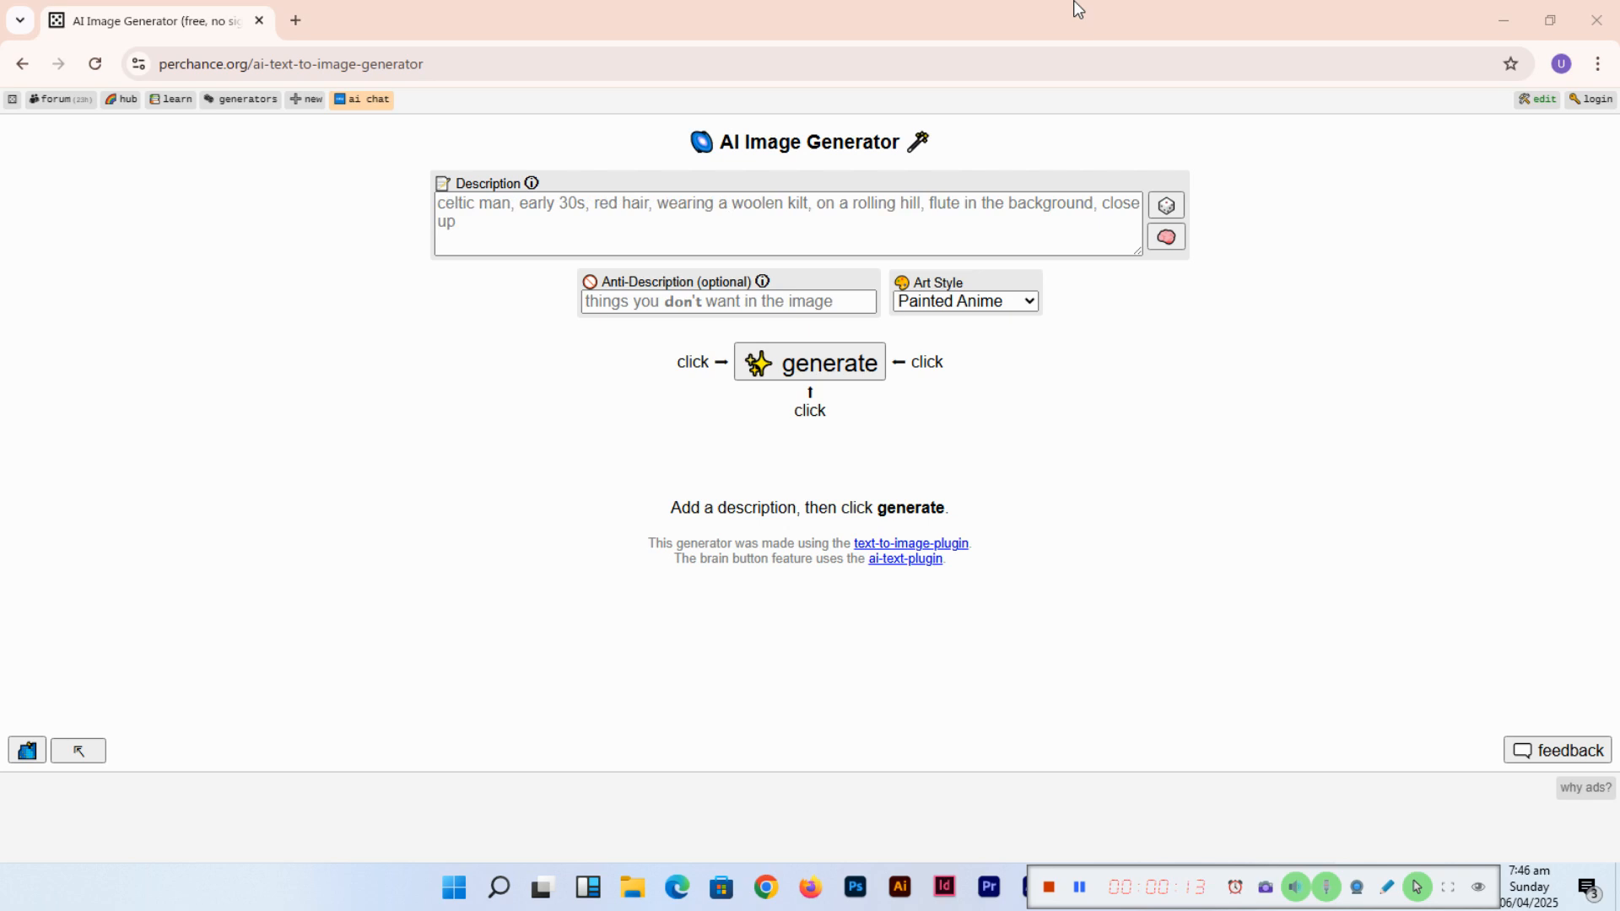
text(sailor, in a boat, sea, stormy weather, determined, close-up)
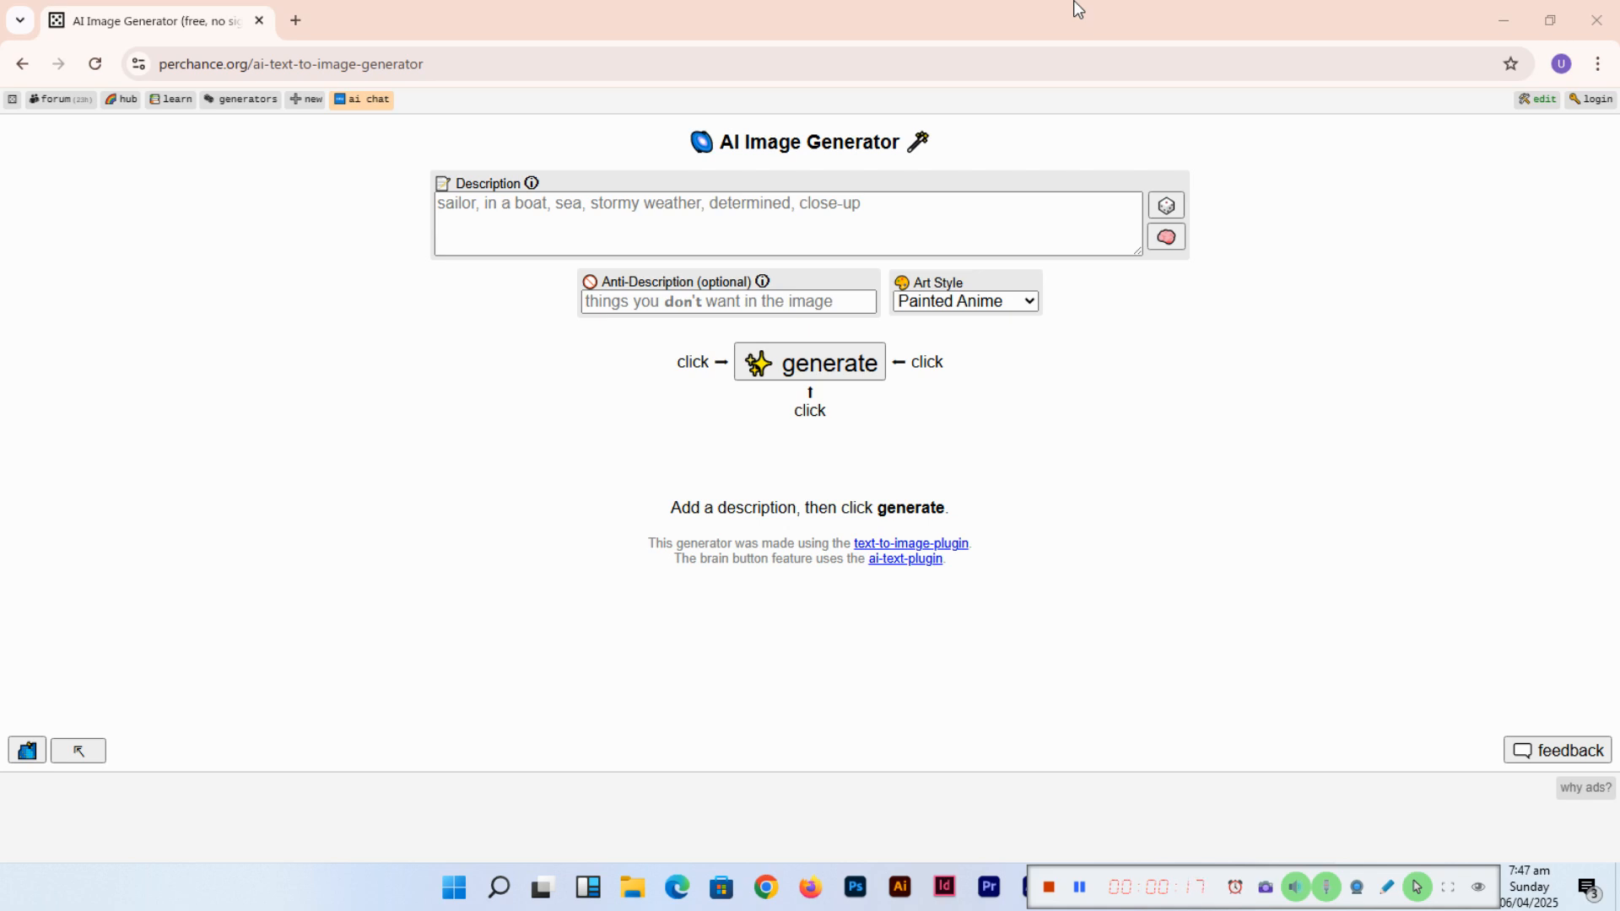
text(interstellar hacker in an alternate reality)
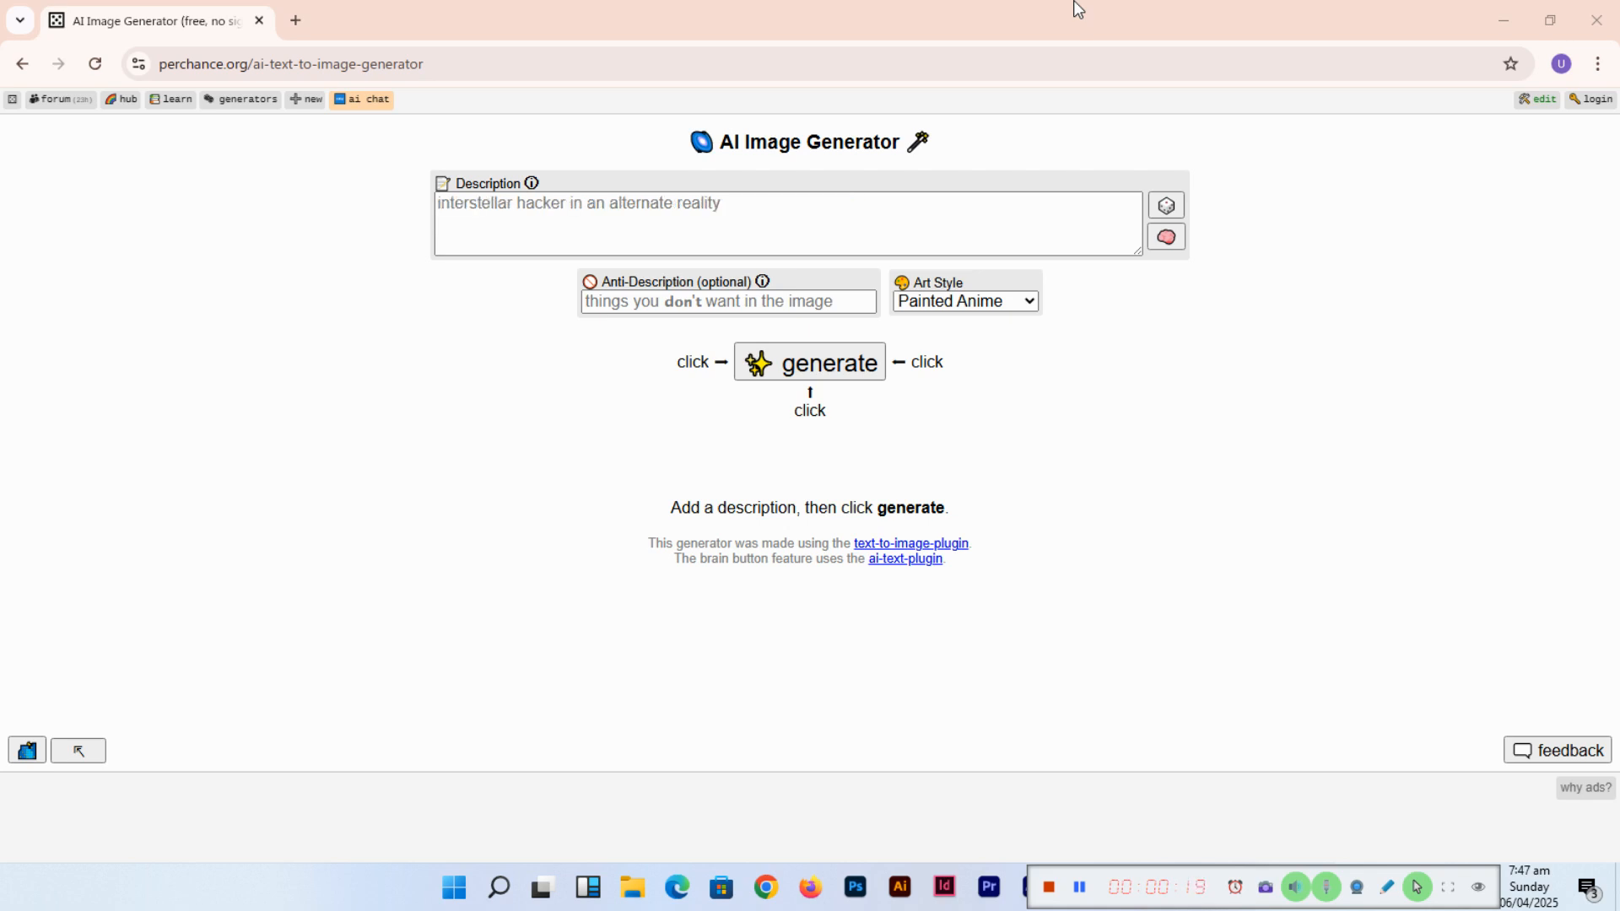
text(woman, at a cafe, notepad, deep in work, focused, close-up)
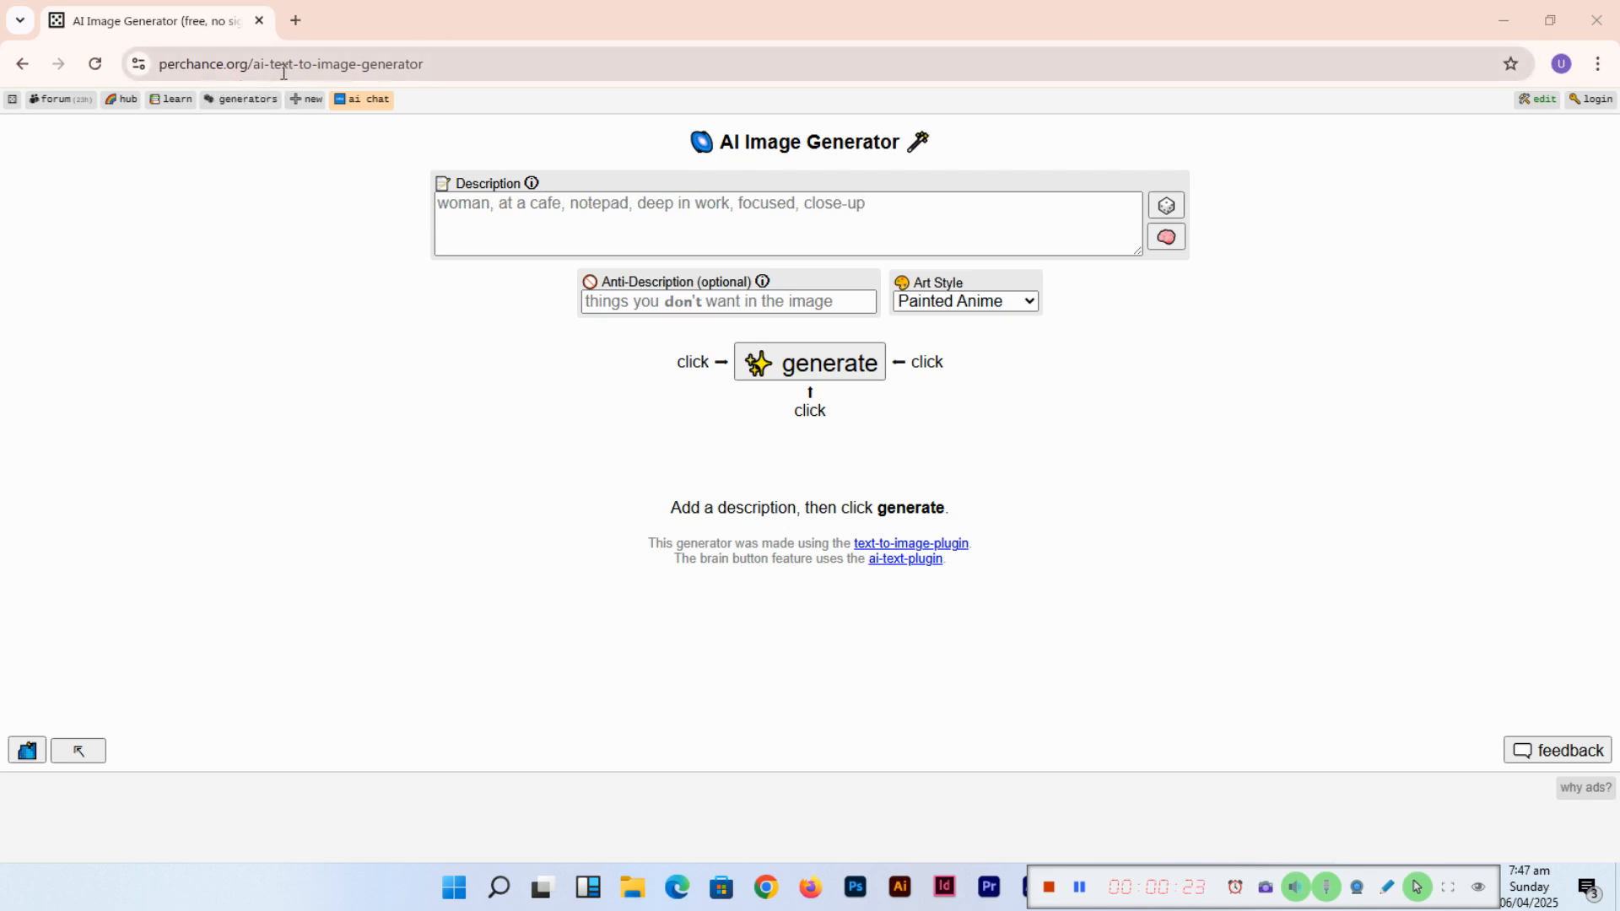
text(enchanted garden filled with mythical creatures)
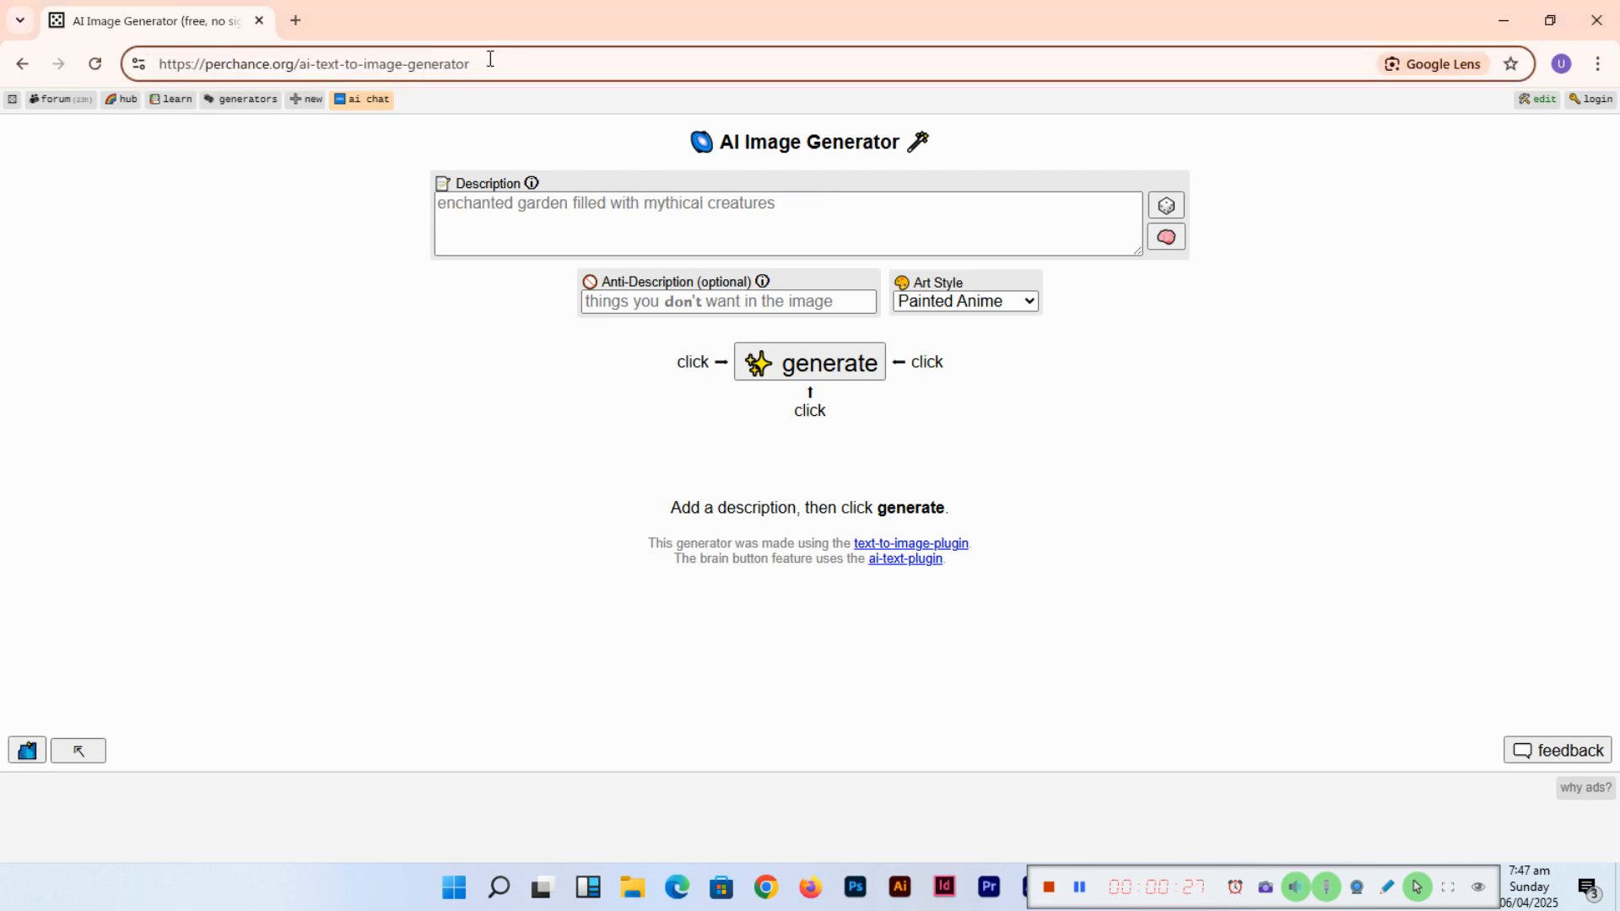
text(jungle warrior, tall and muscular, wearing a cloth wrap, in a jungle clearing, parrots squawking, close up)
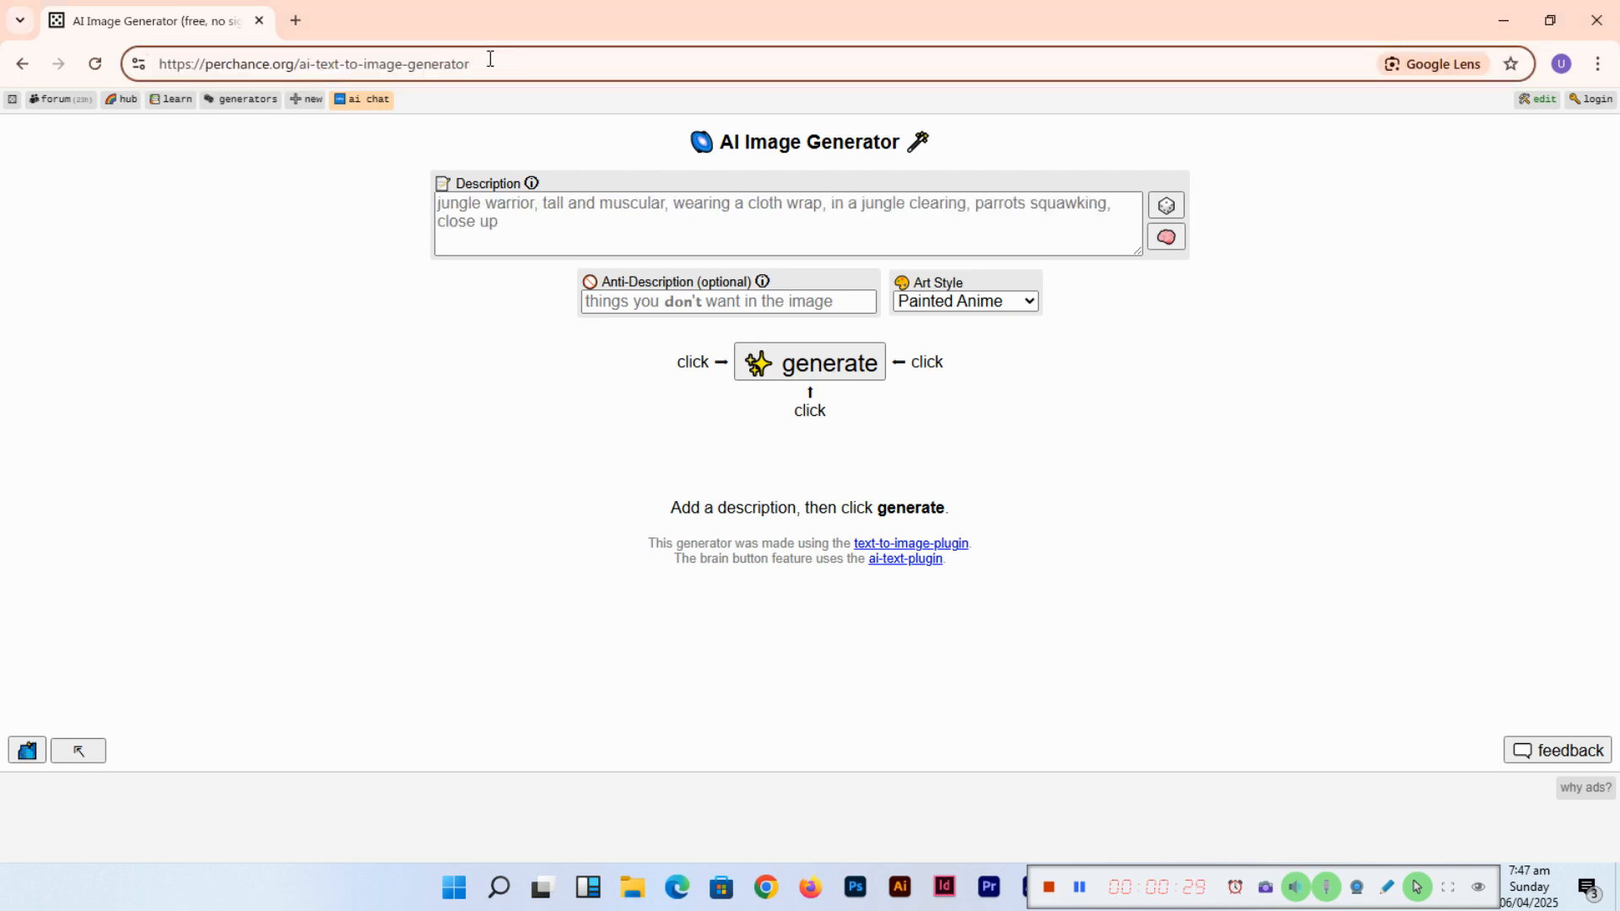
click(470, 62)
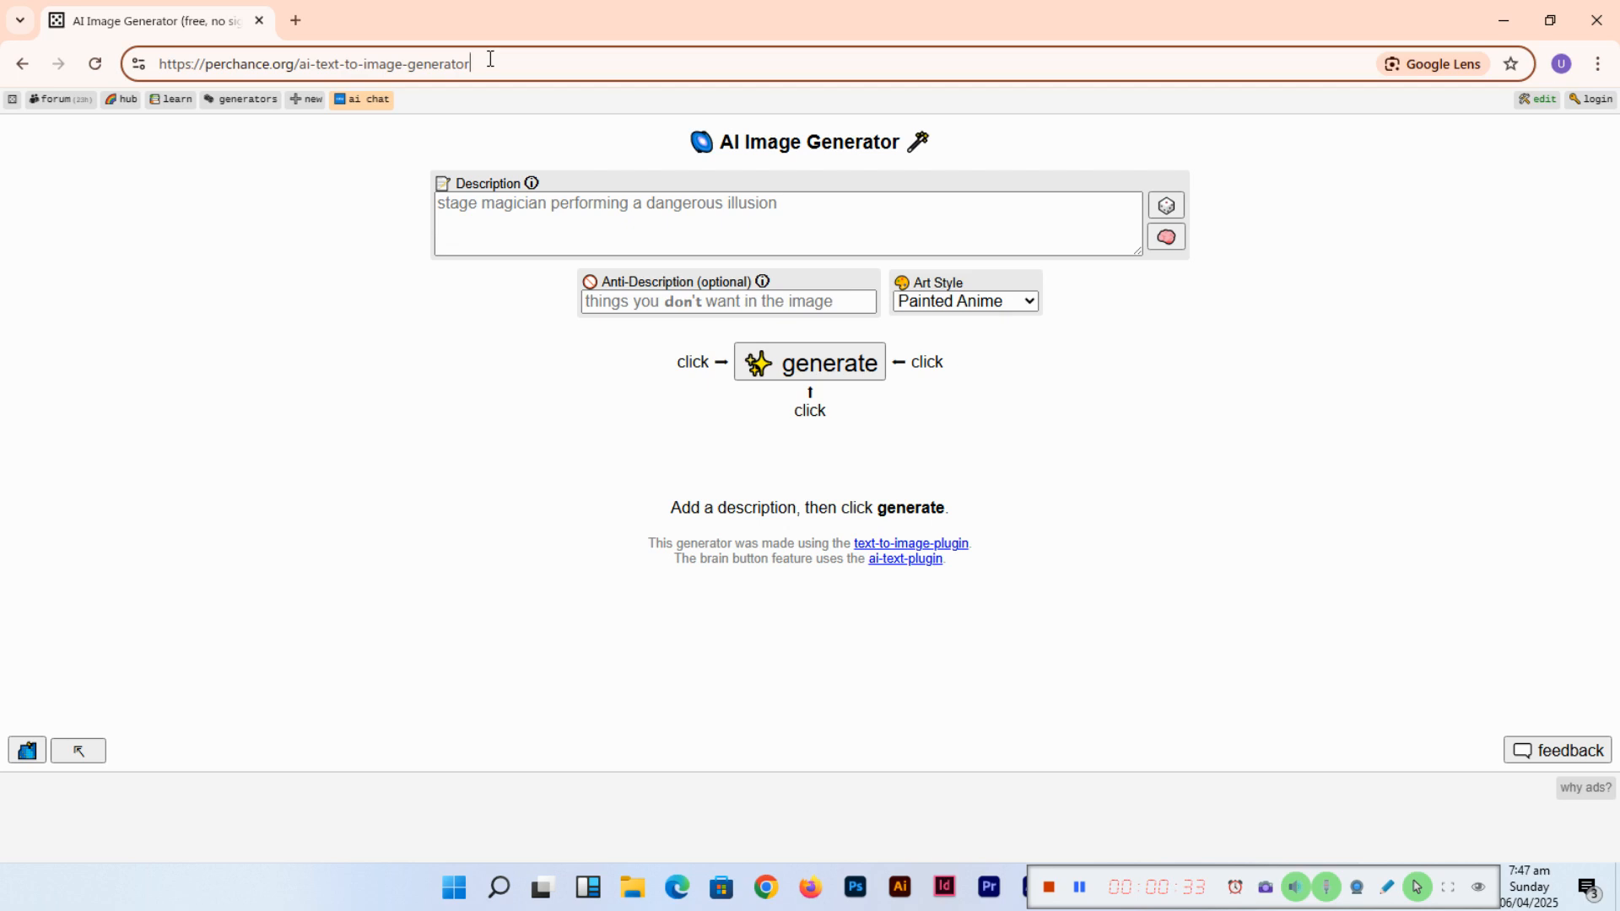
text(haunted mansion inhabited by kind spirits)
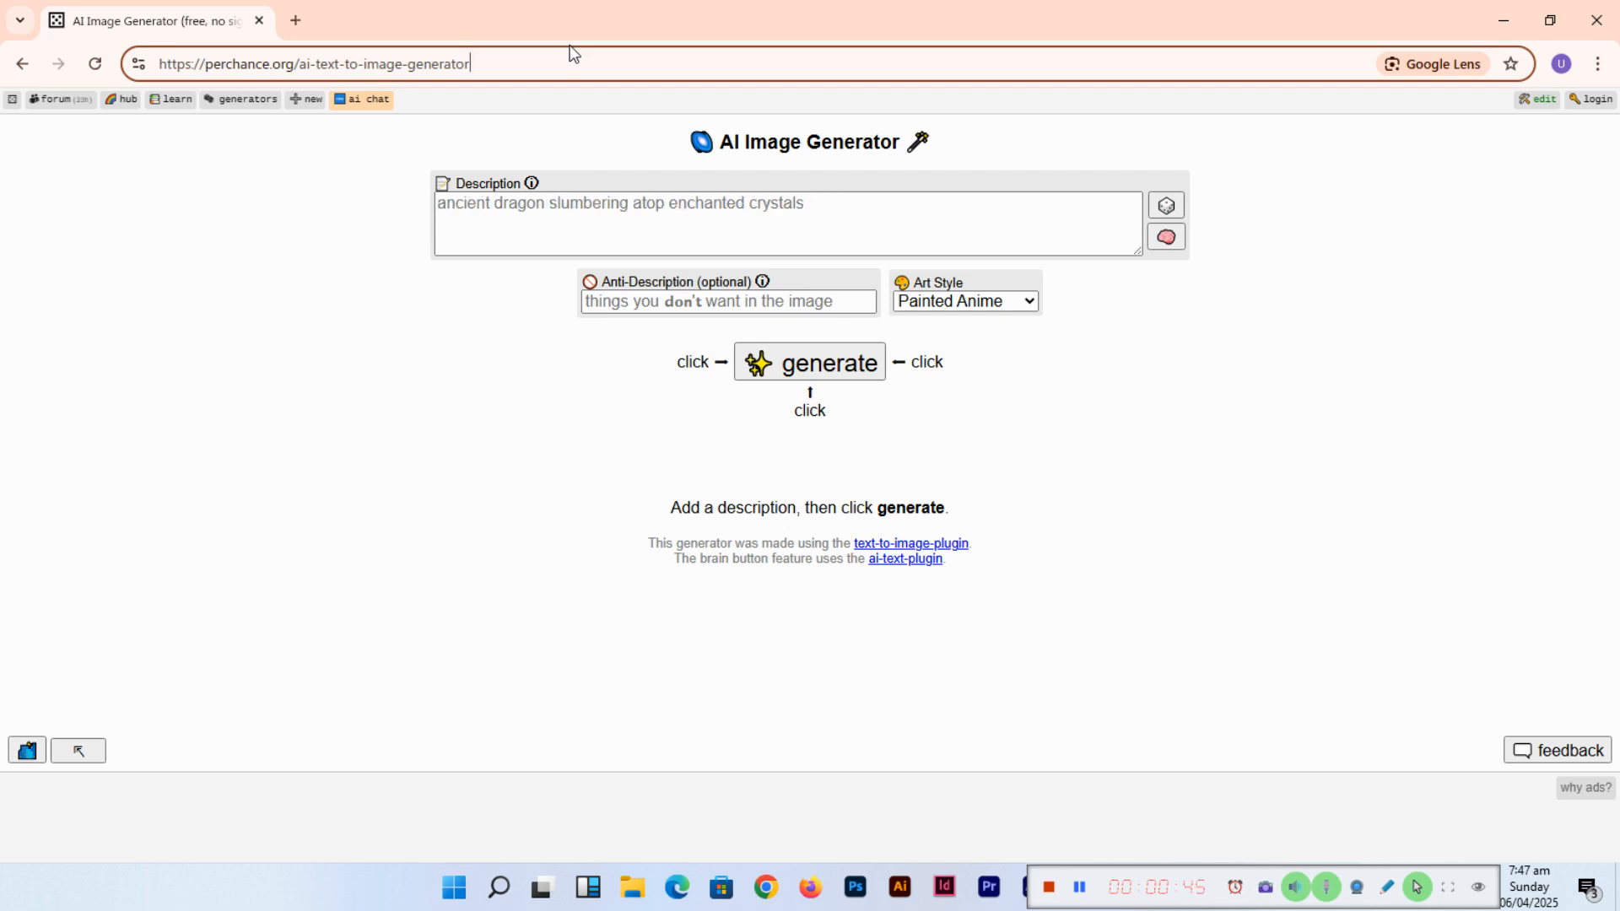
text(cartoon superheroes saving the day)
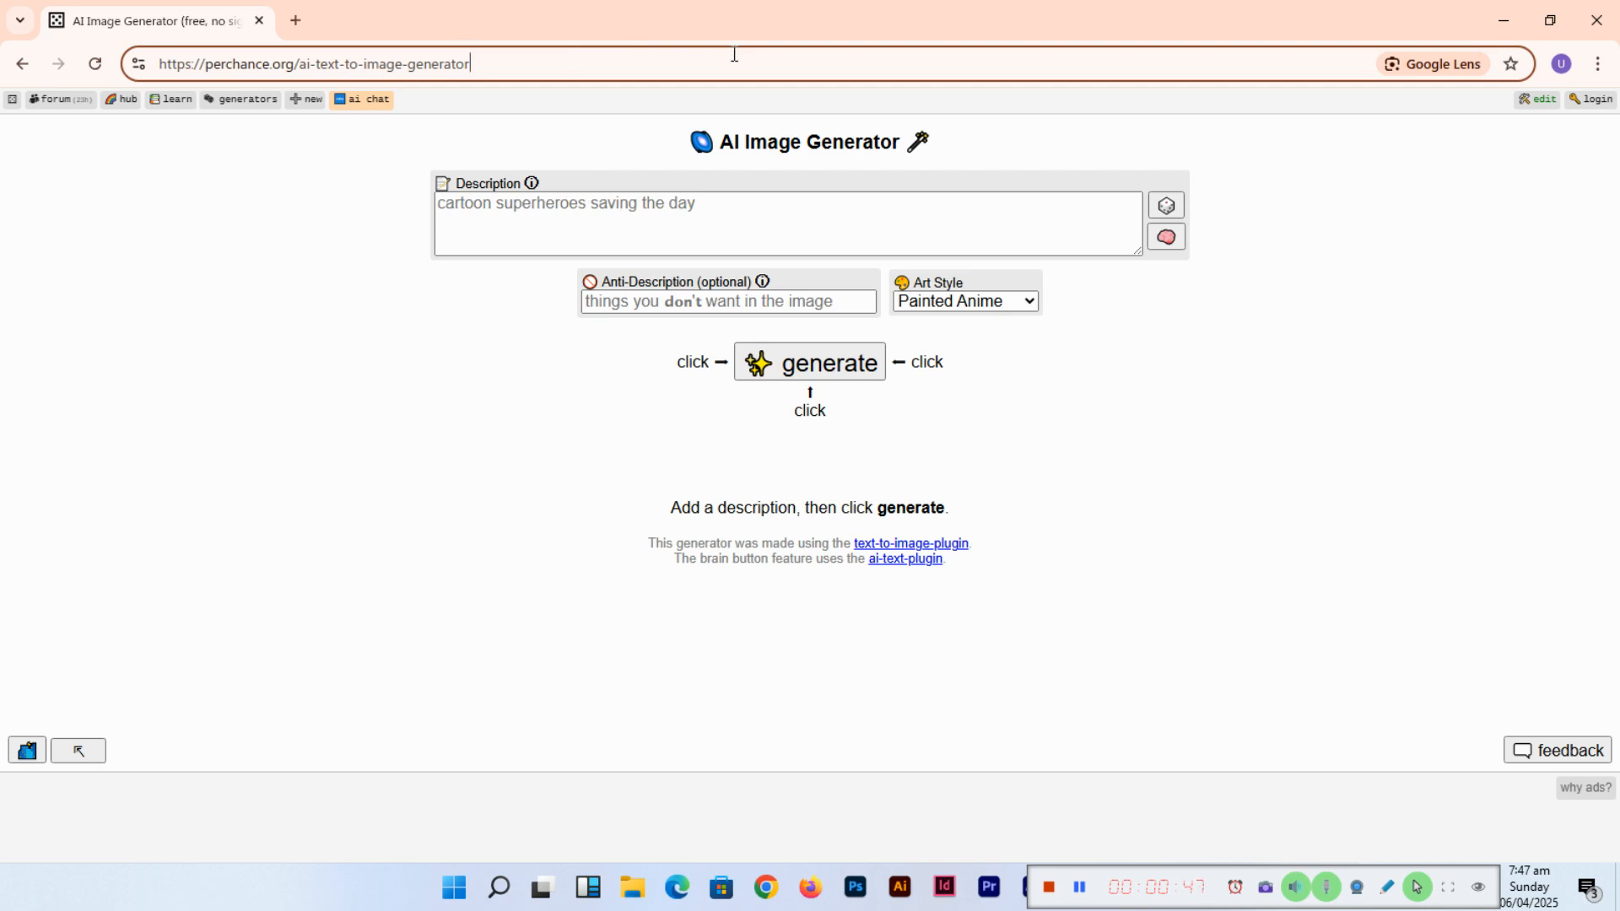
text(brute, towering, wearing rough hide armor, in a fetid swamp, swarming mosquitoes)
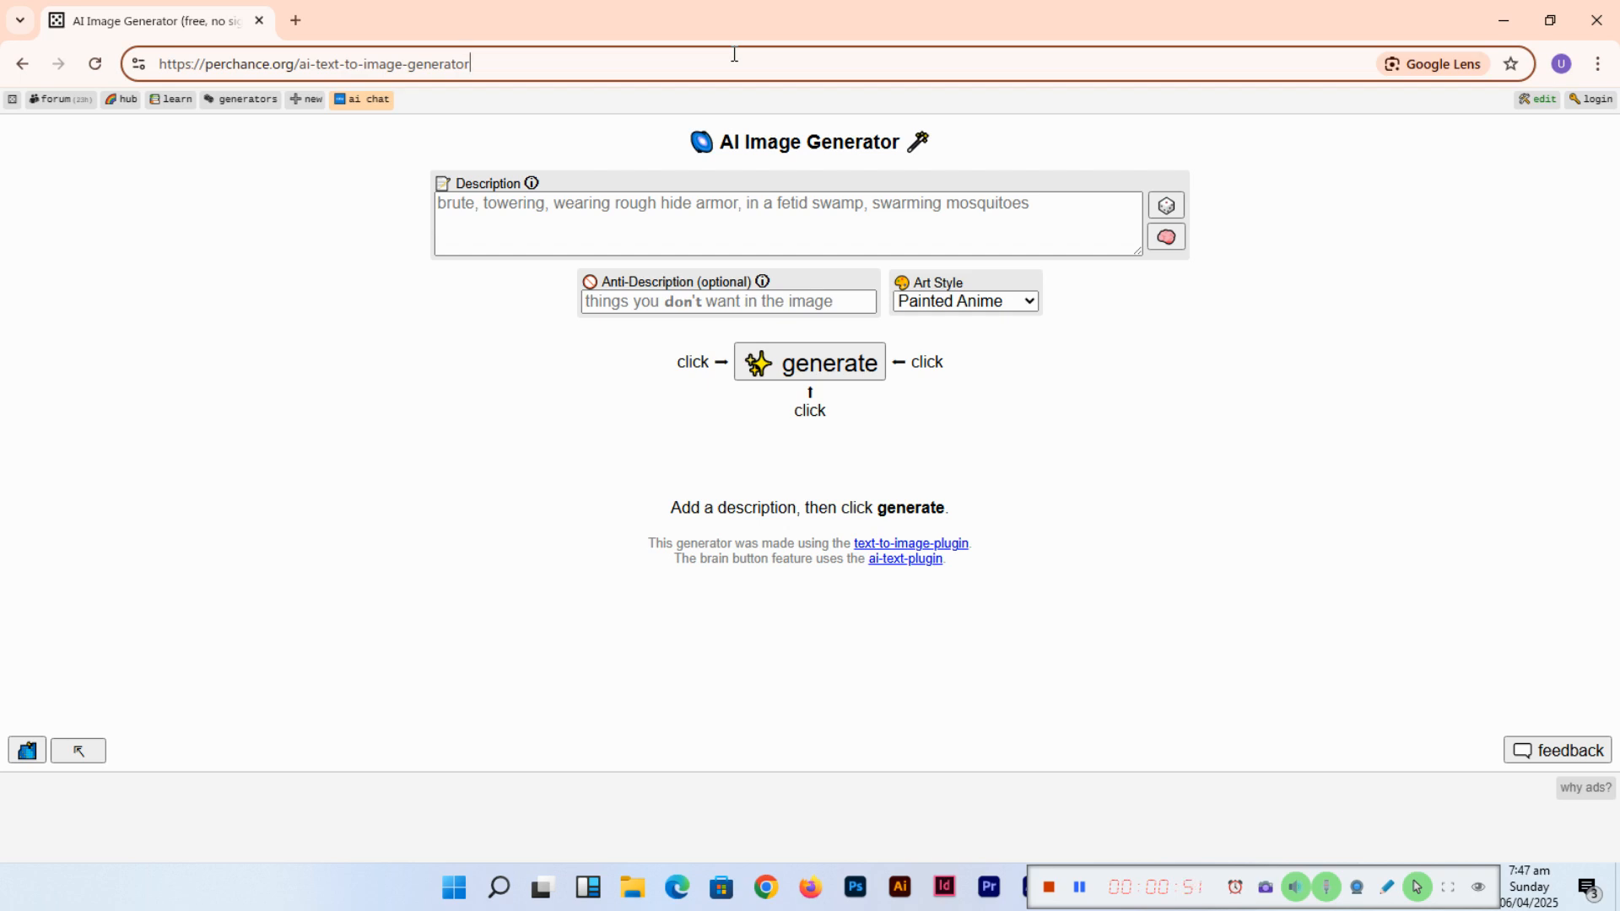
text(steampunk explorer with a hoverbike)
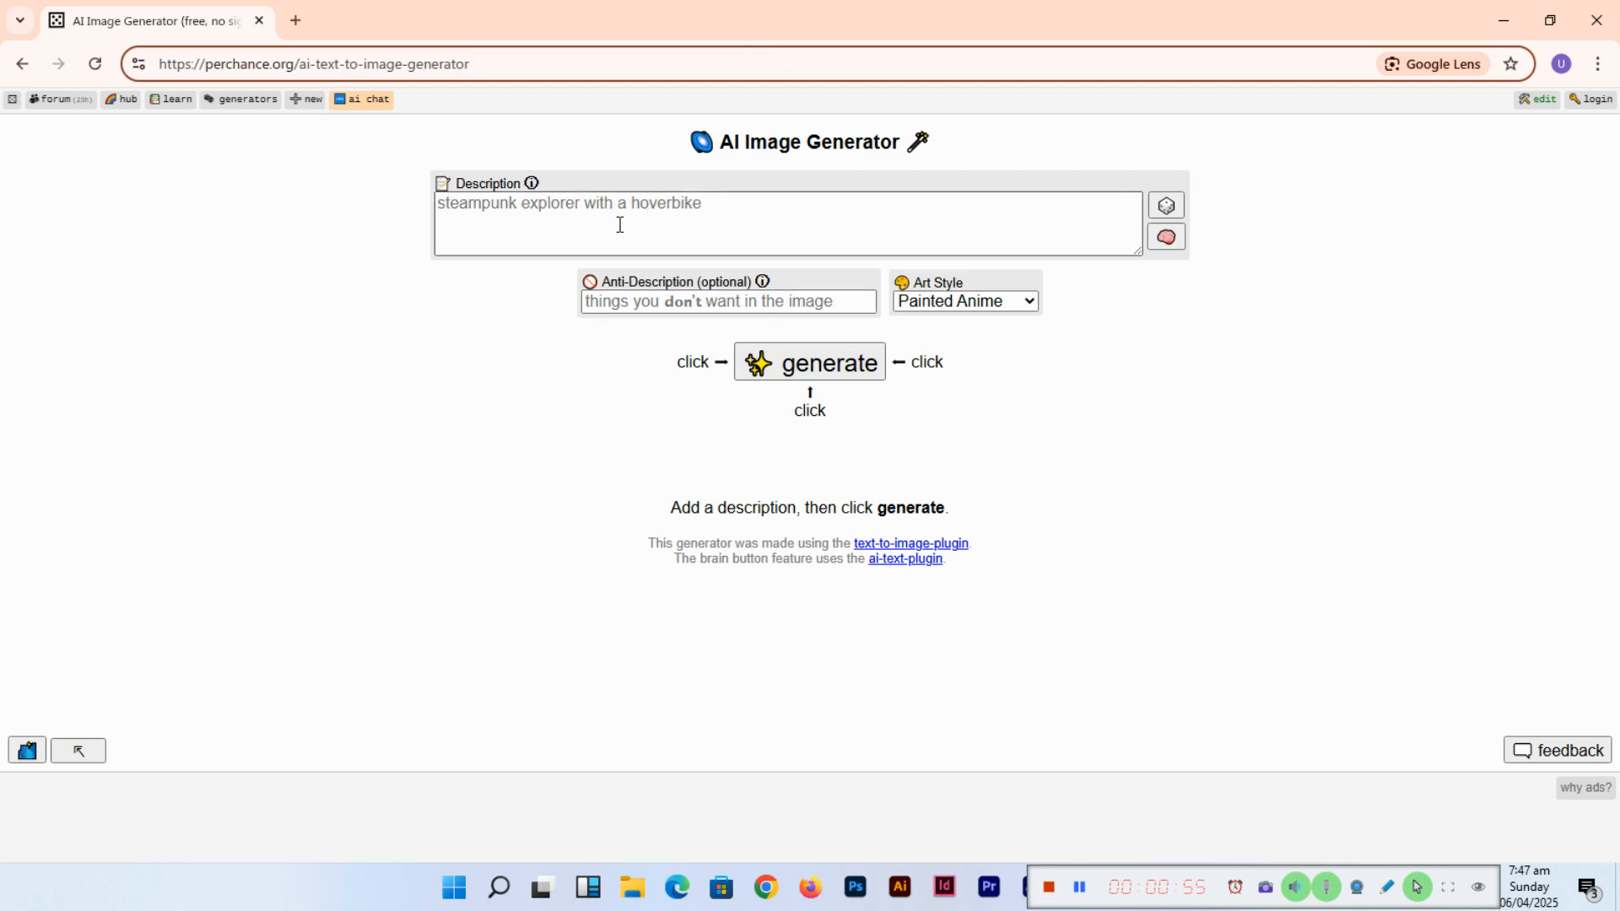
text(chibi-style superheroes saving the day)
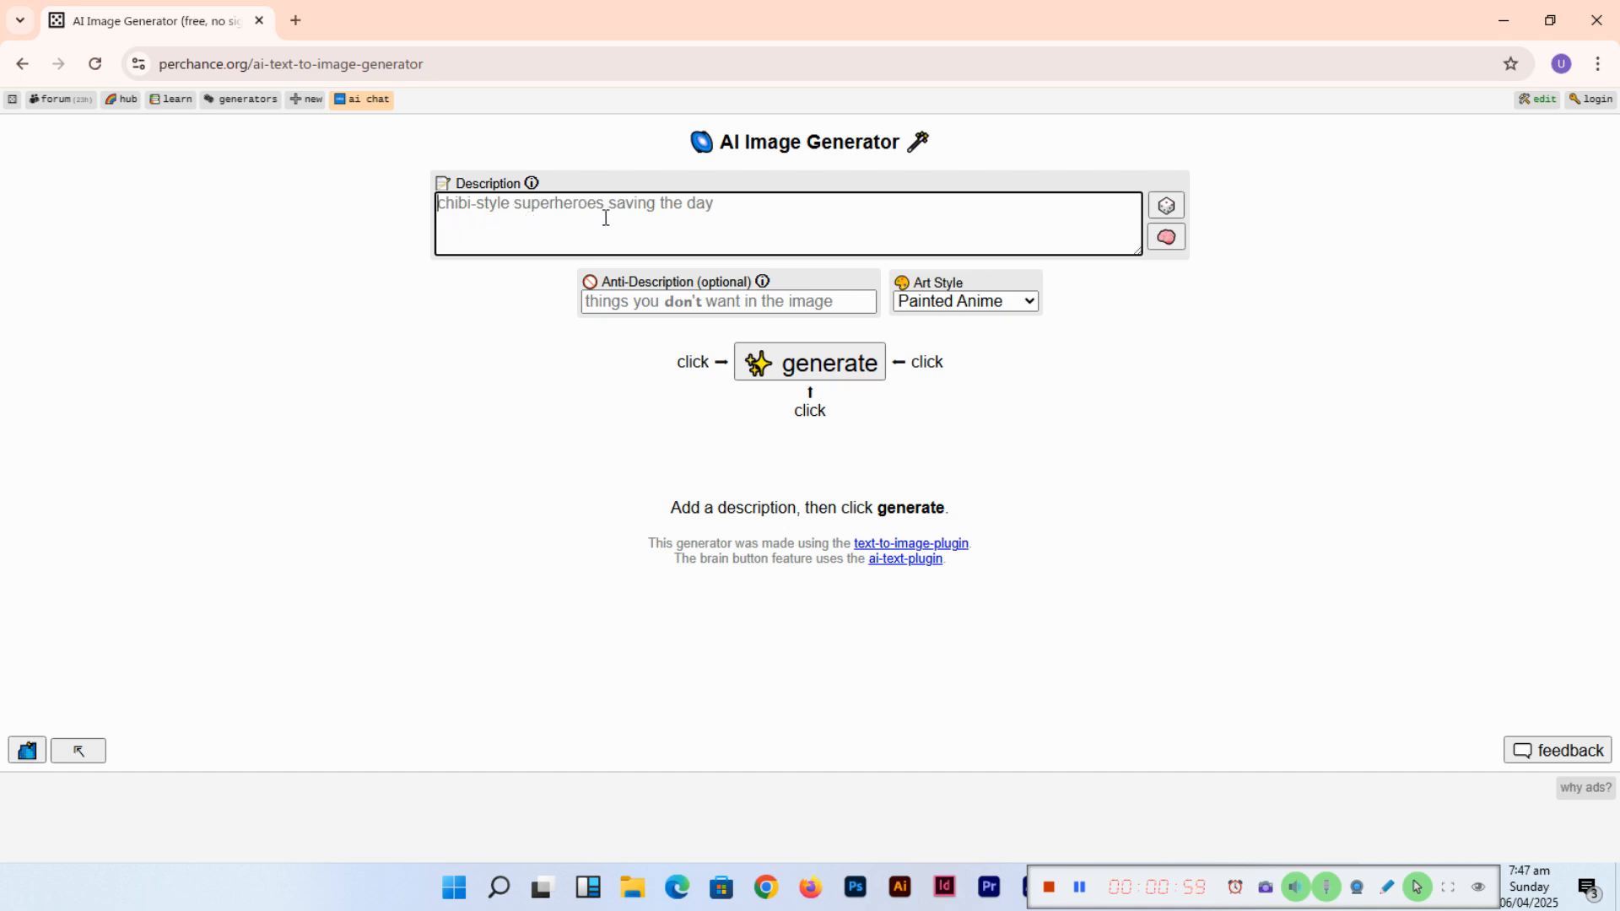
text(stage magician performing an enchanting illusion)
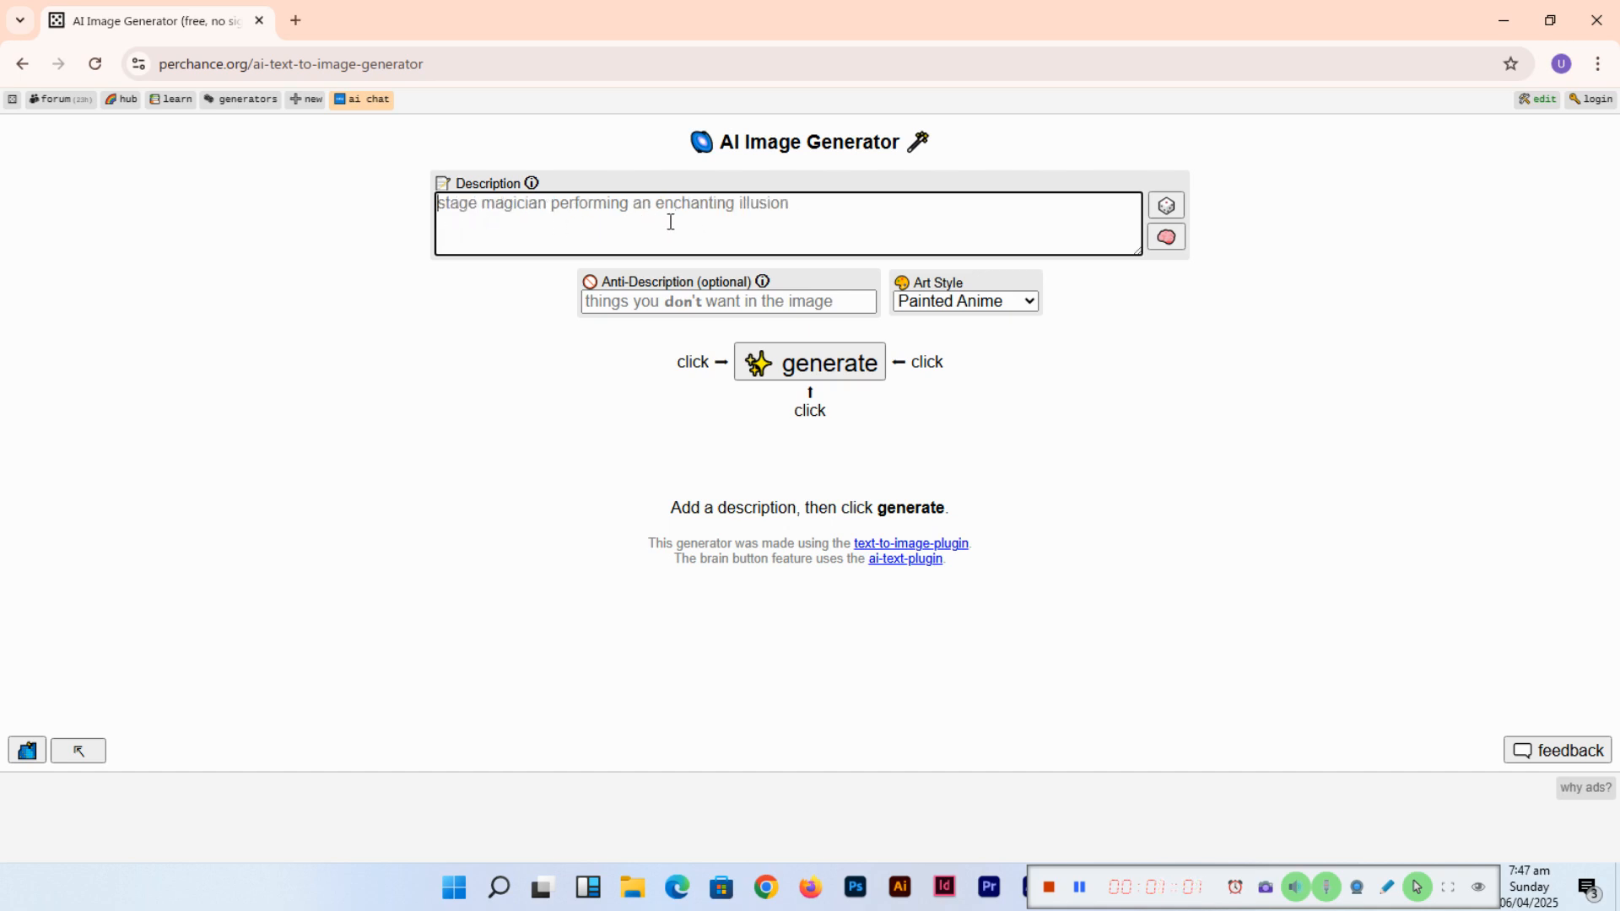
text(woman, at a brewery, sampling beer, indulgent smile, close-up)
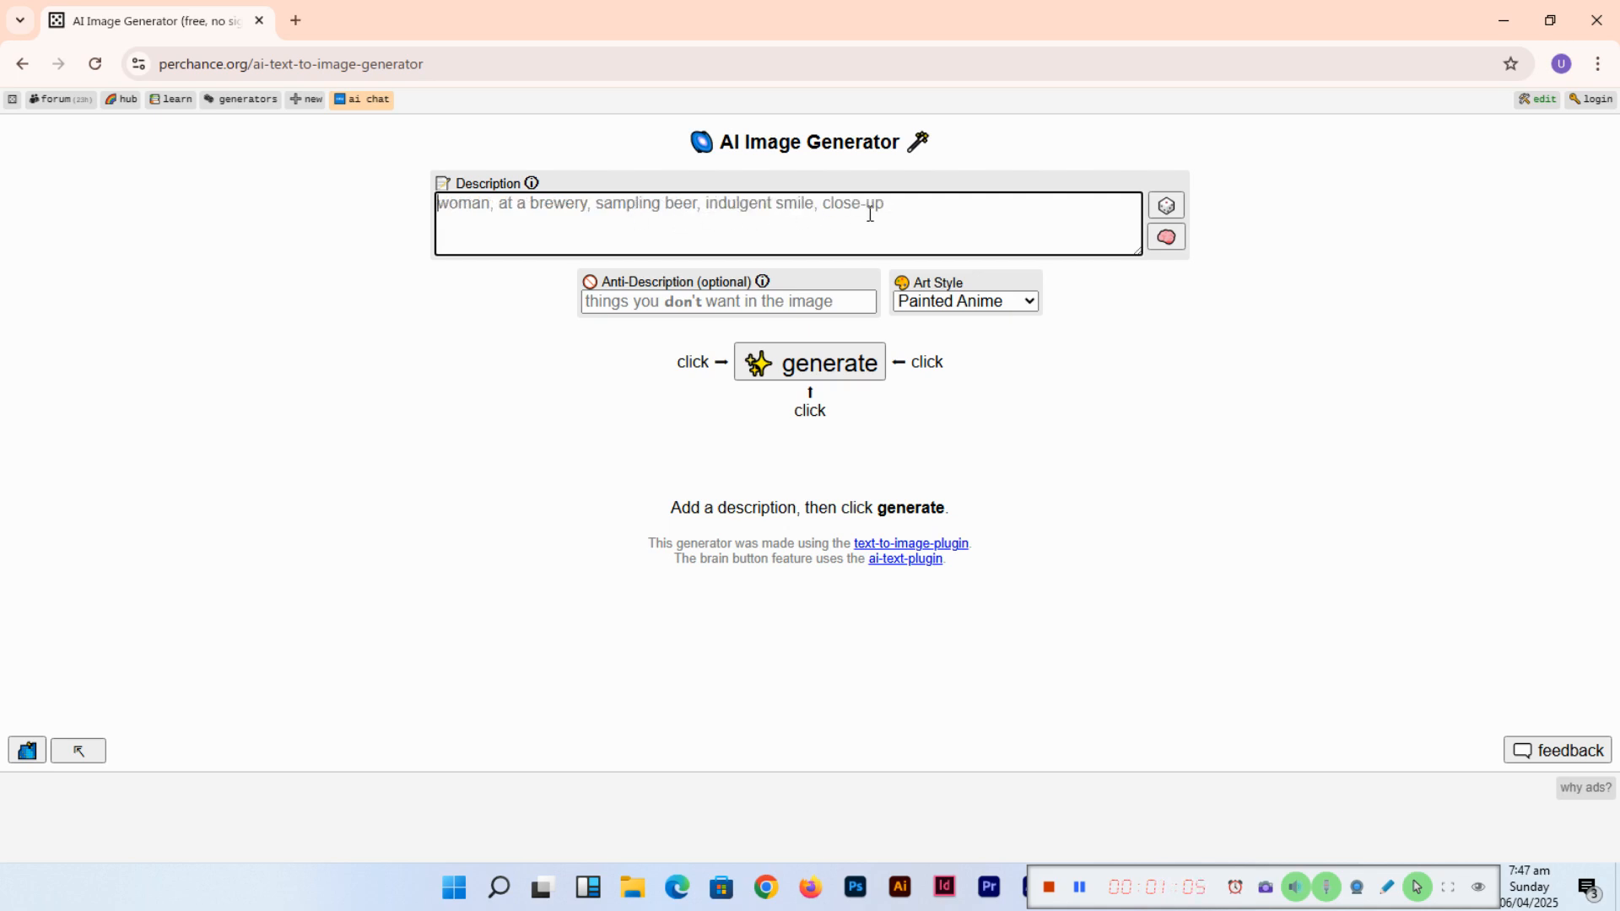
text(underwater pirate captain with a spaceship ship)
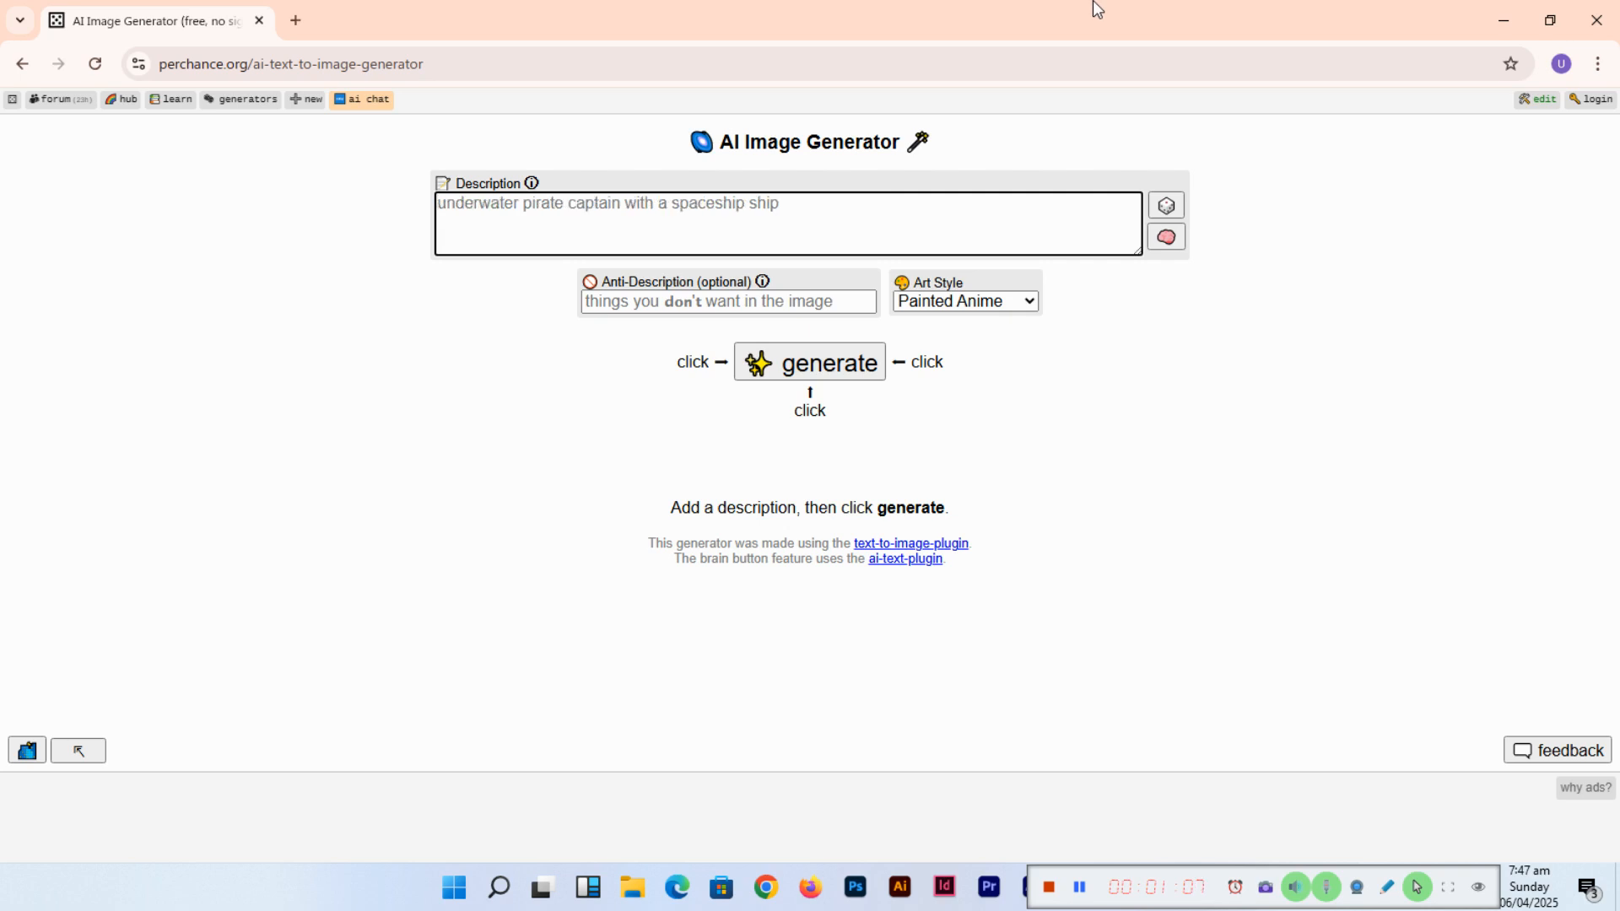
Enter 'A waterfall in a magical jungle with glowing flowers' and start generating the portraits
text(A waterfall i)
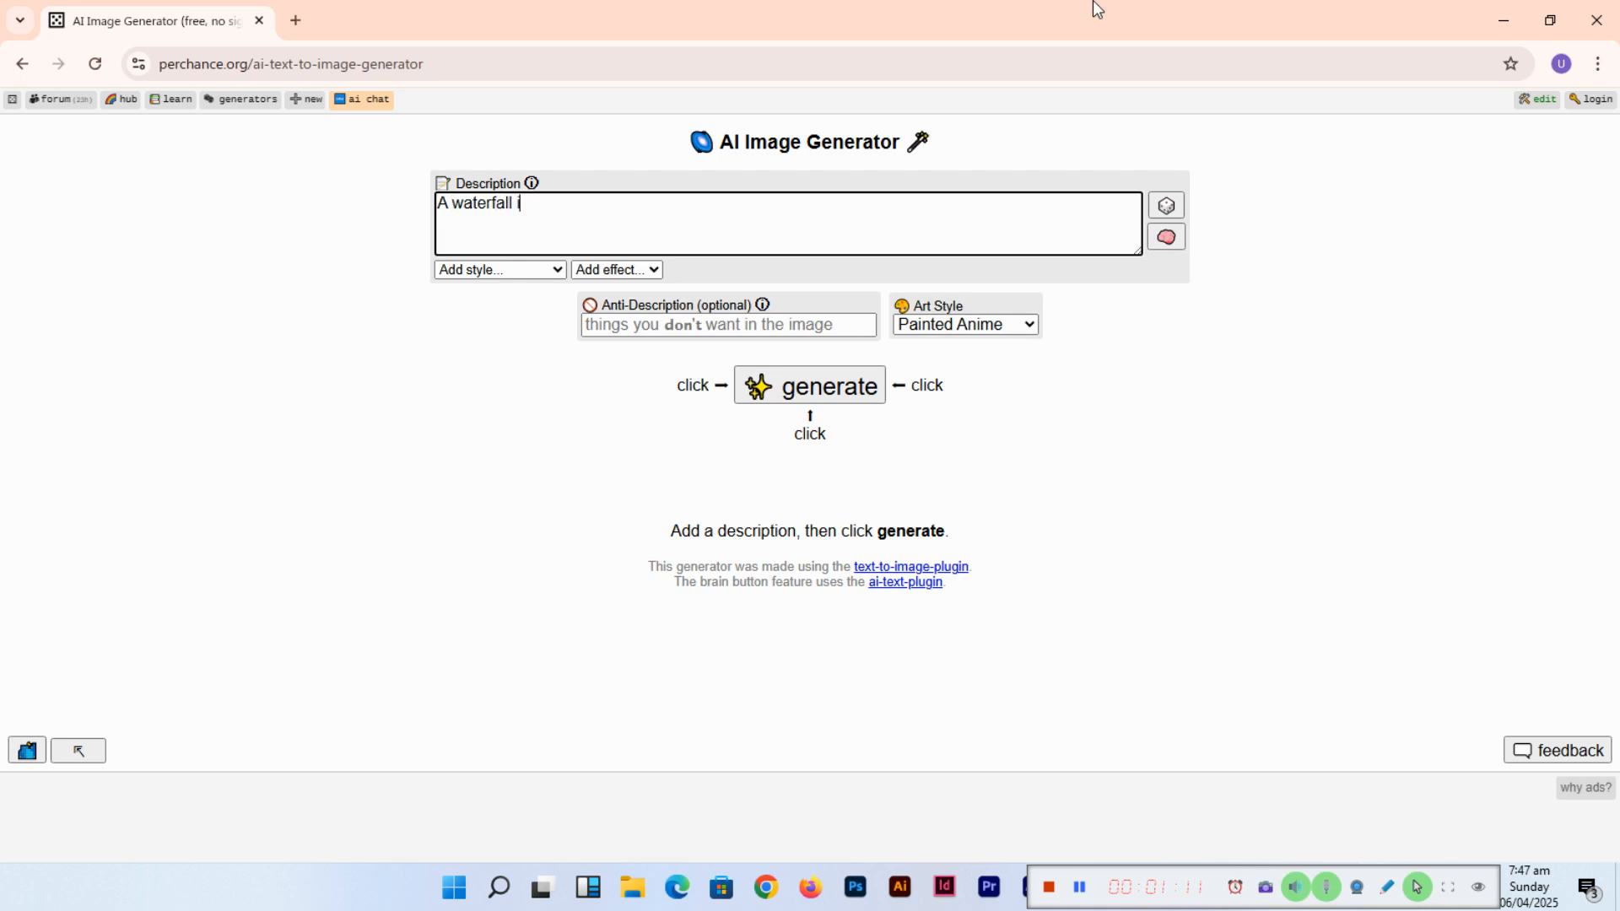
text(n a magical ju)
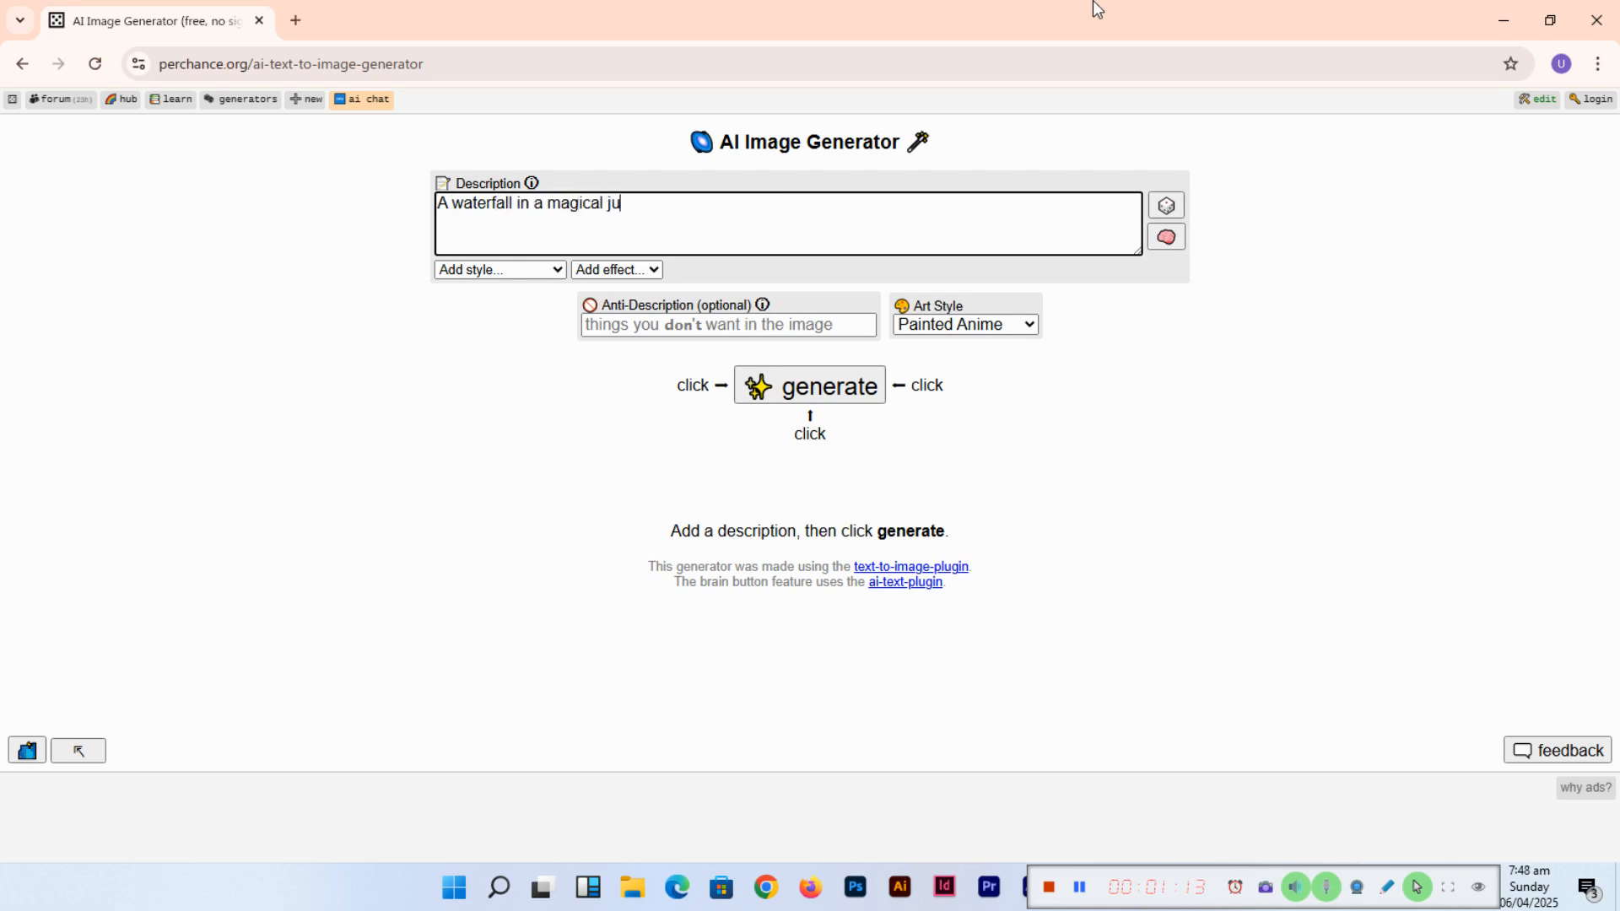
text(ngle with glowing)
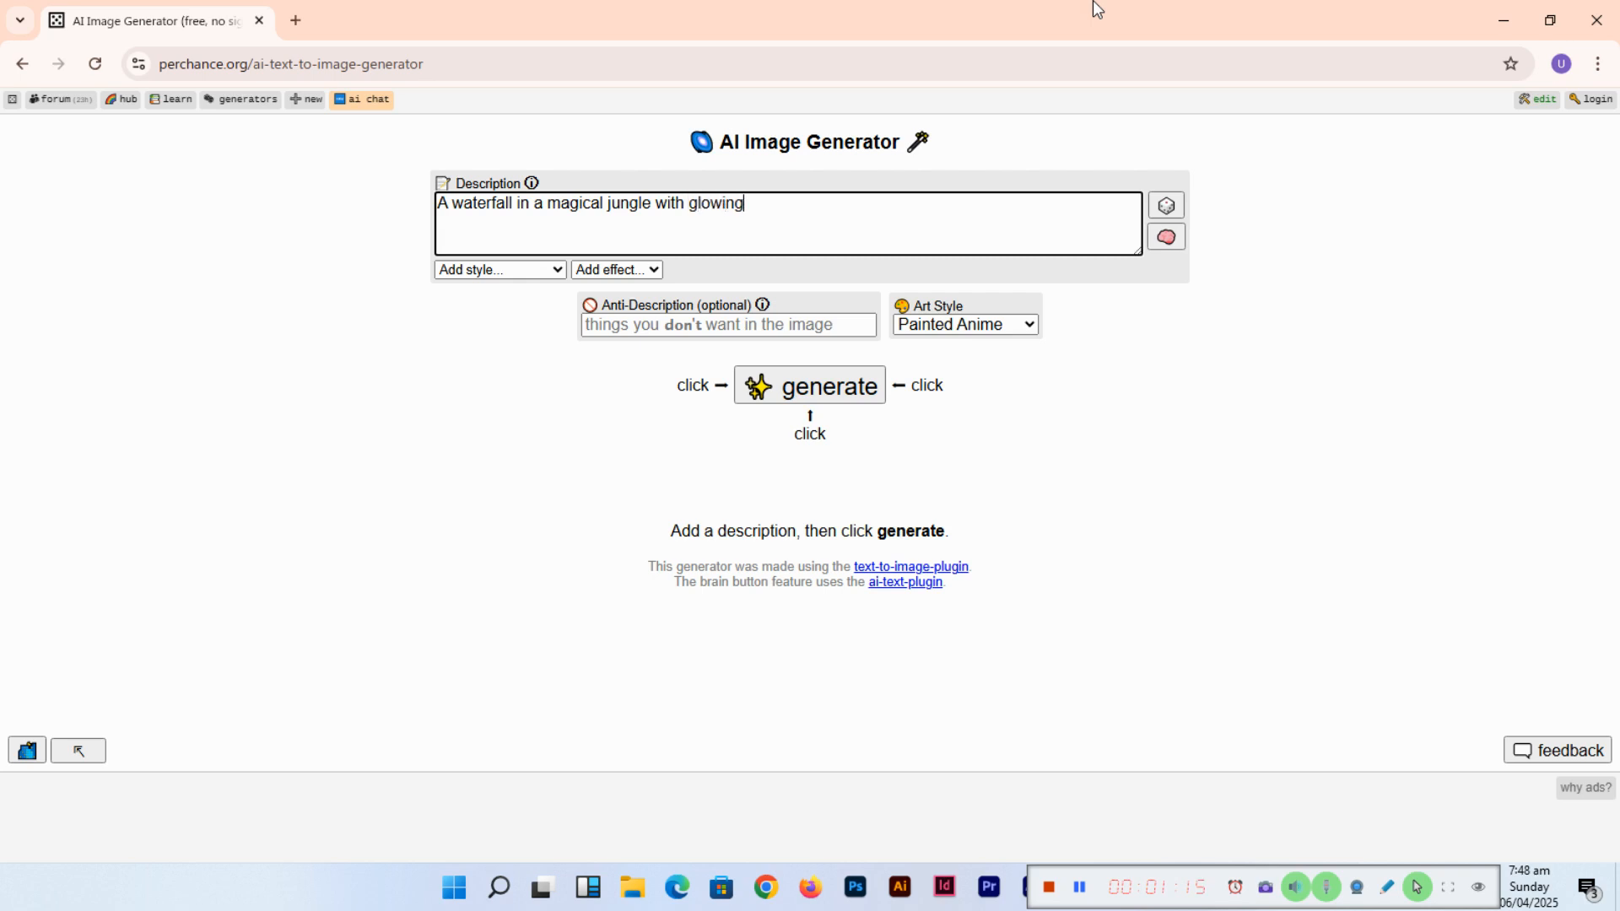
text(flowers)
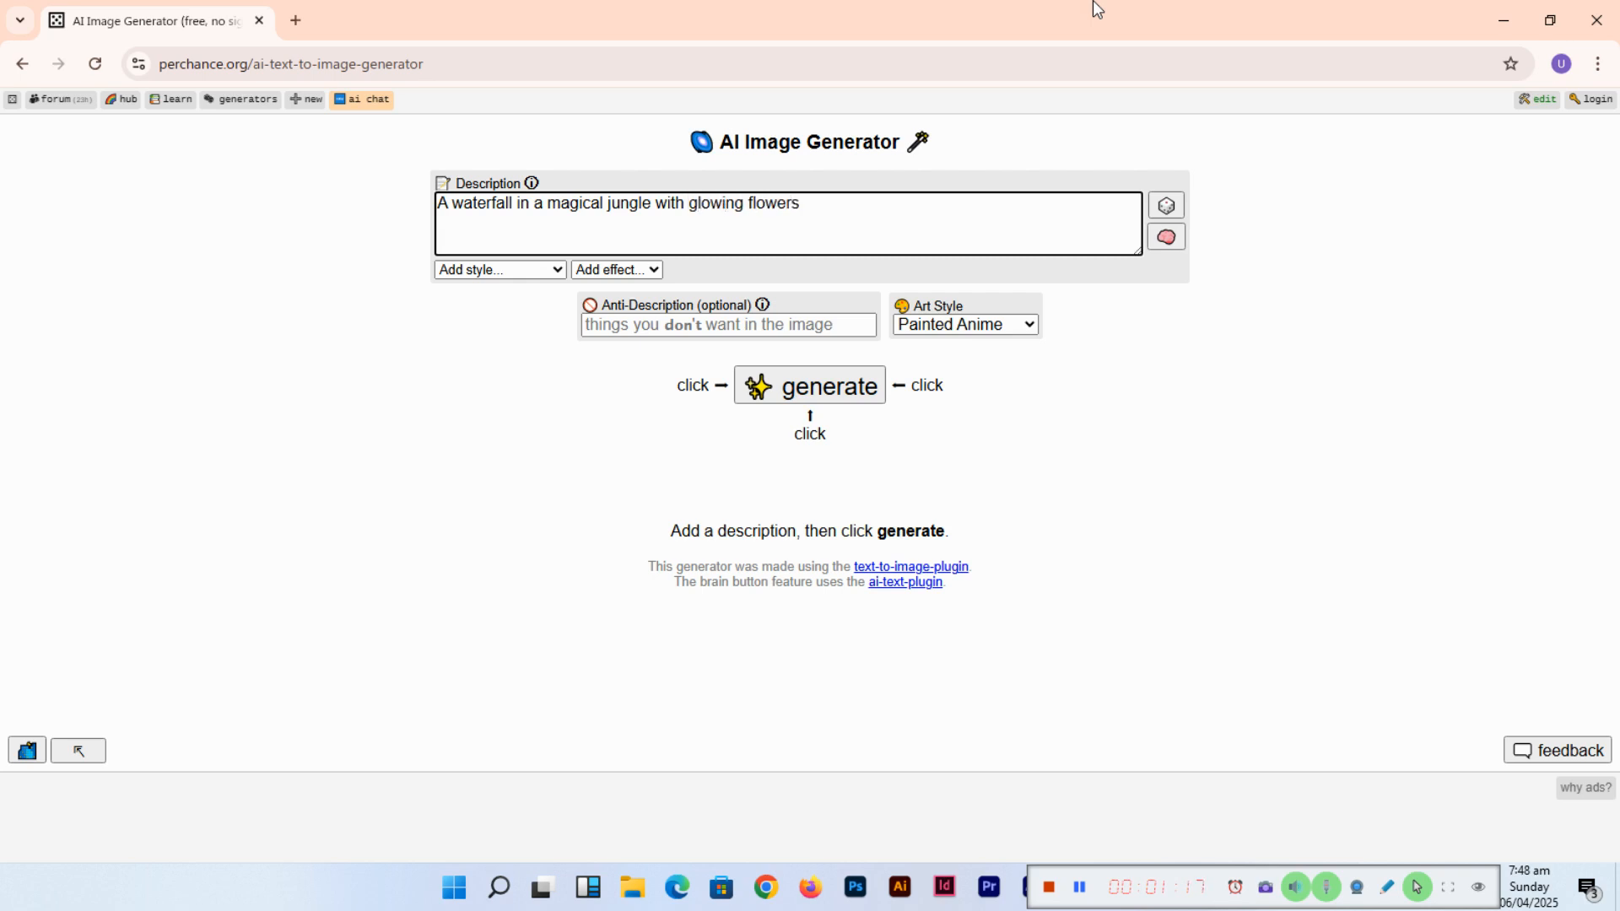
click(809, 386)
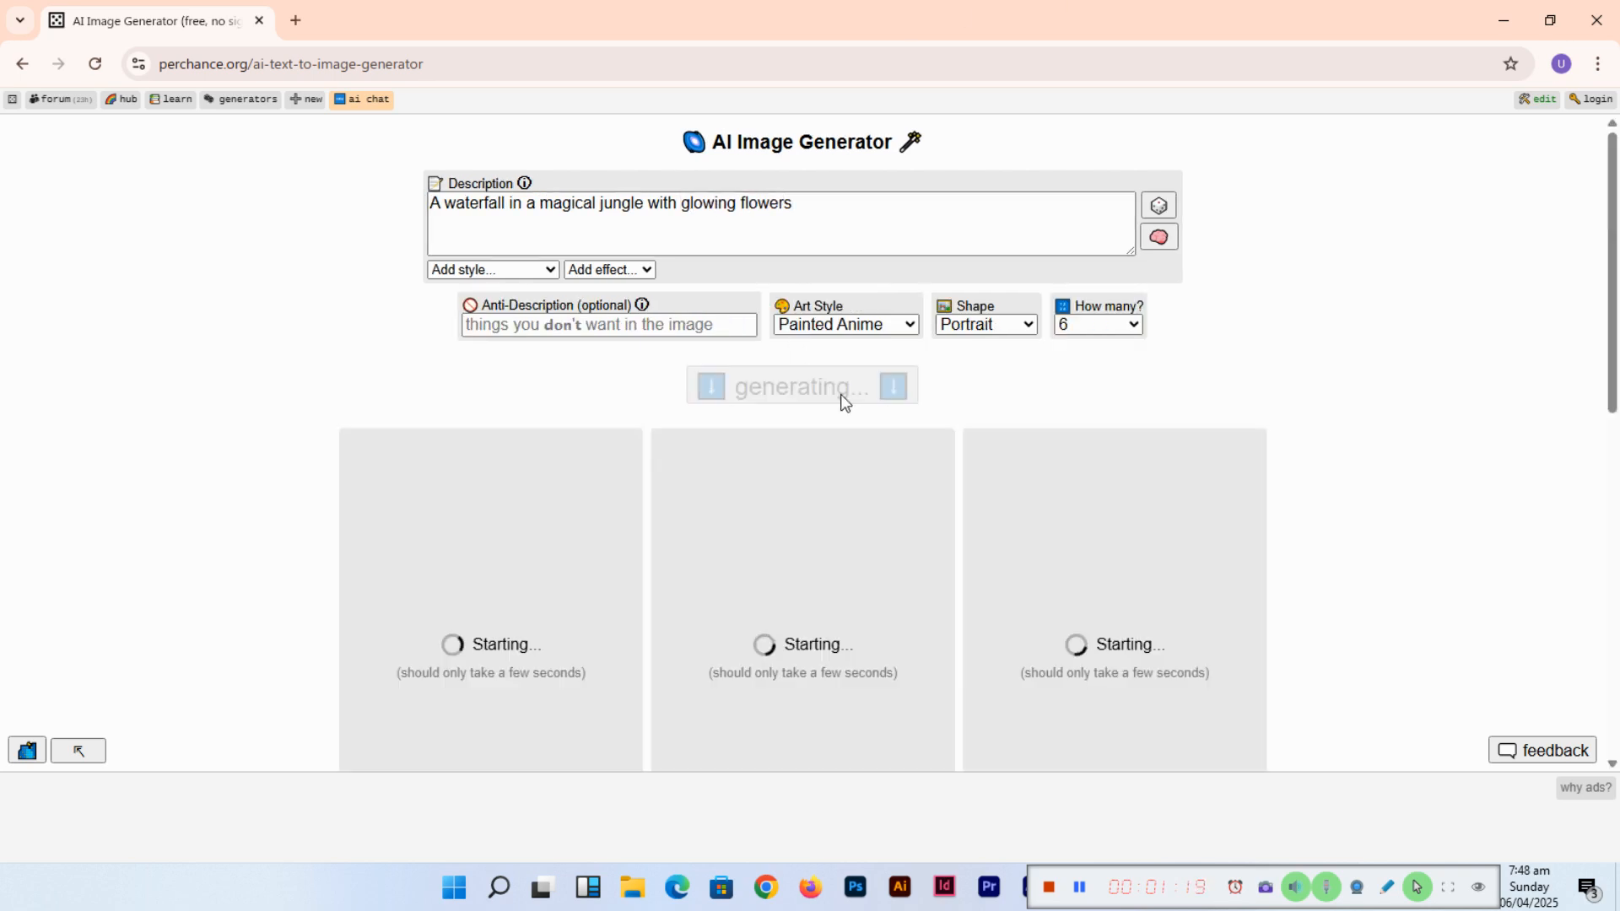
Scroll down through the six rendering waterfall results and back up
scroll(down, 3)
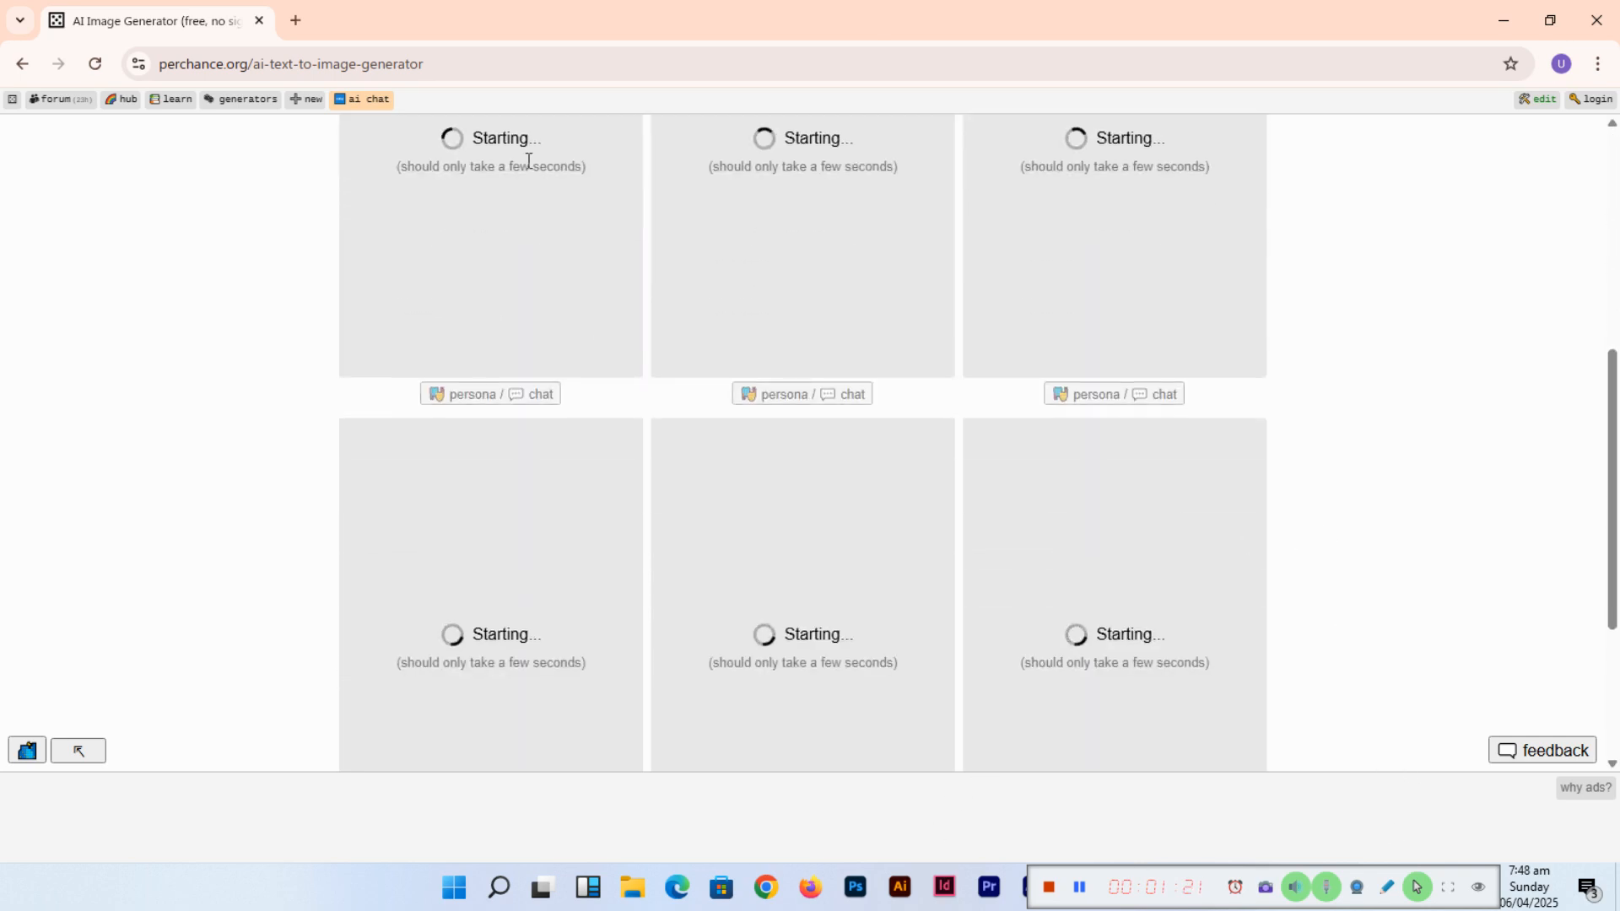
mouse_move(1068, 650)
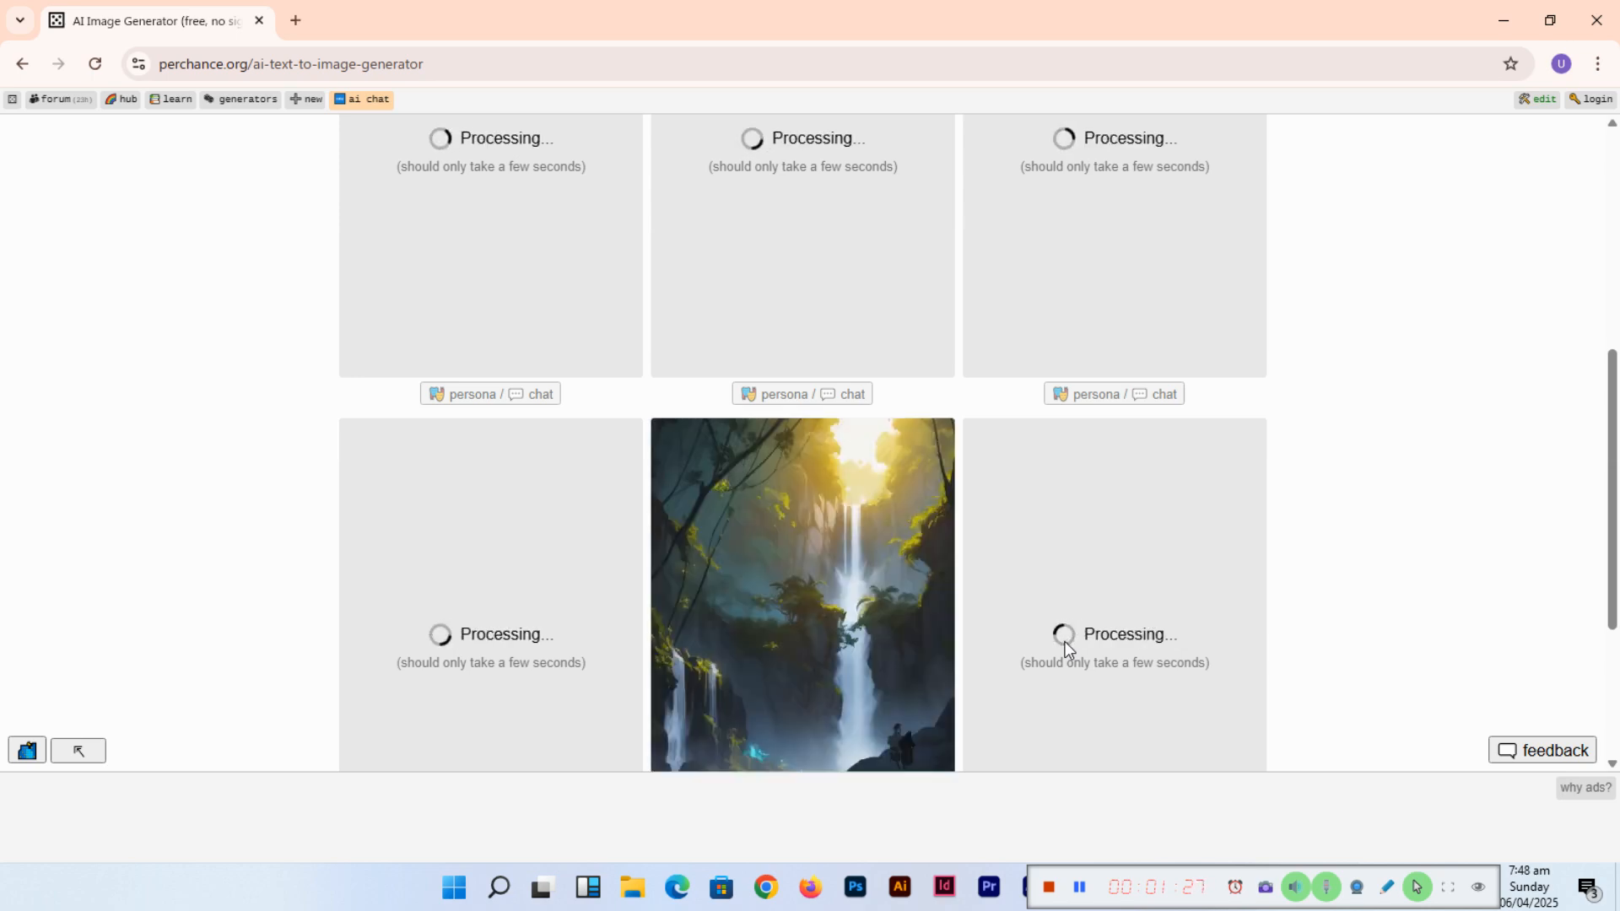
scroll(down, 3)
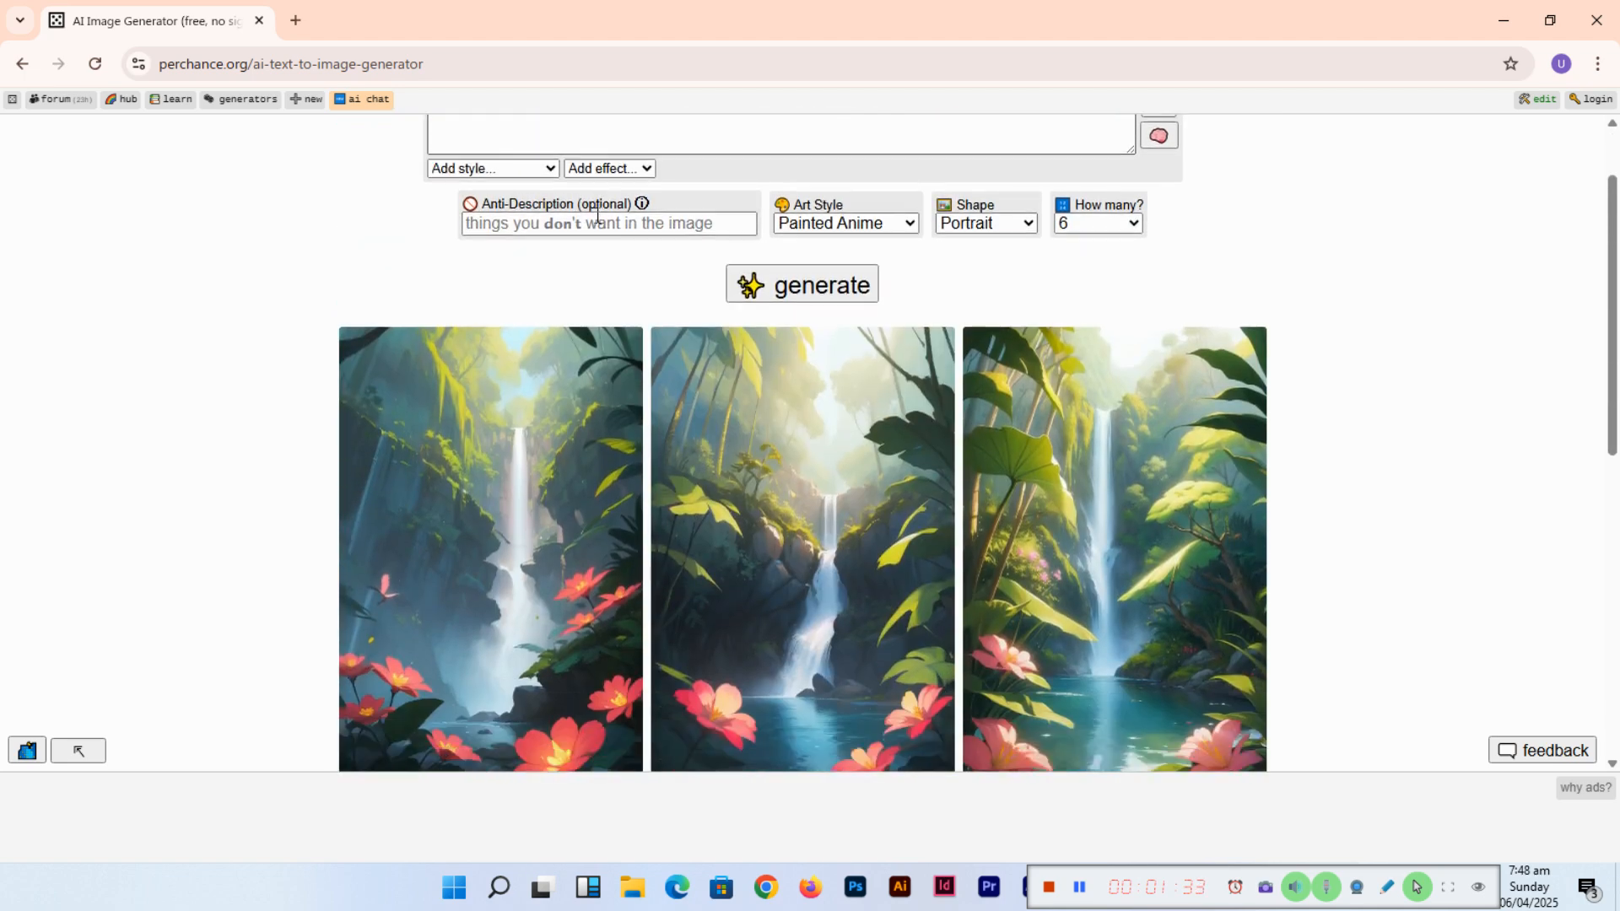
scroll(down, 3)
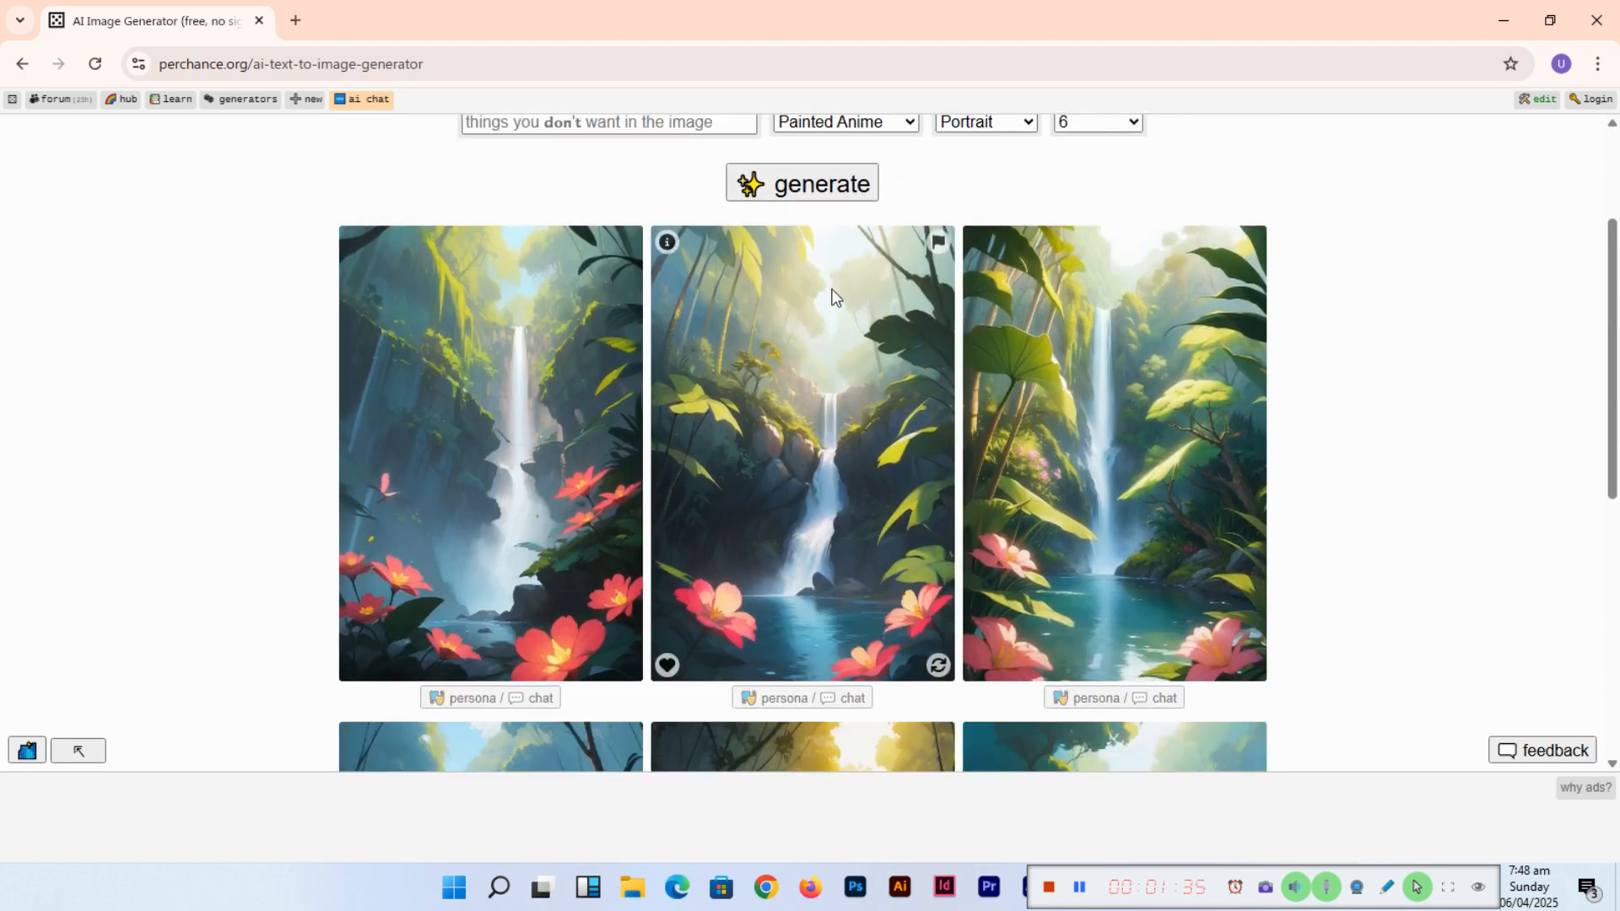
mouse_move(1132, 374)
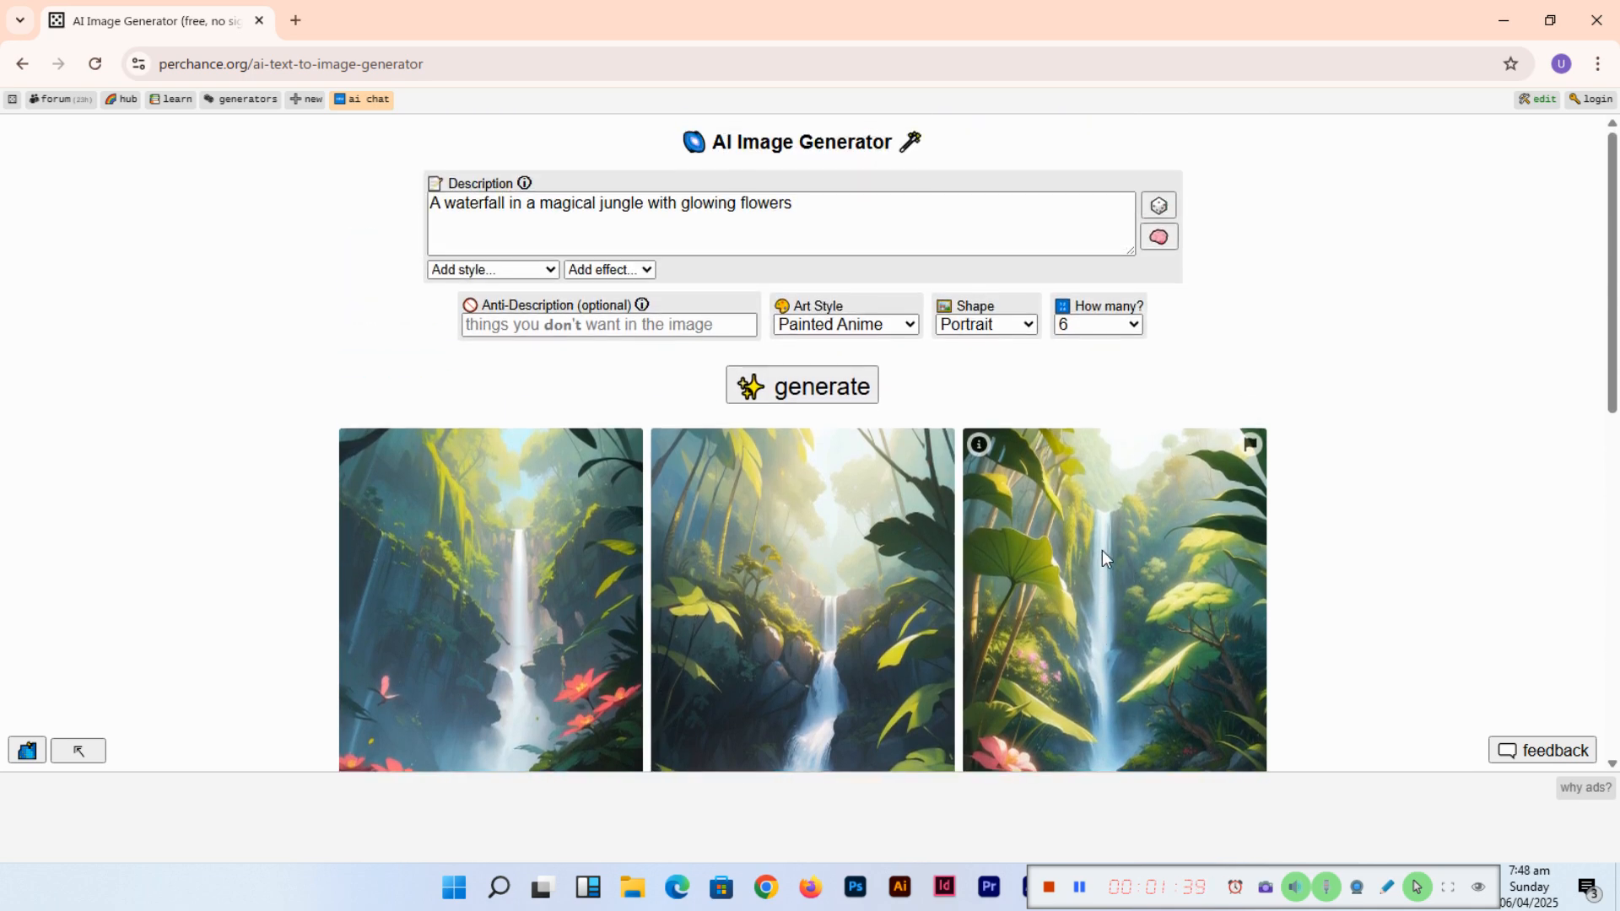
scroll(down, 3)
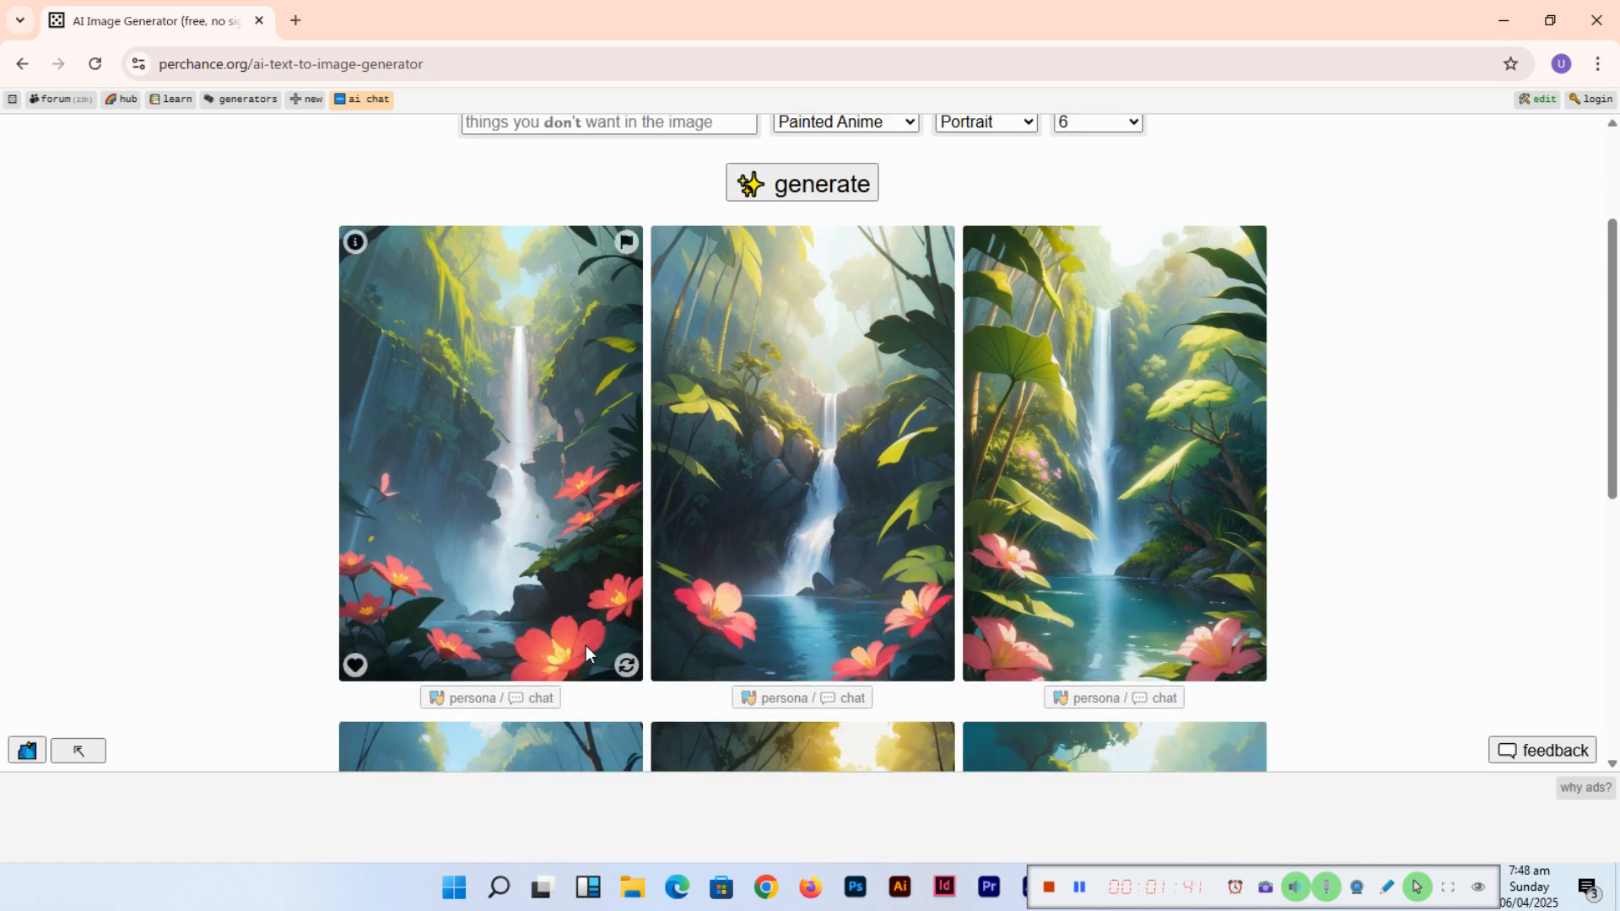
scroll(down, 3)
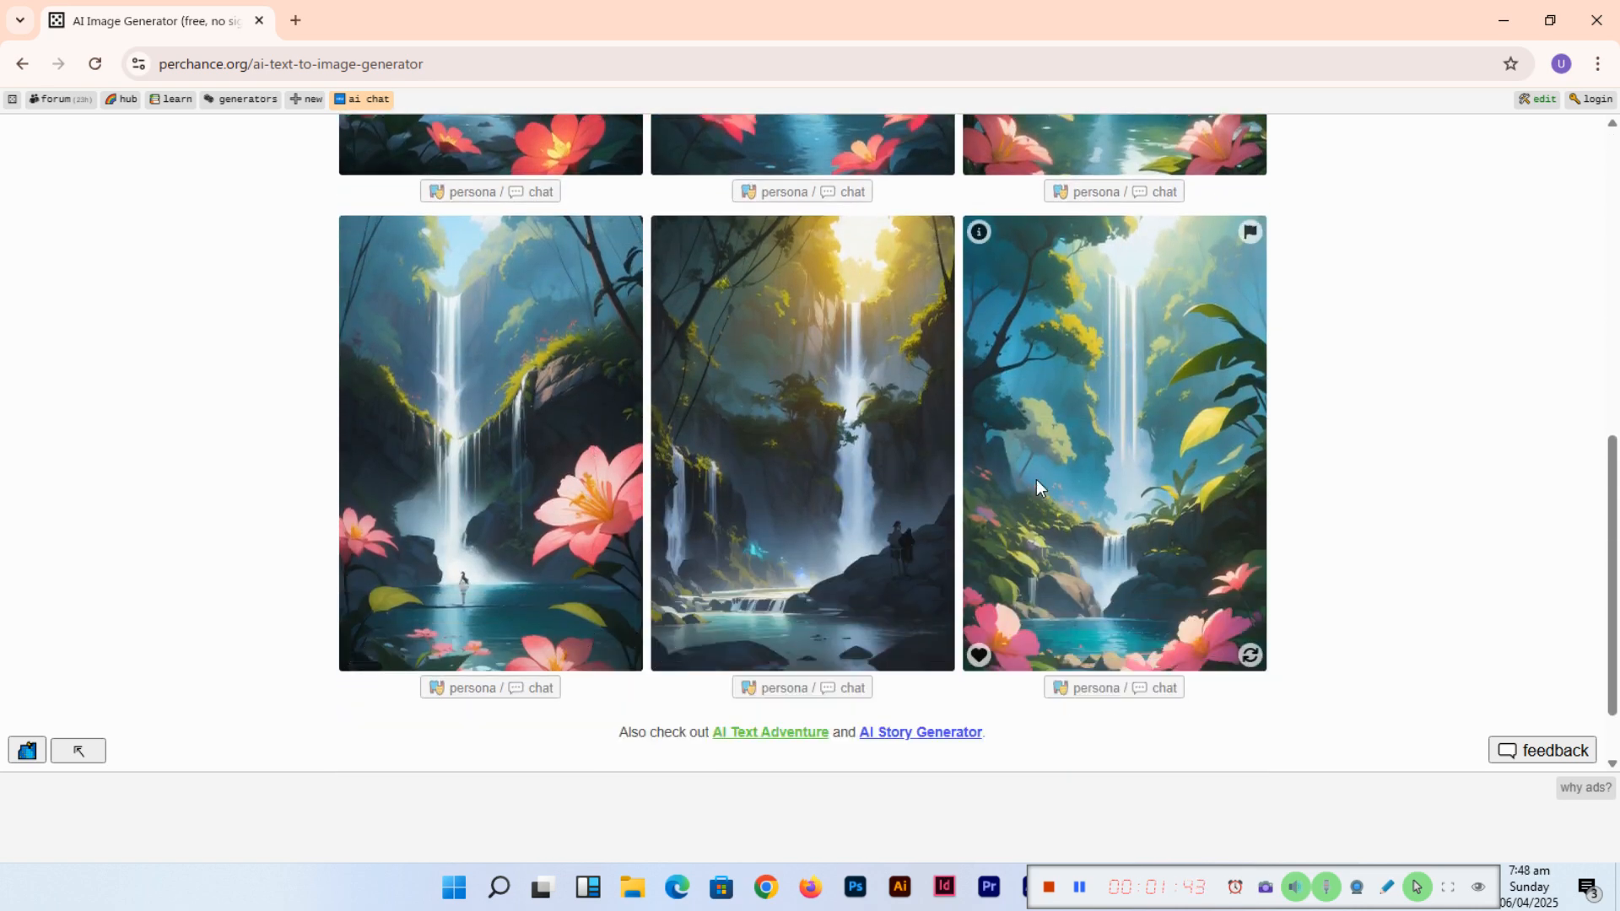
mouse_move(798, 434)
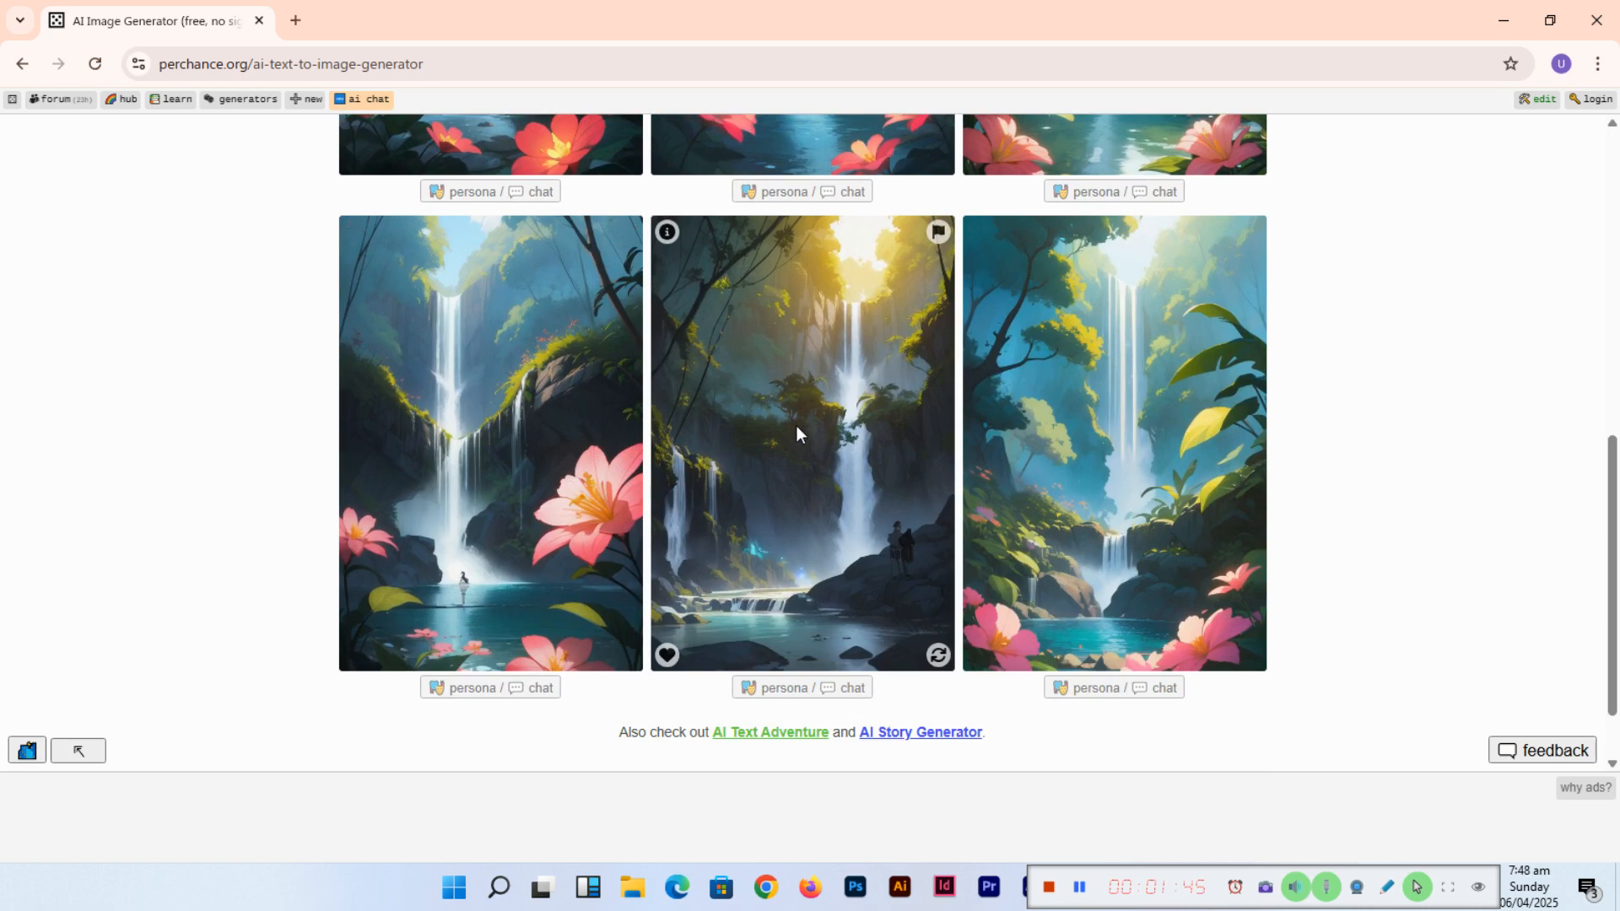
scroll(up, 3)
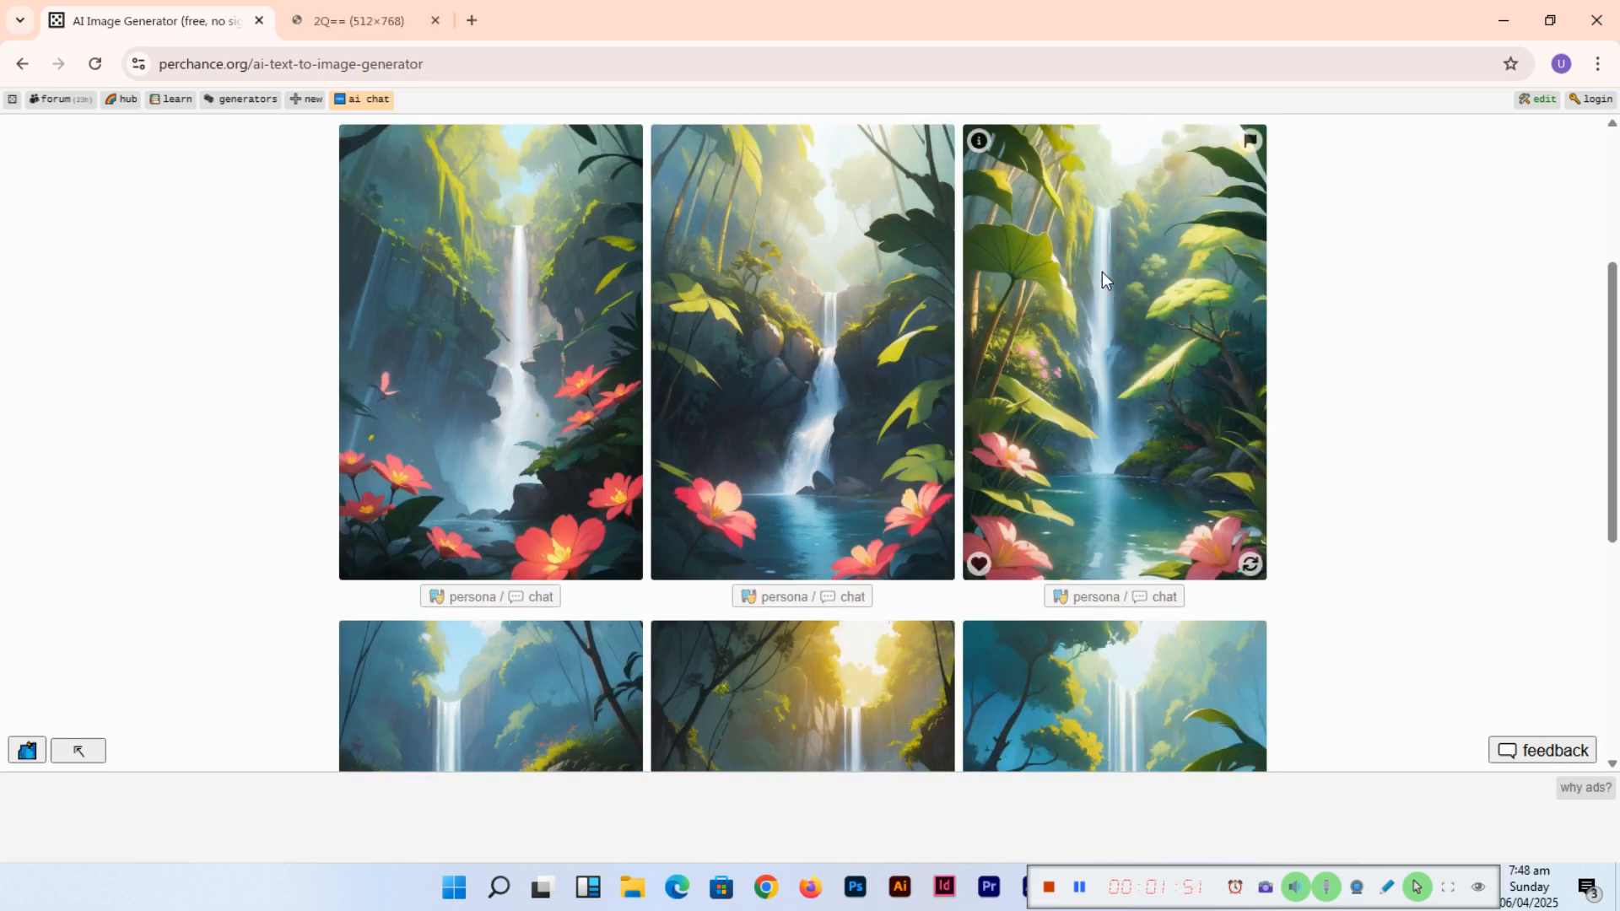
mouse_move(1248, 567)
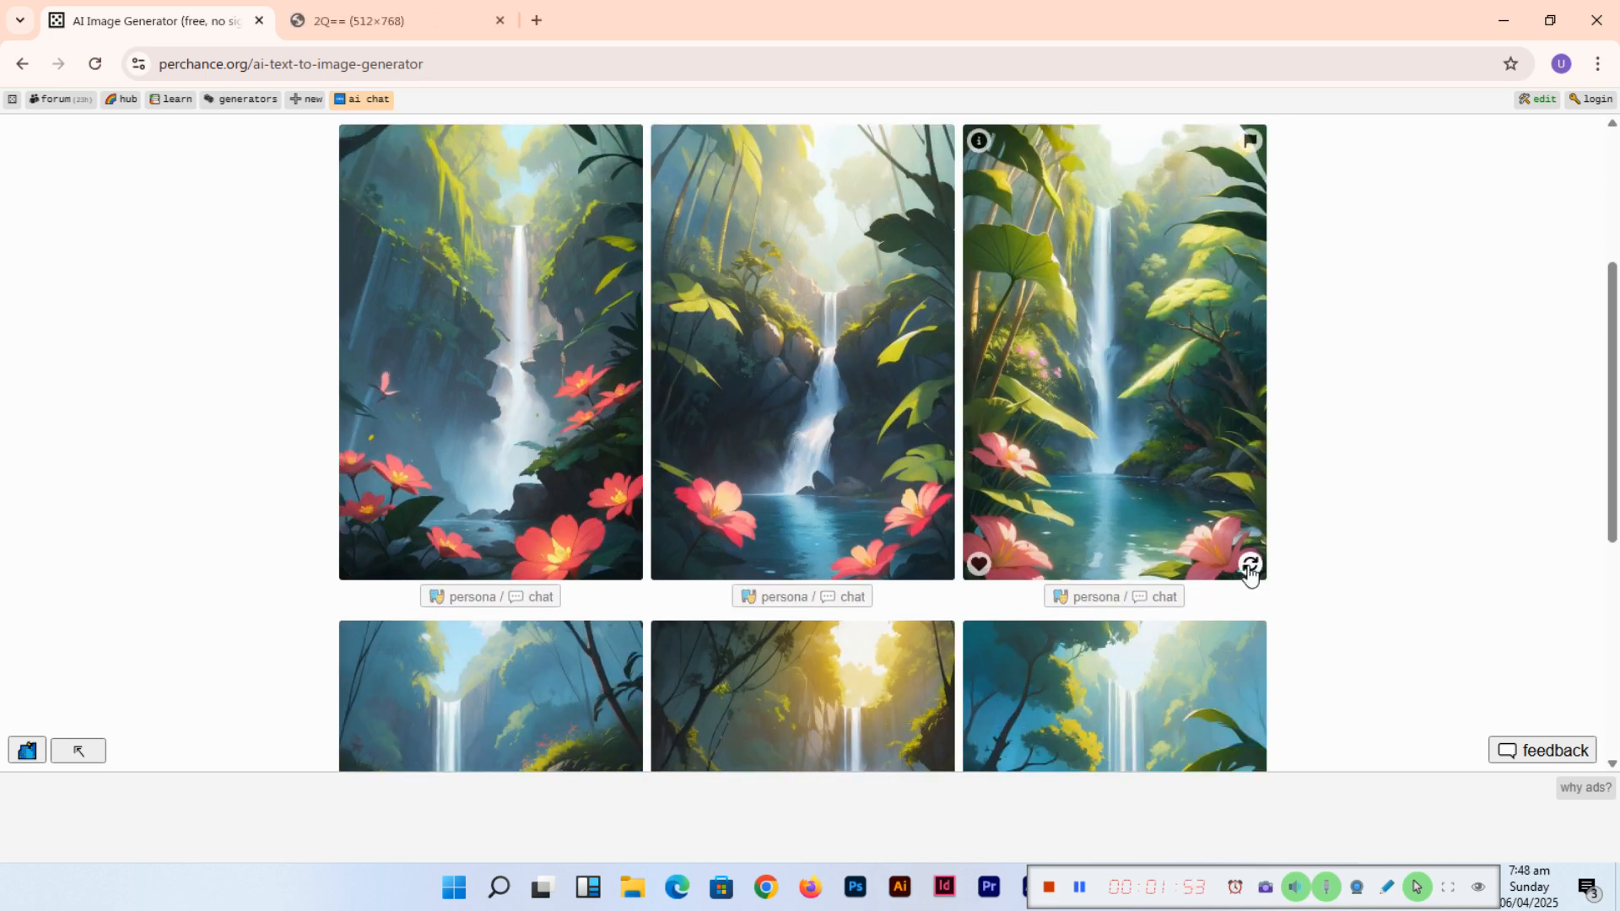
Save the third waterfall image from its full-size tab to the Desktop as download.jpg
click(357, 21)
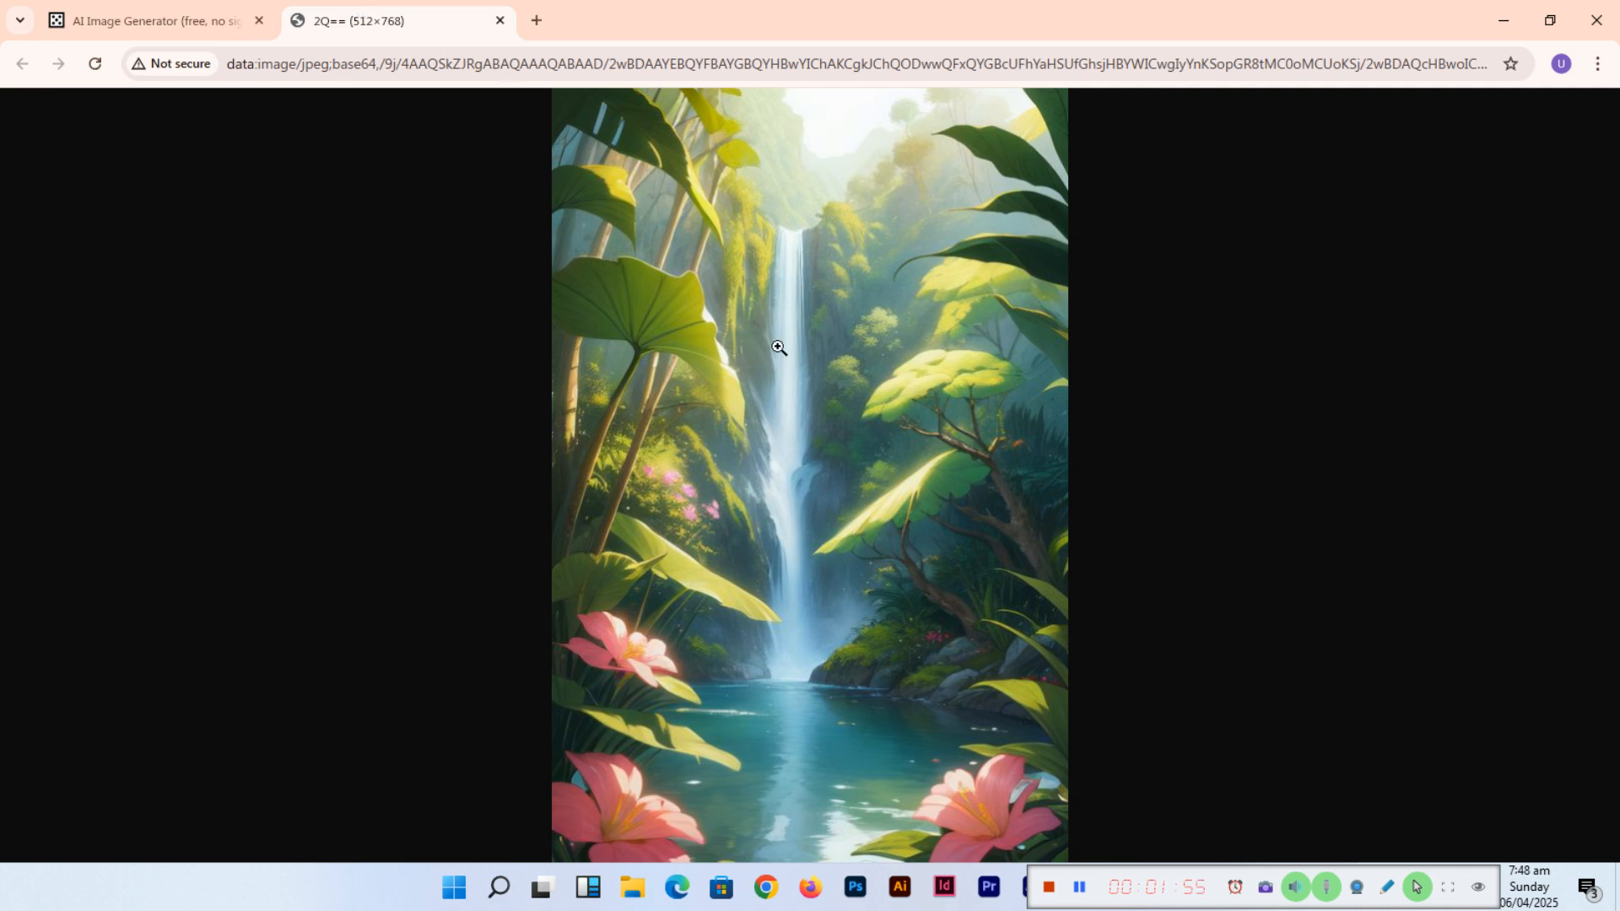
right_click(778, 347)
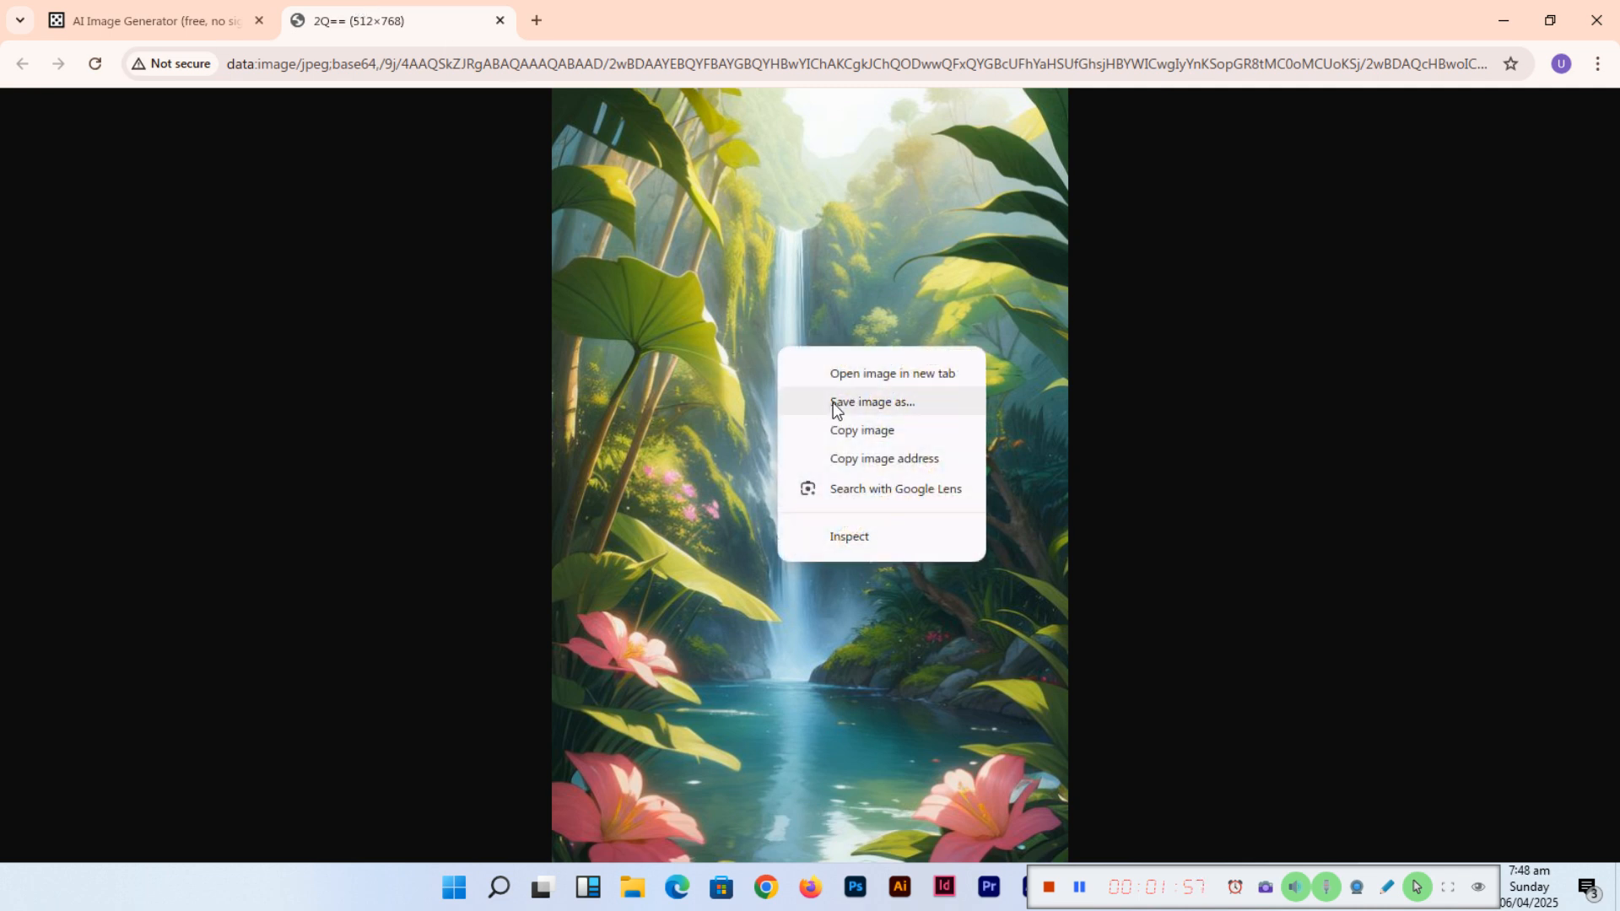
click(873, 401)
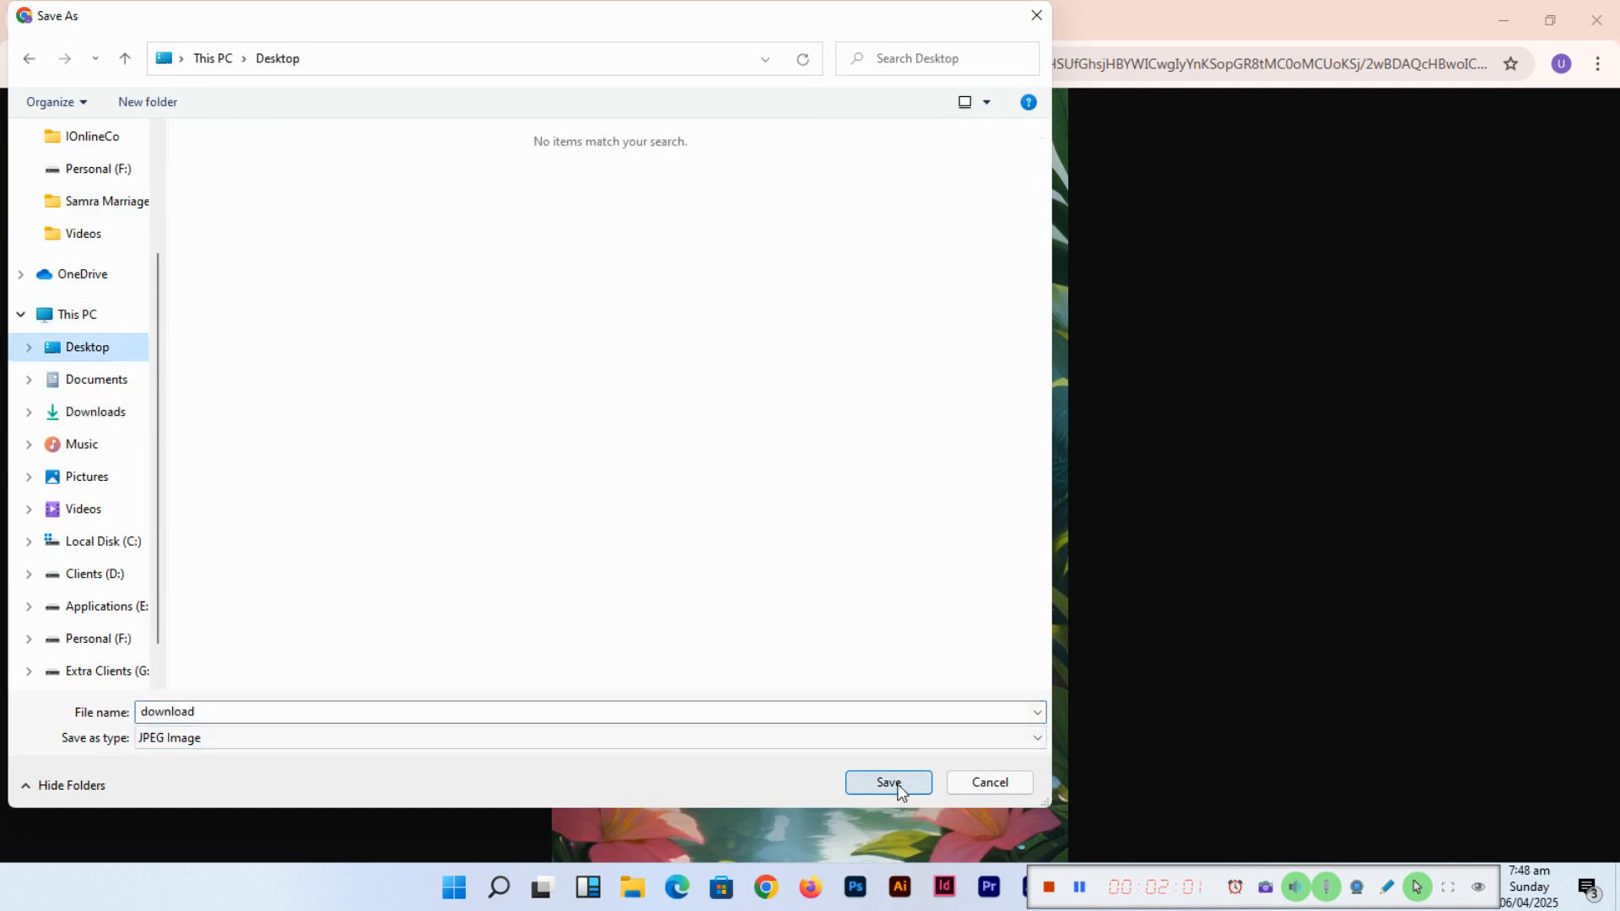
click(889, 782)
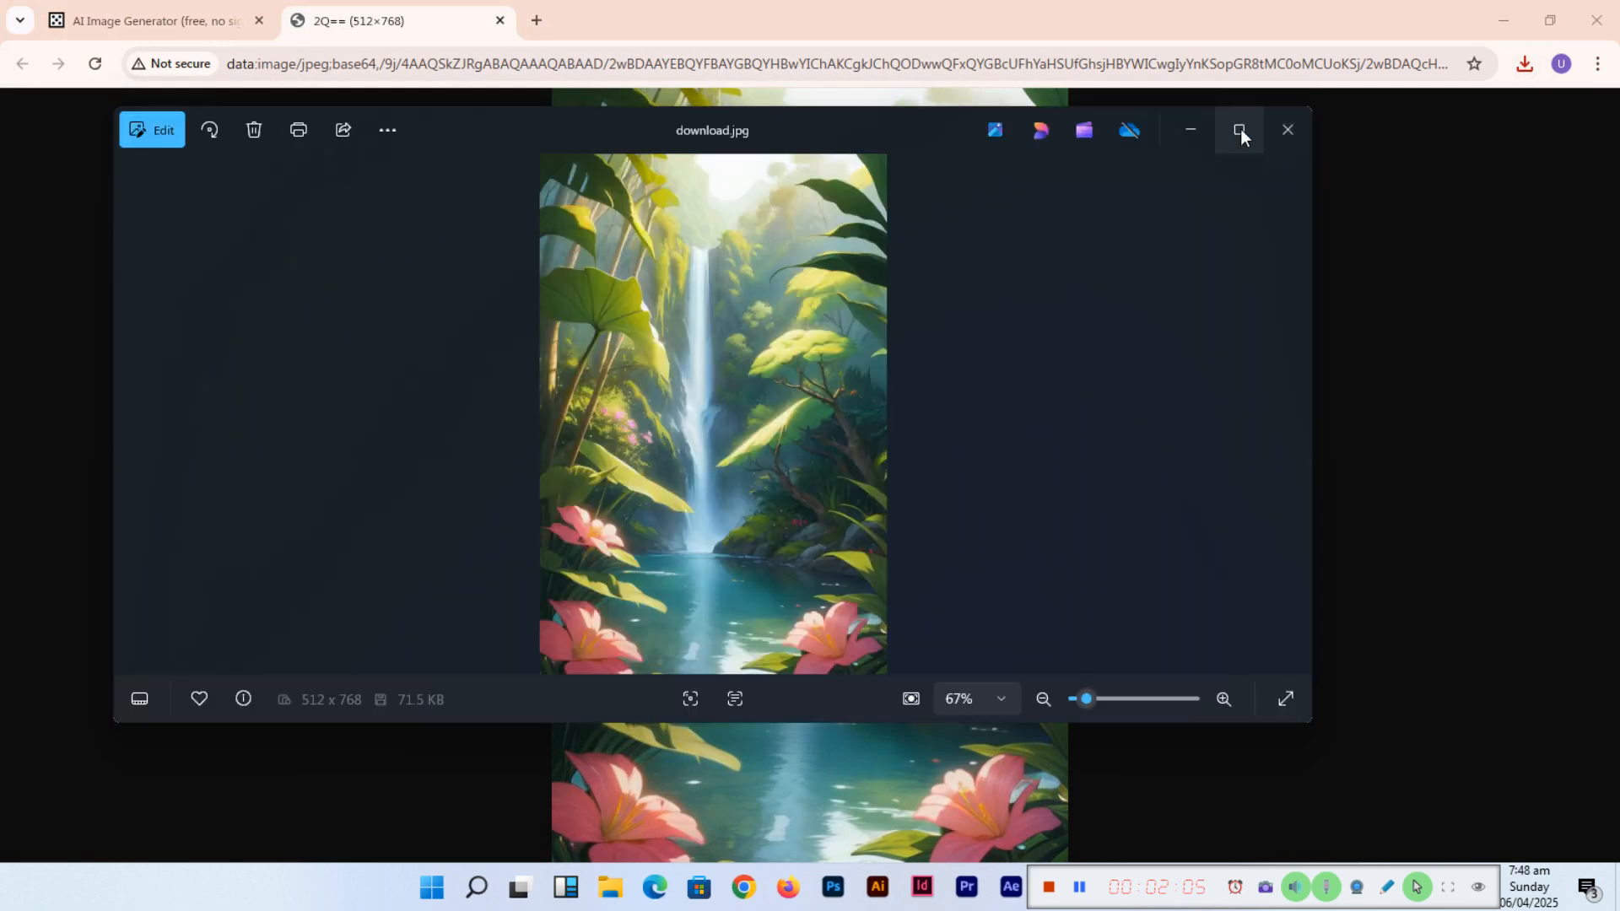
Close the Photos viewer showing download.jpg to return to the waterfall grid
click(1239, 130)
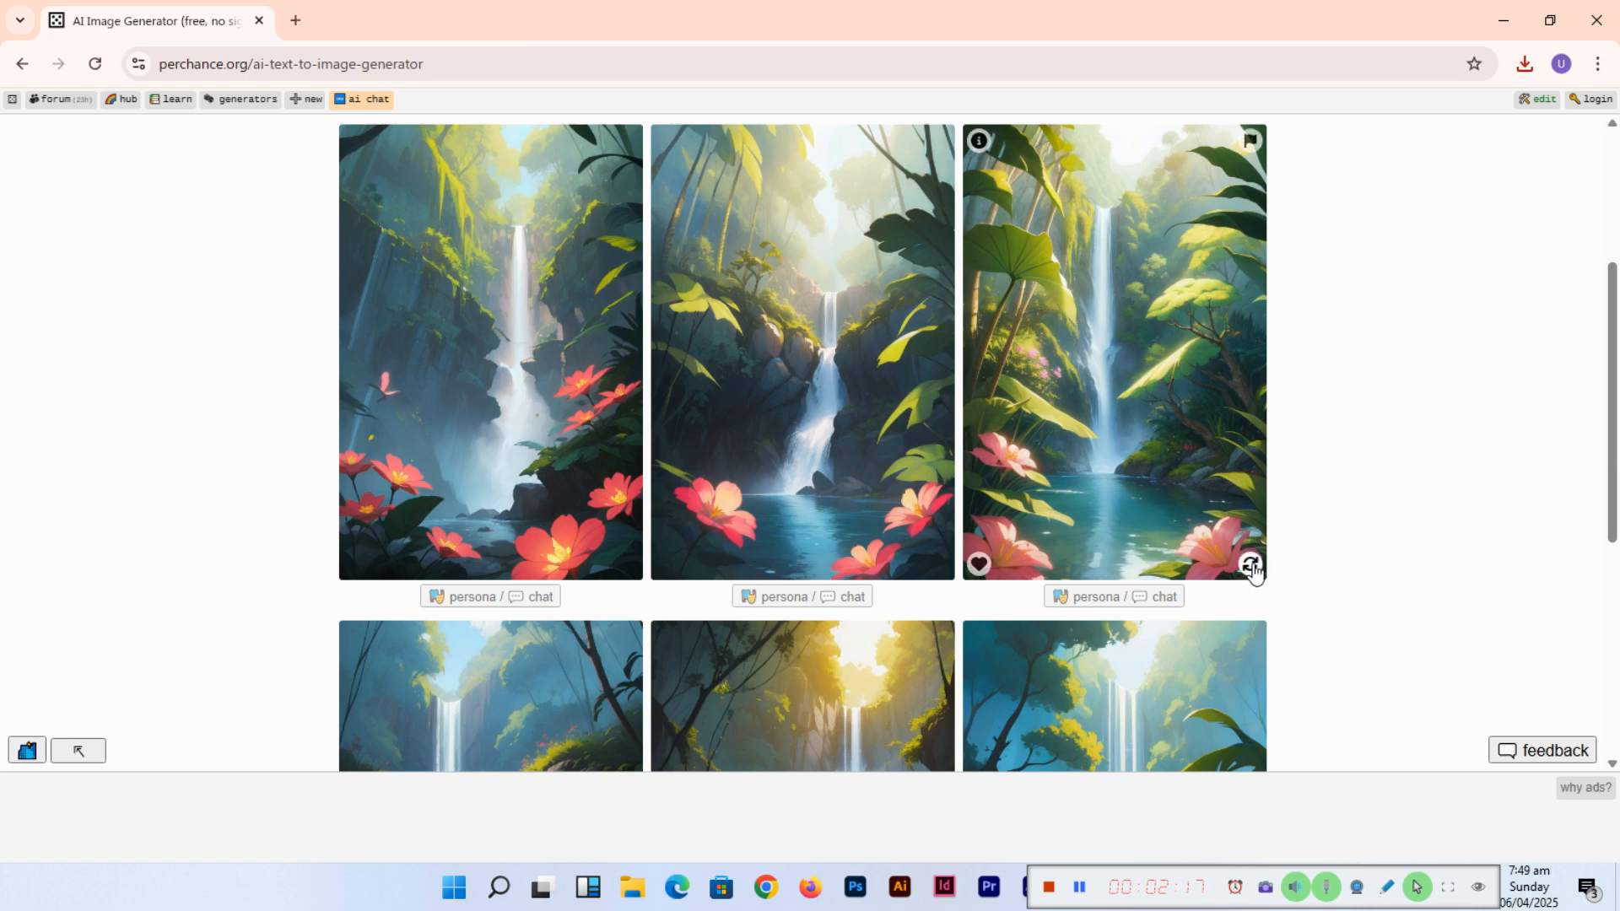
Regenerate the third waterfall image into a new version
click(1248, 565)
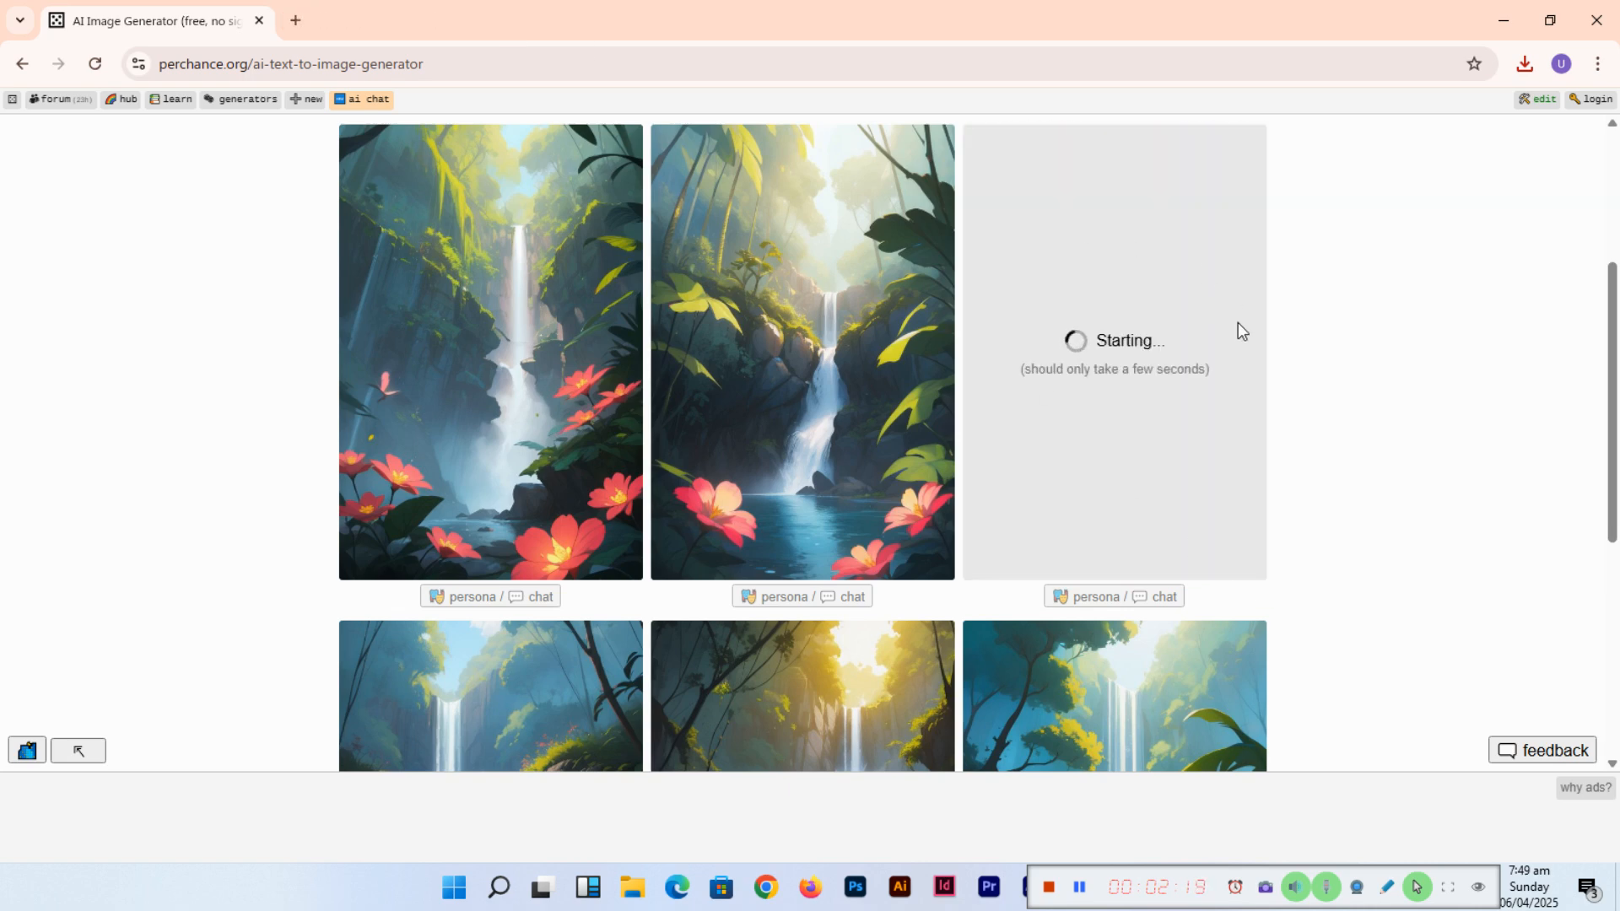
mouse_move(1323, 410)
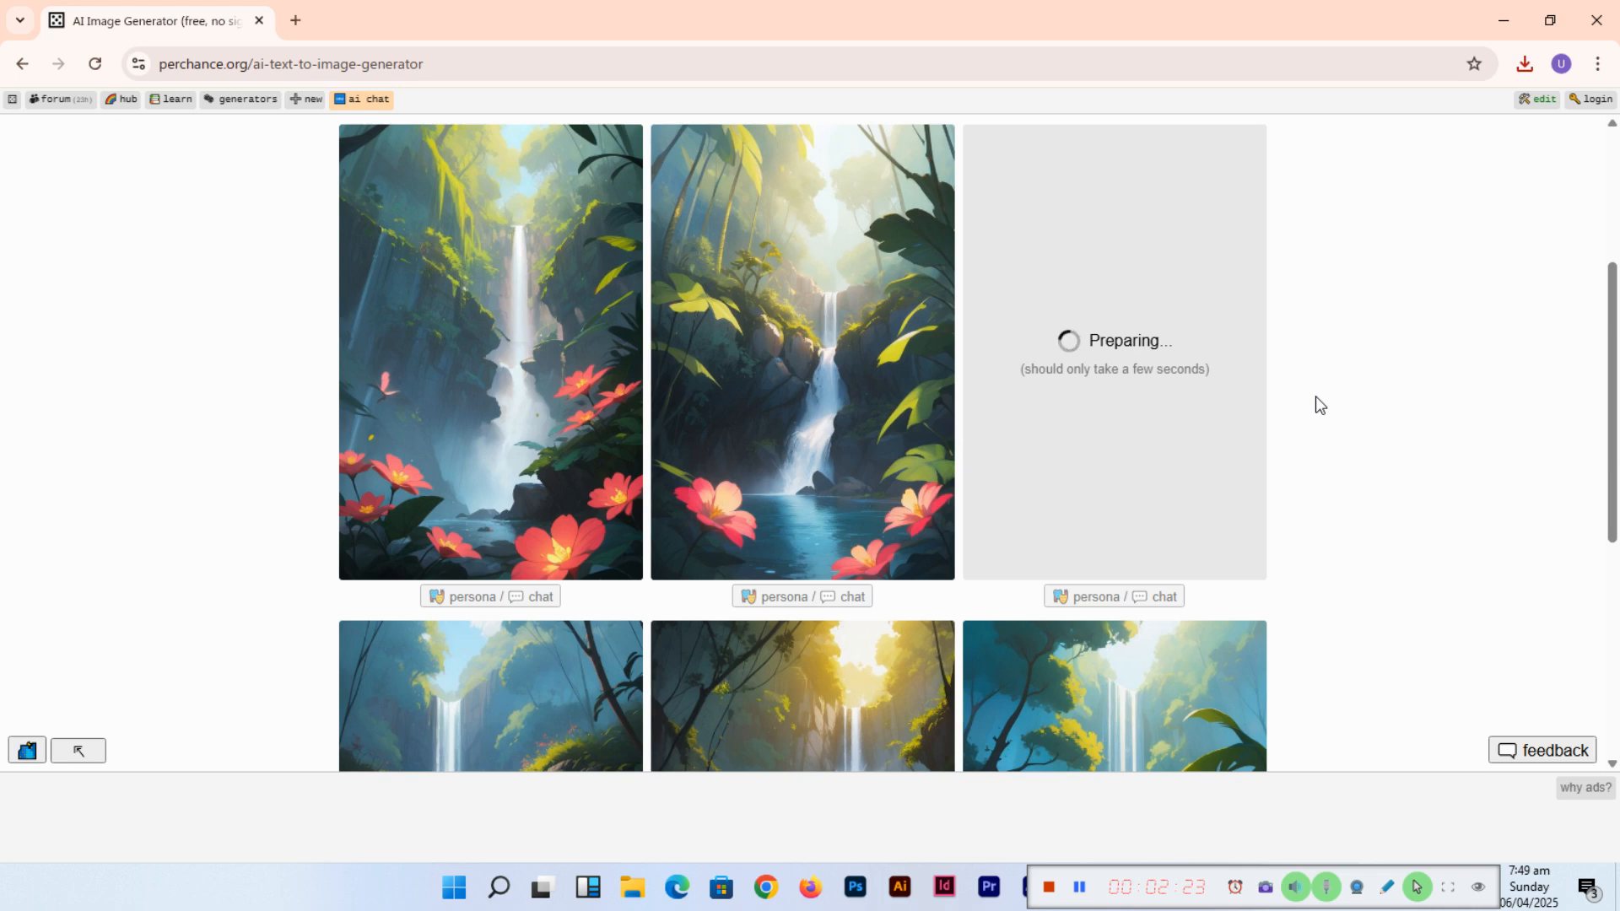
mouse_move(840, 479)
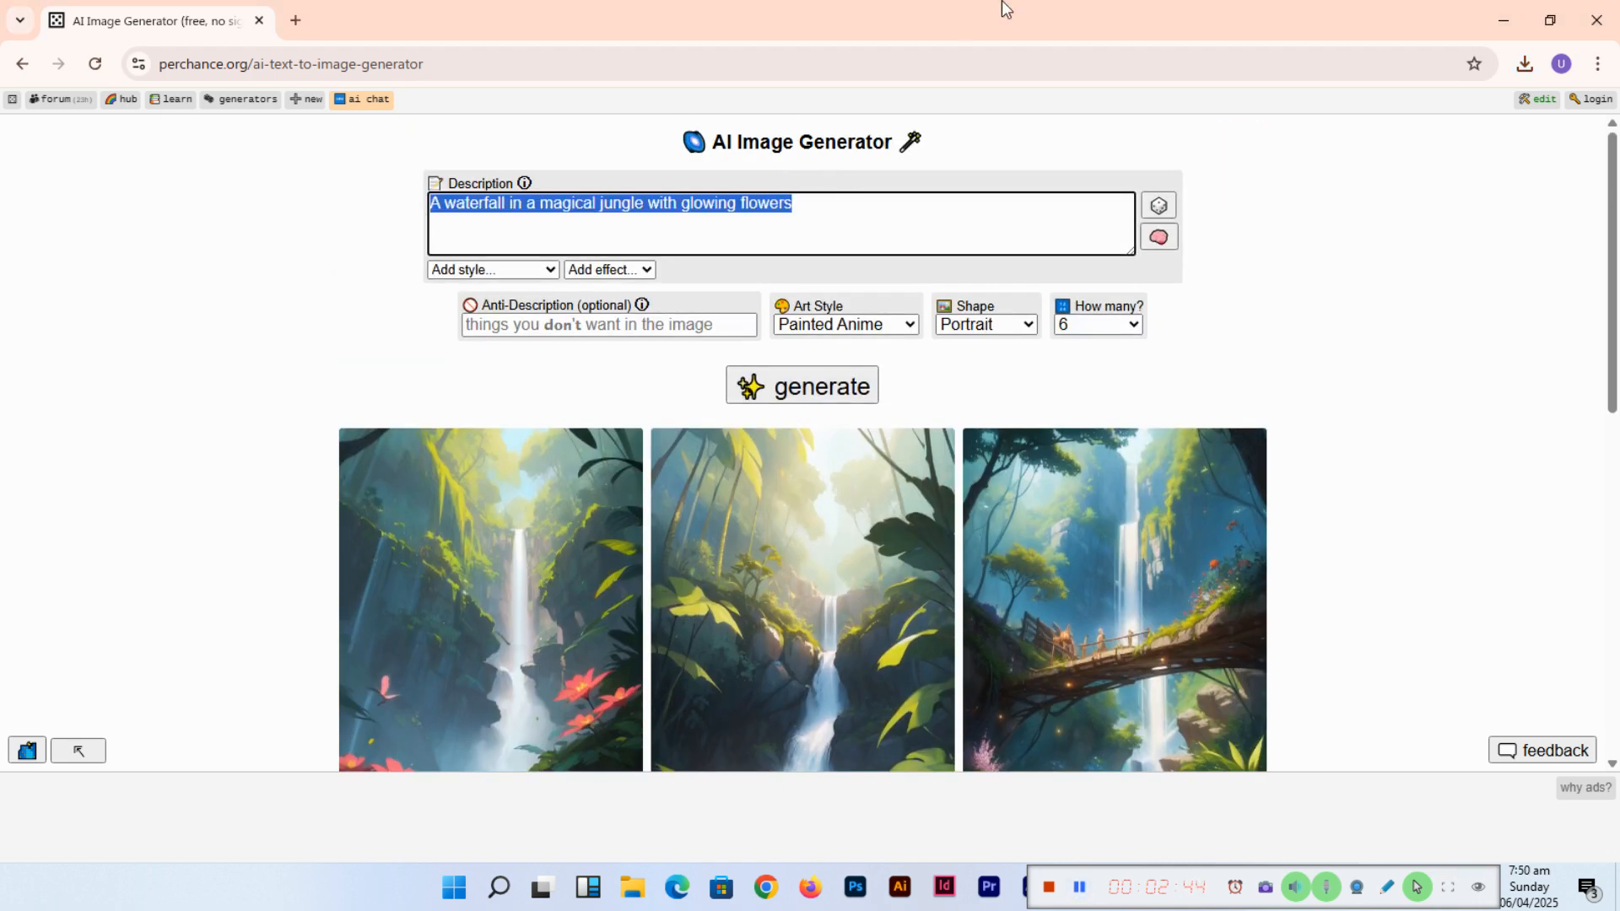
Enter 'An underwater city with glass tunnels and fish swimming around' and start generating
text(An unde)
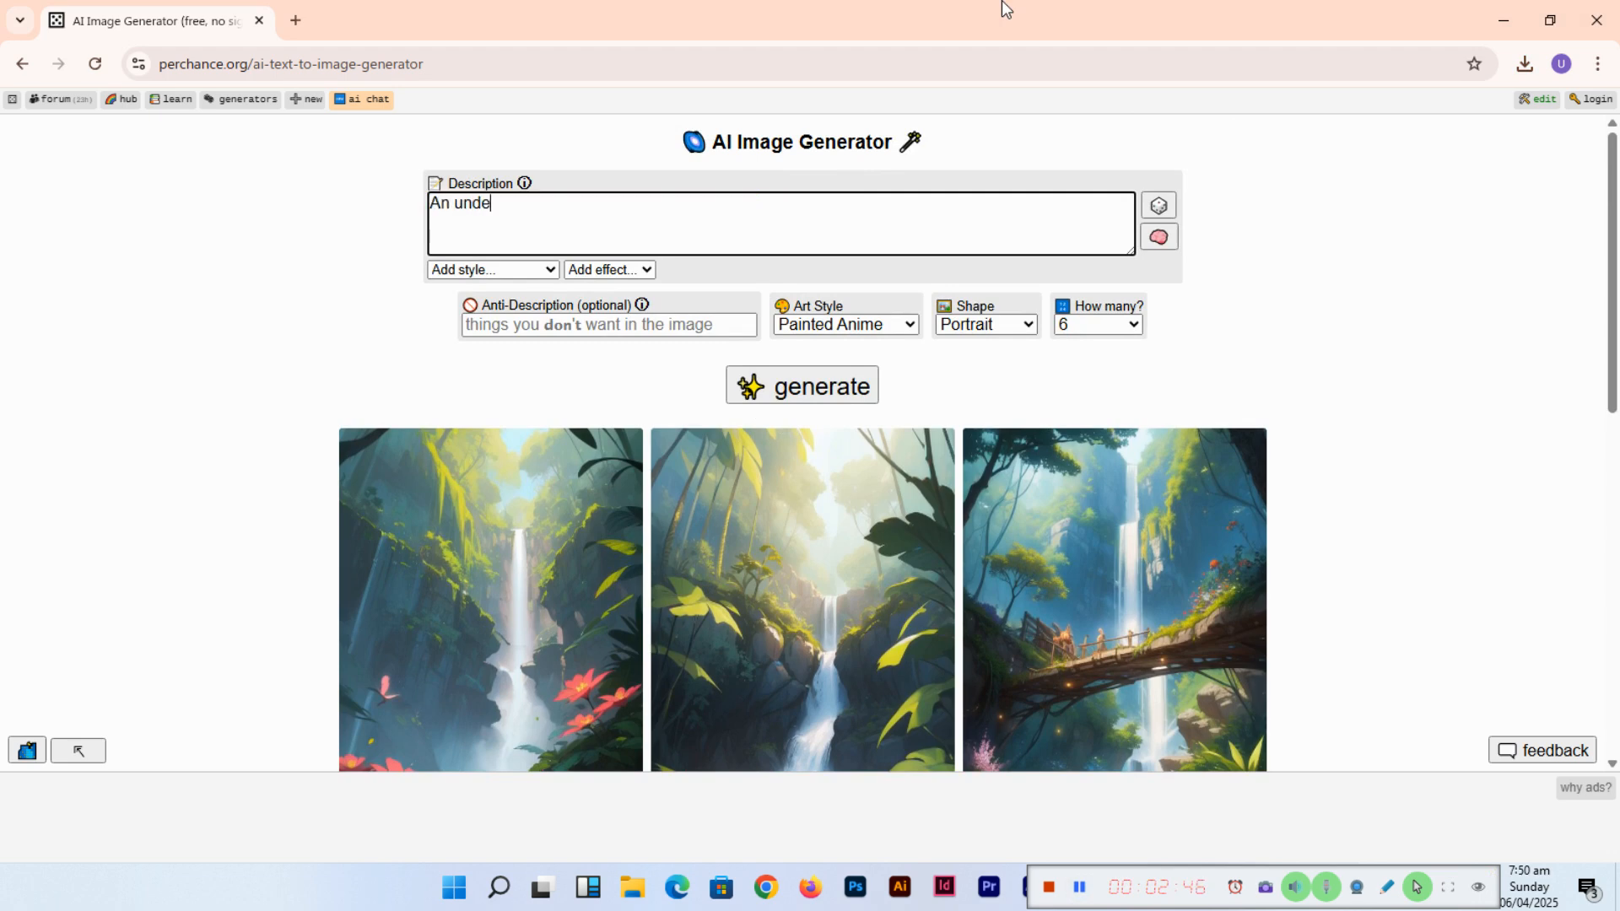
text(rwater city)
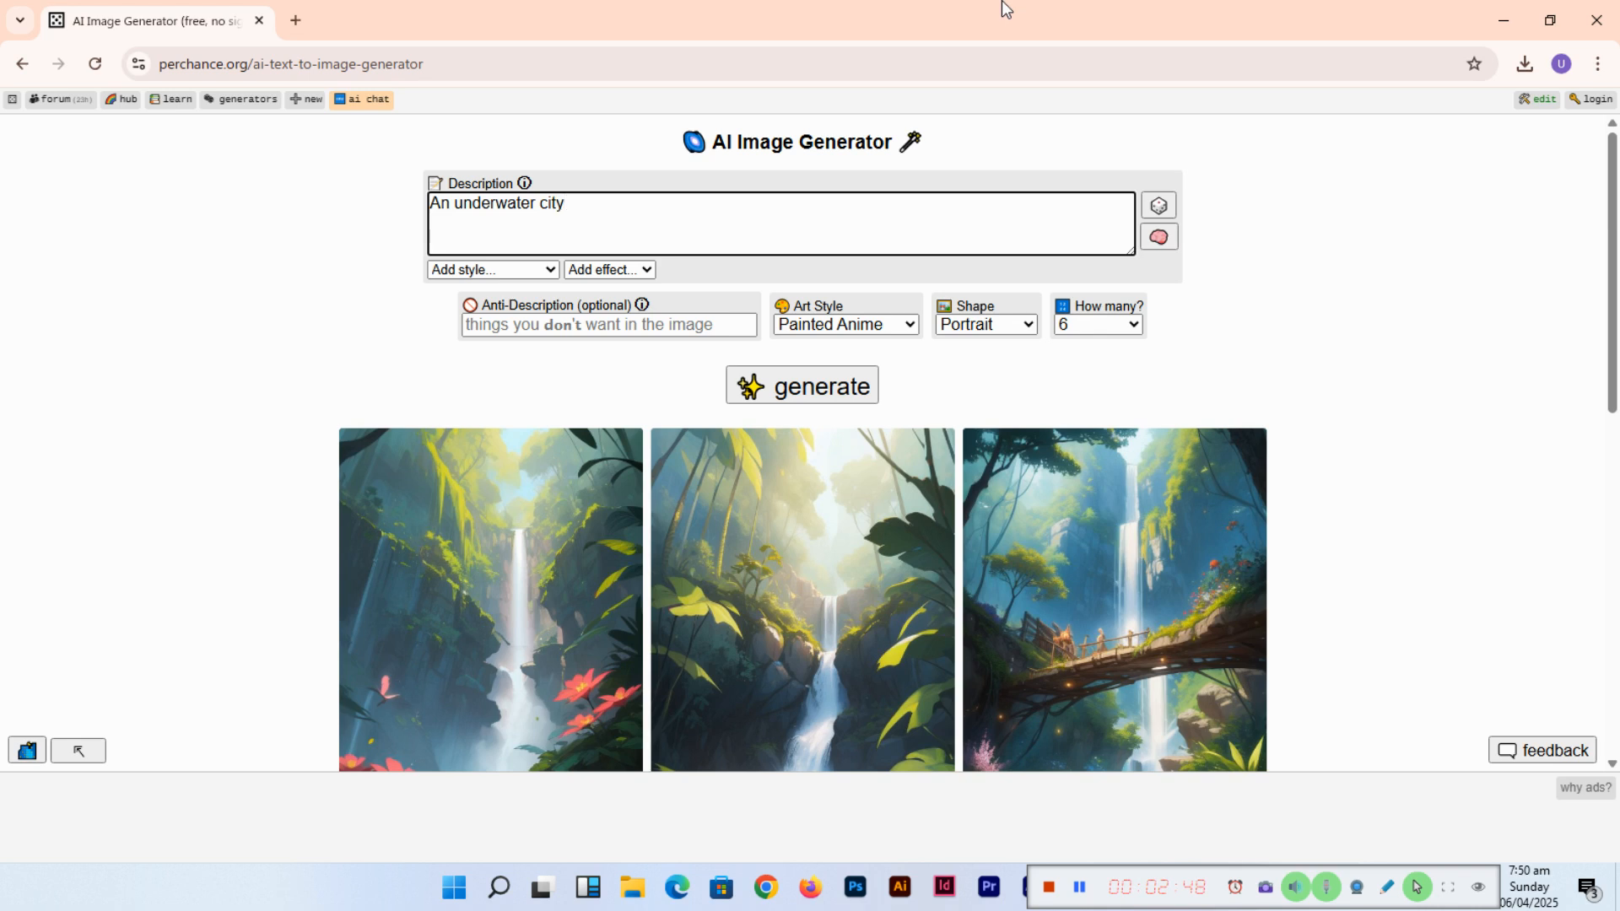
text(with glass tu)
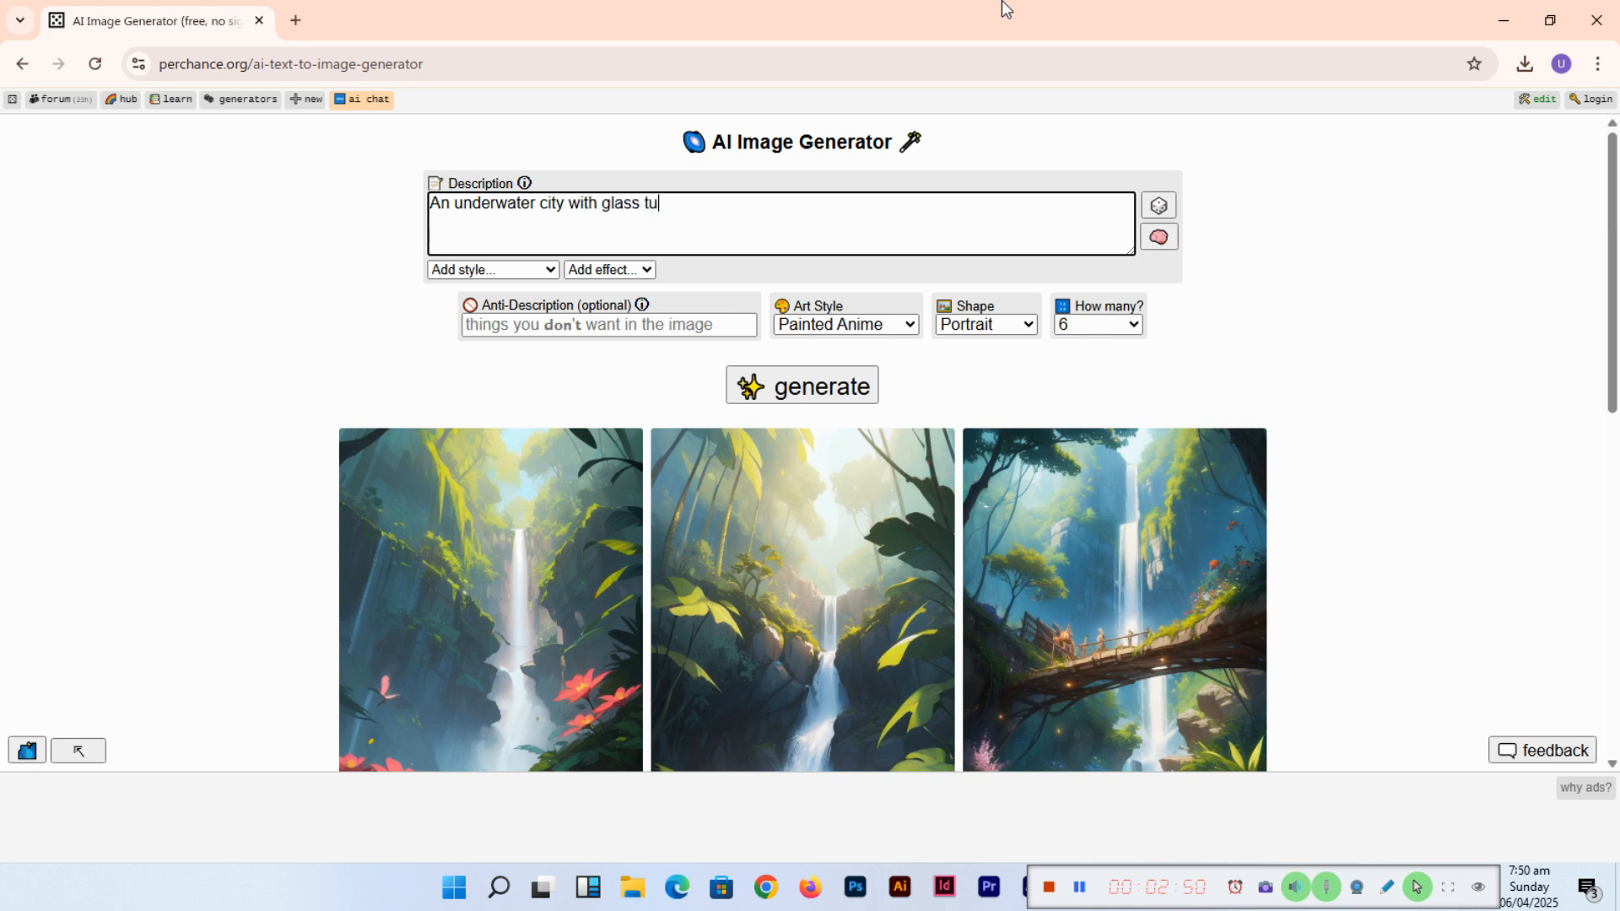
text(nnels and f)
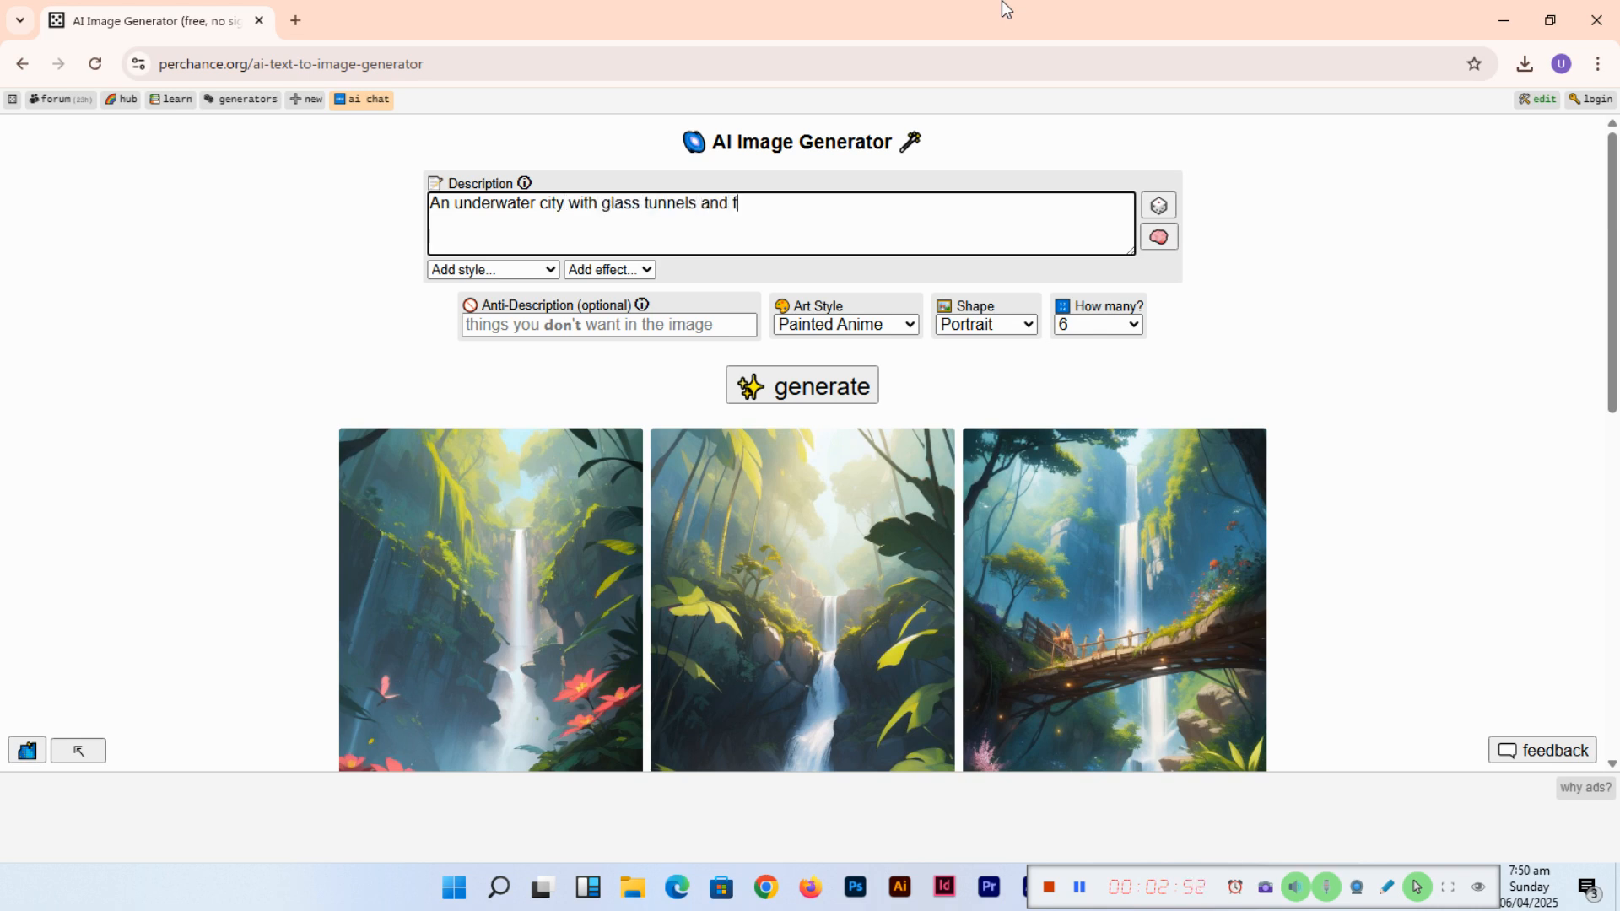
text(ish swimming aro)
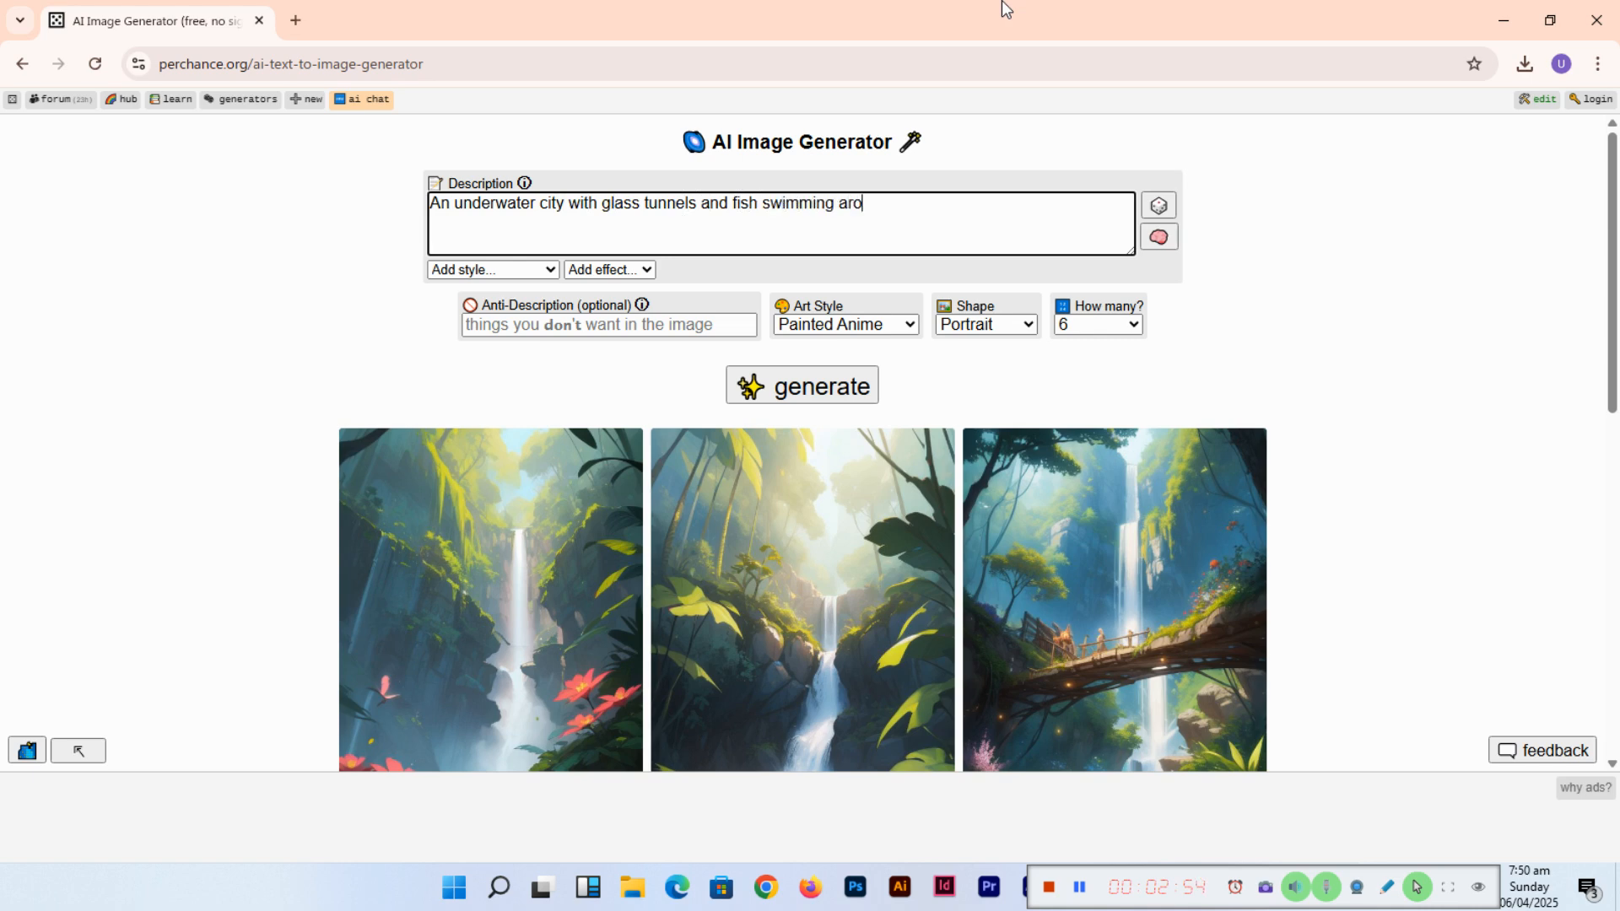
click(802, 385)
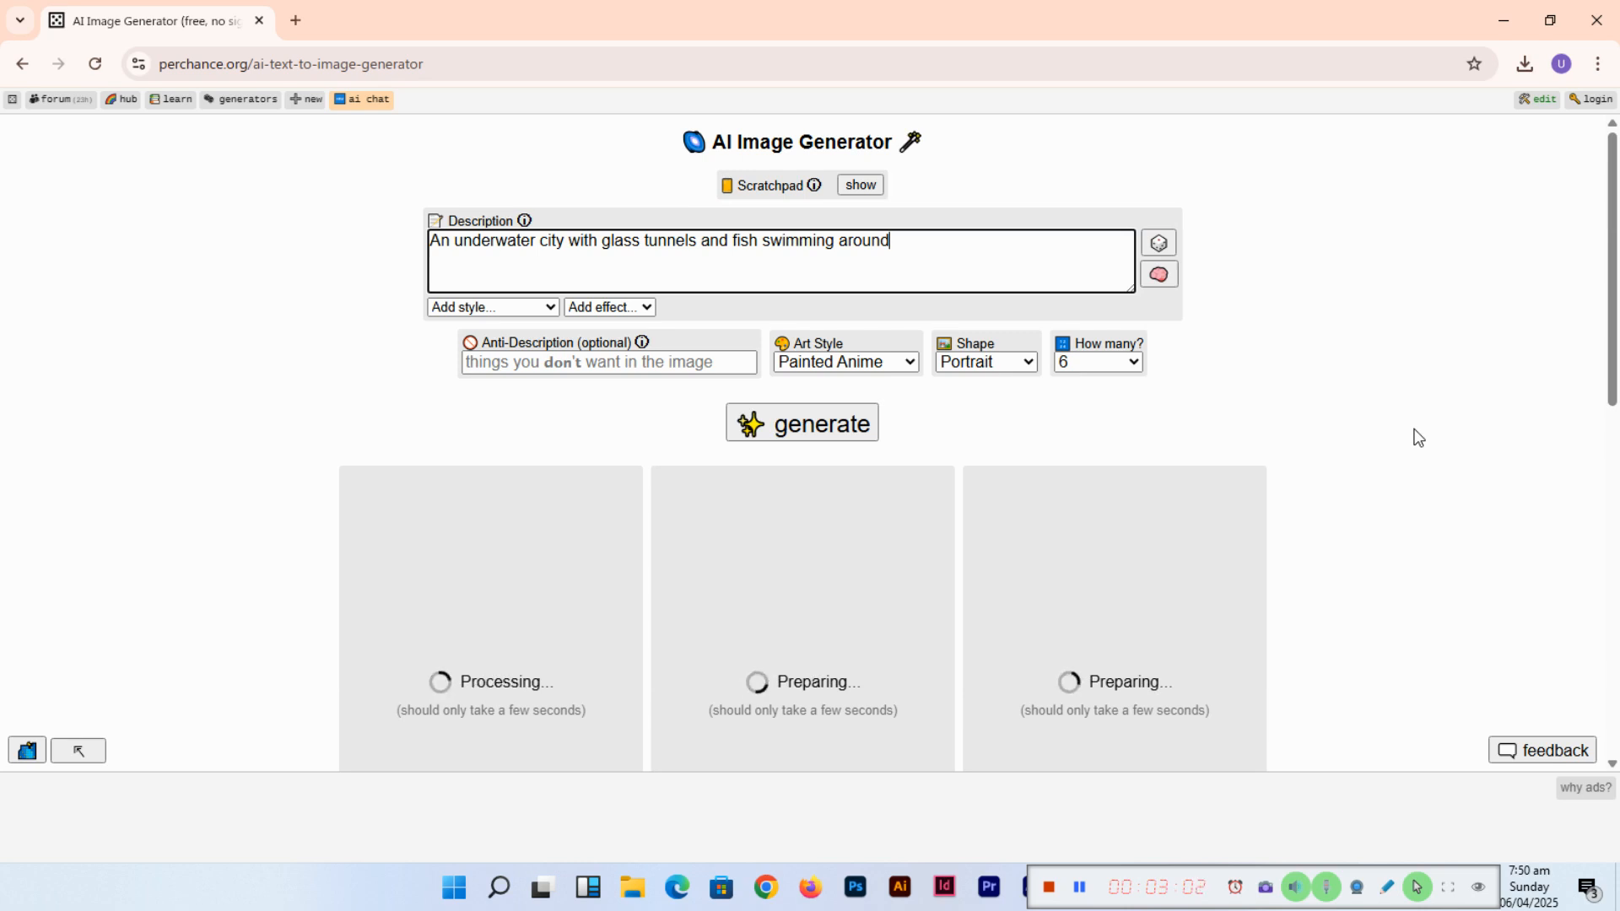
Scroll down through the six underwater city results as they render
scroll(down, 3)
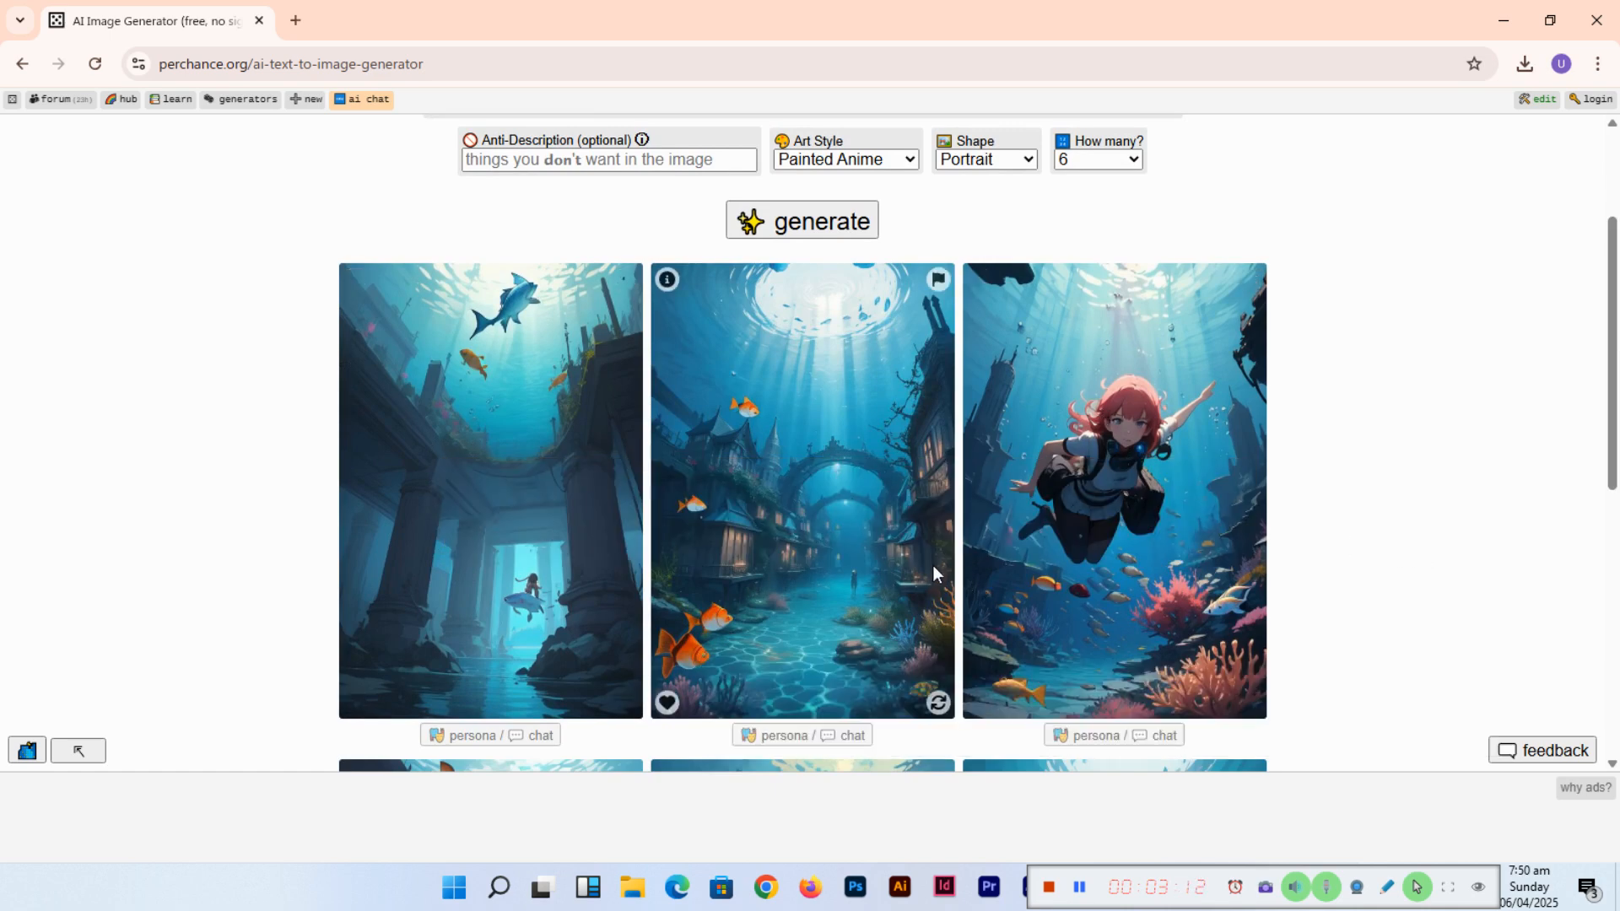
mouse_move(1293, 588)
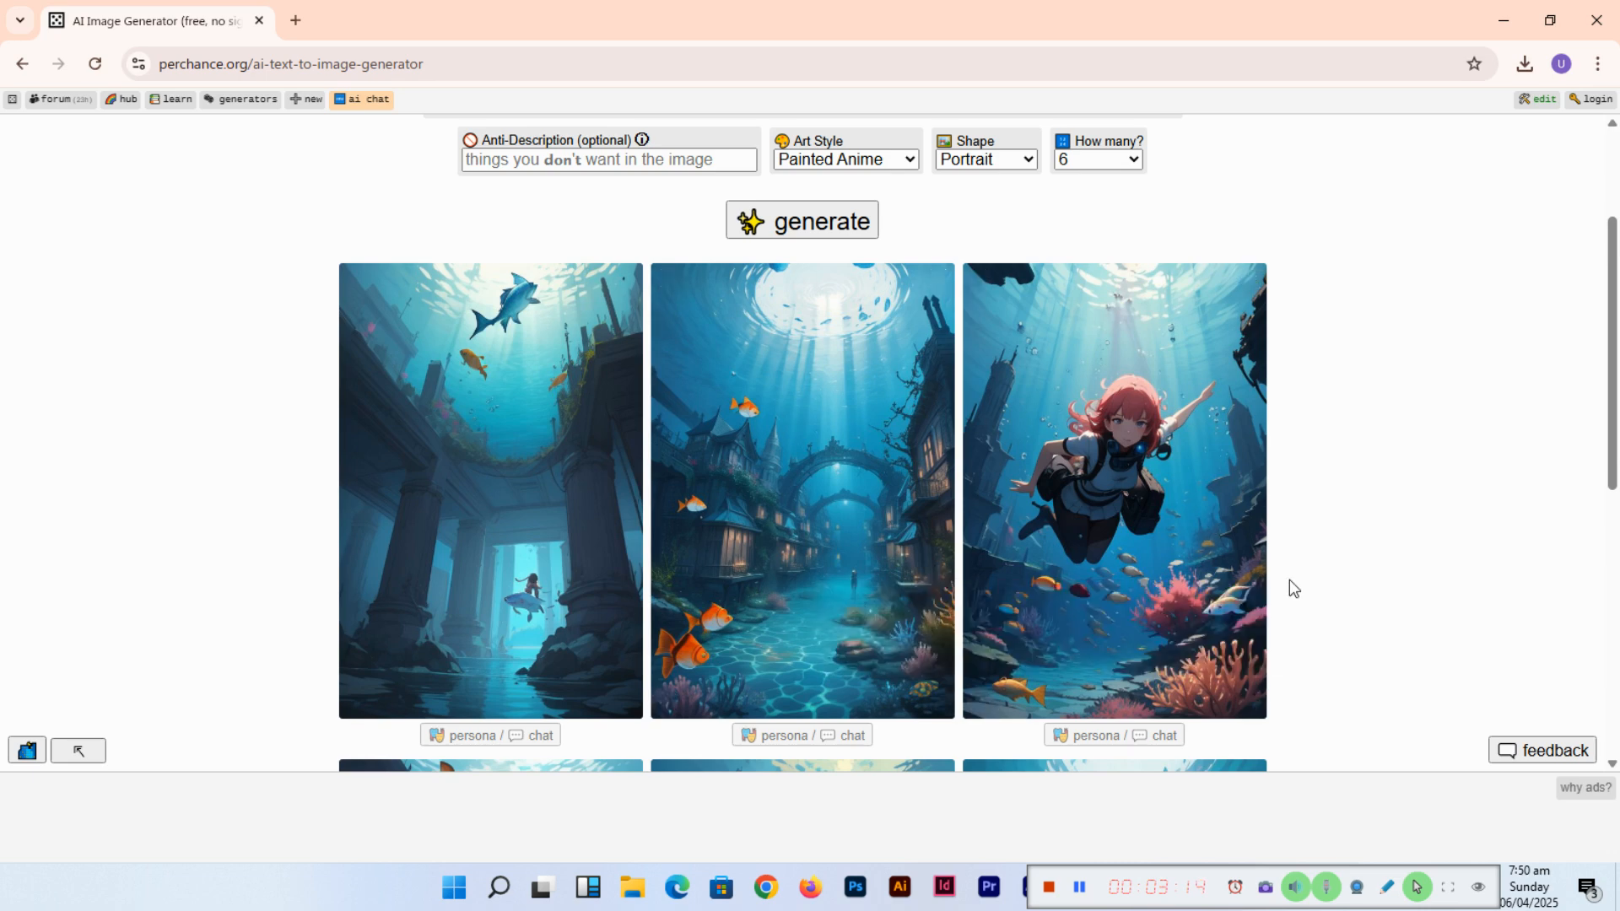
scroll(down, 3)
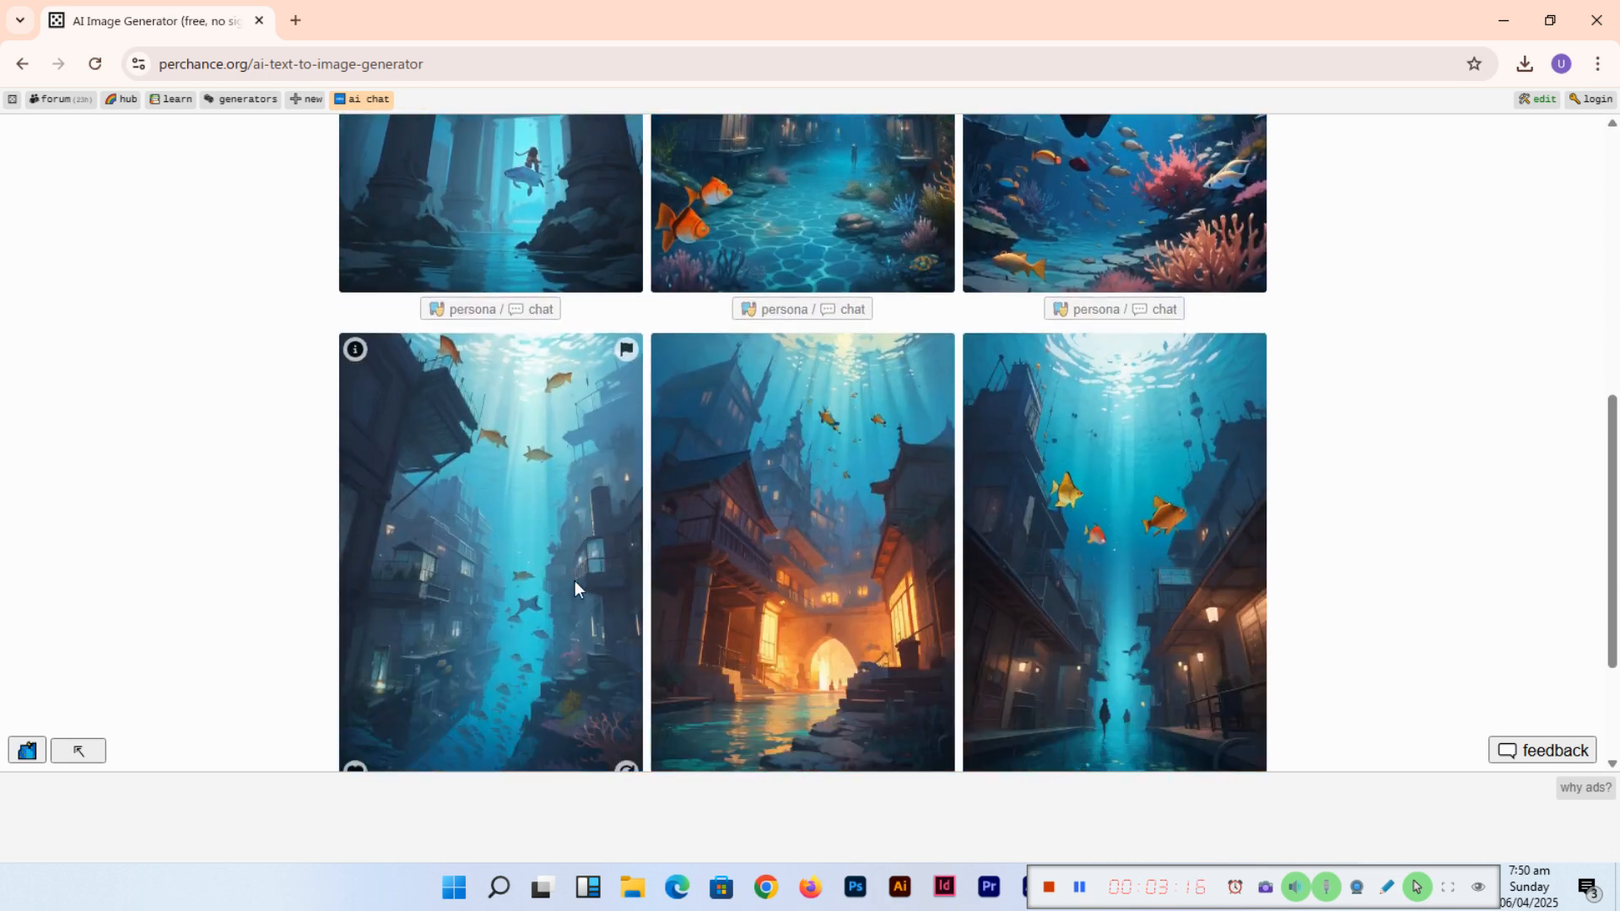
scroll(down, 3)
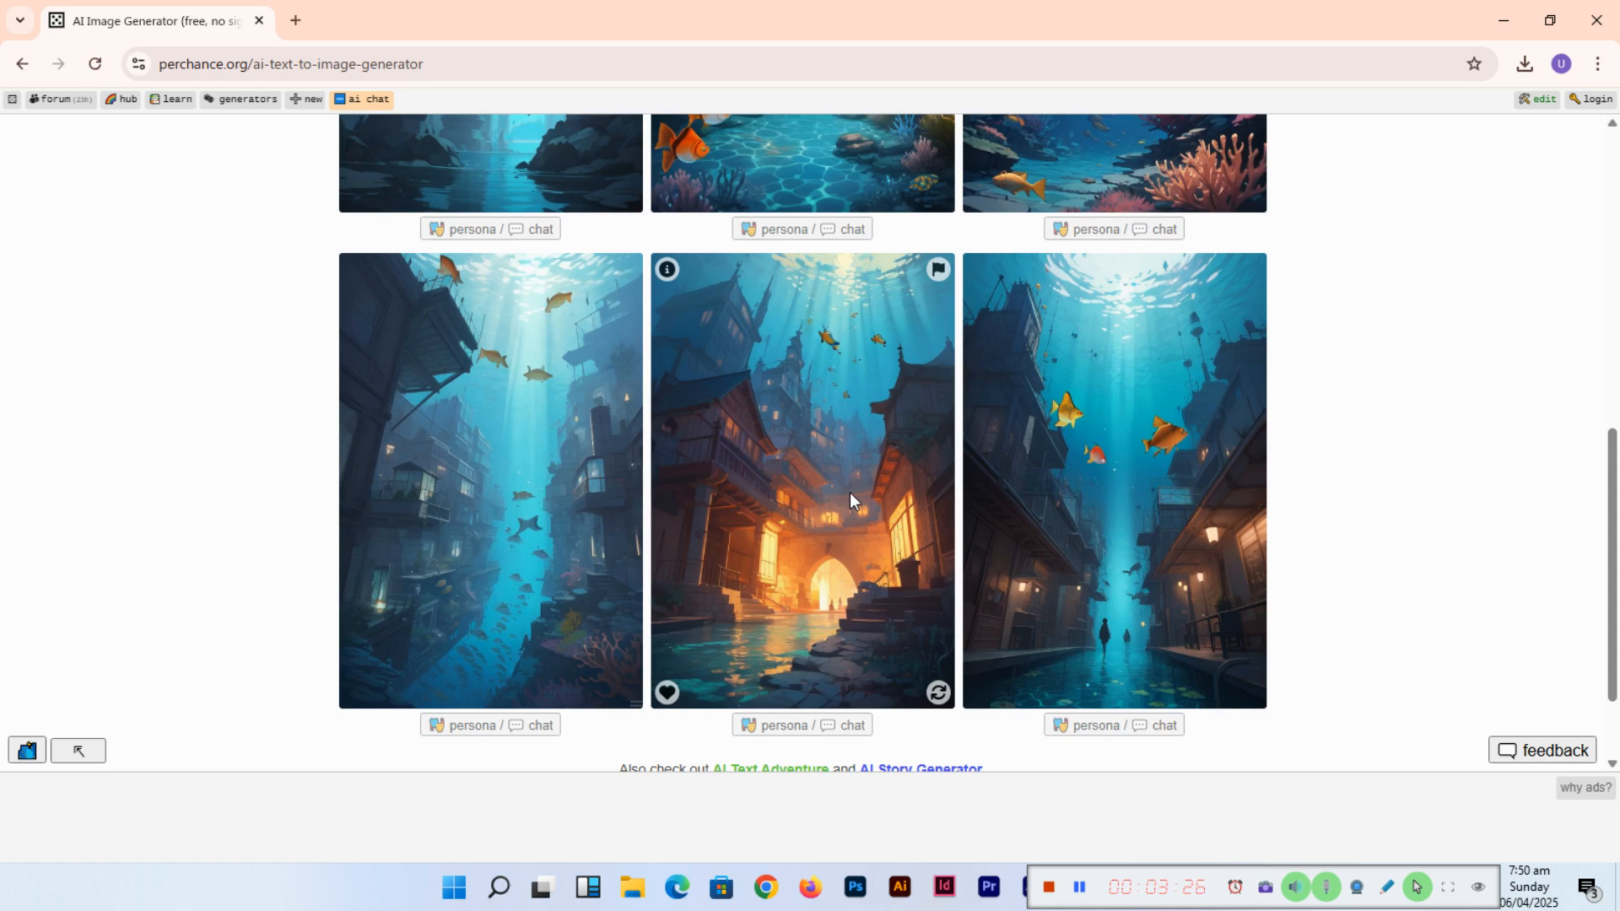
mouse_move(612, 554)
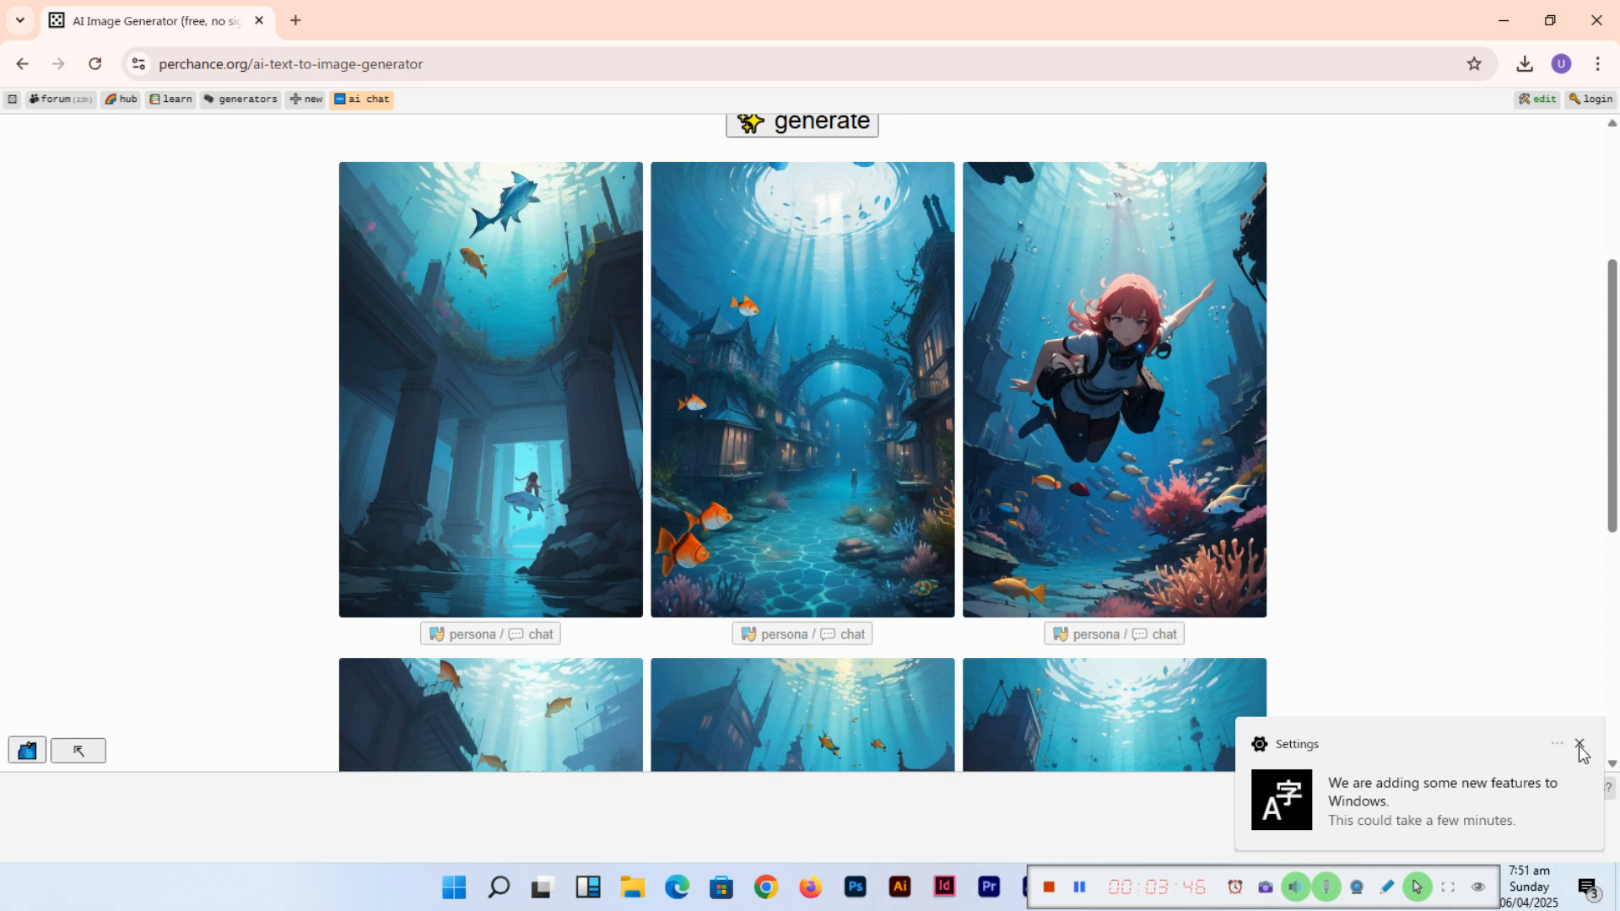
Dismiss the Windows new-features notification toast over the results grid
click(1575, 743)
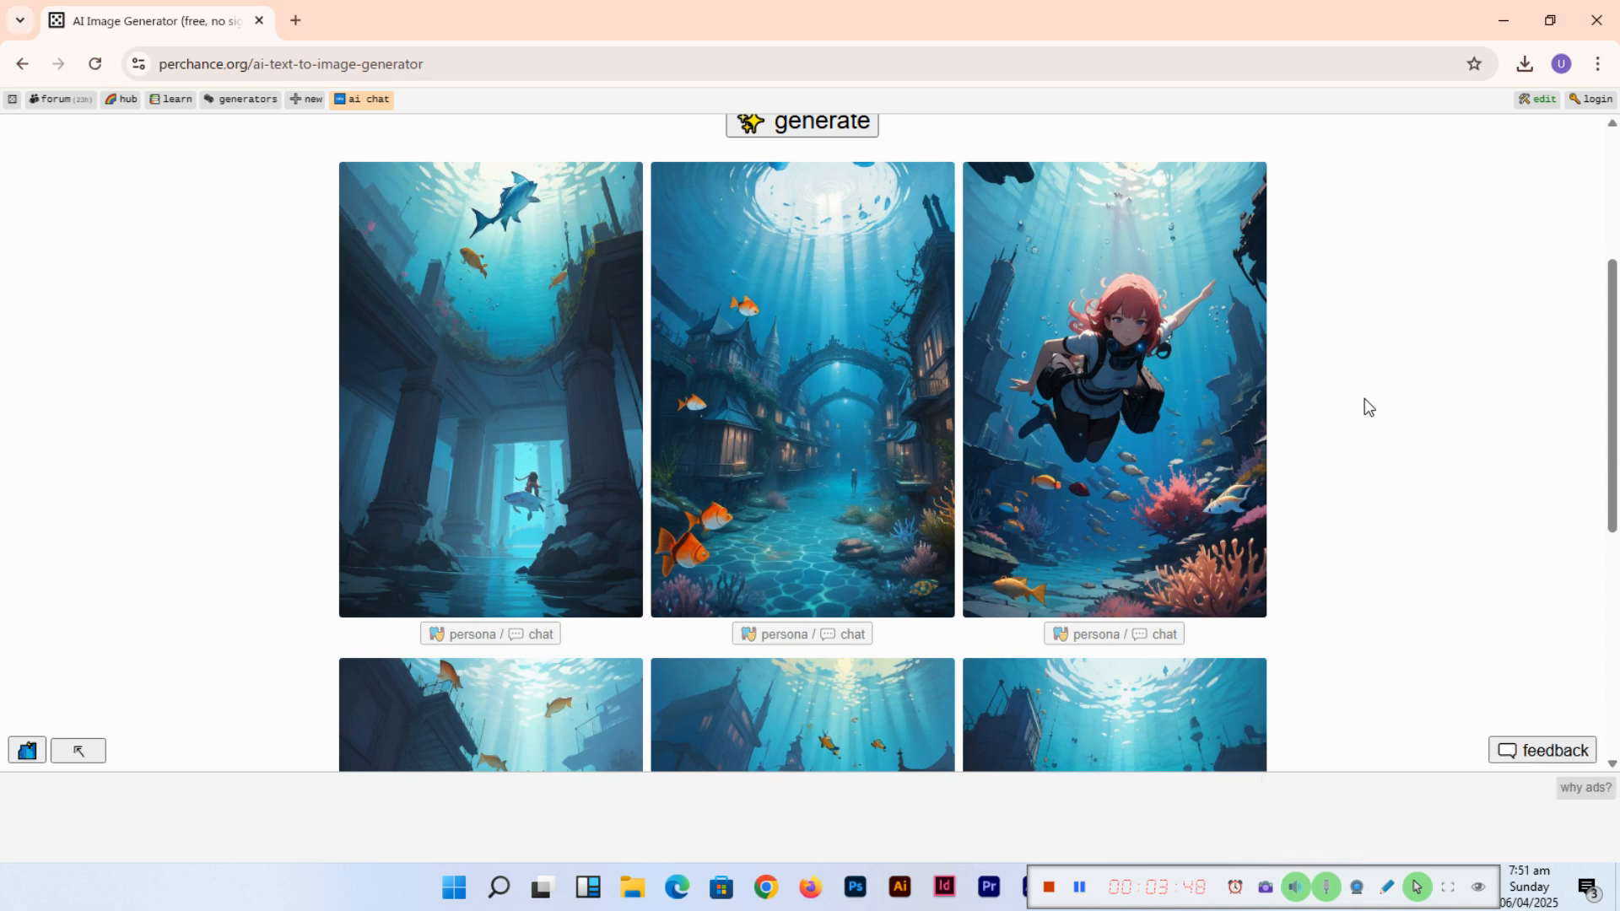